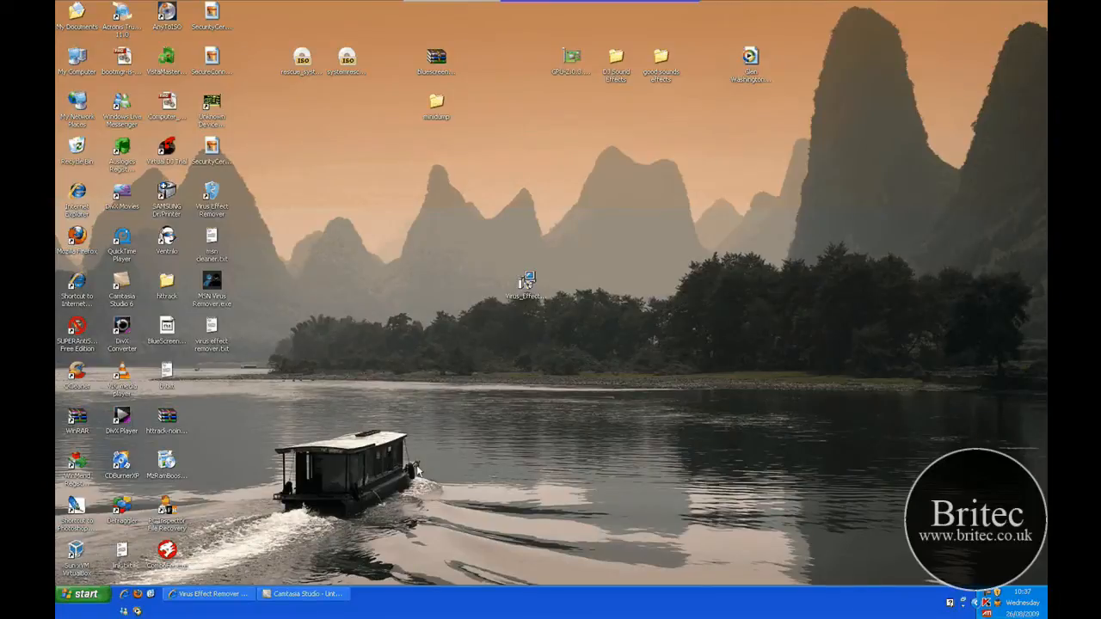
pyautogui.moveTo(542, 343)
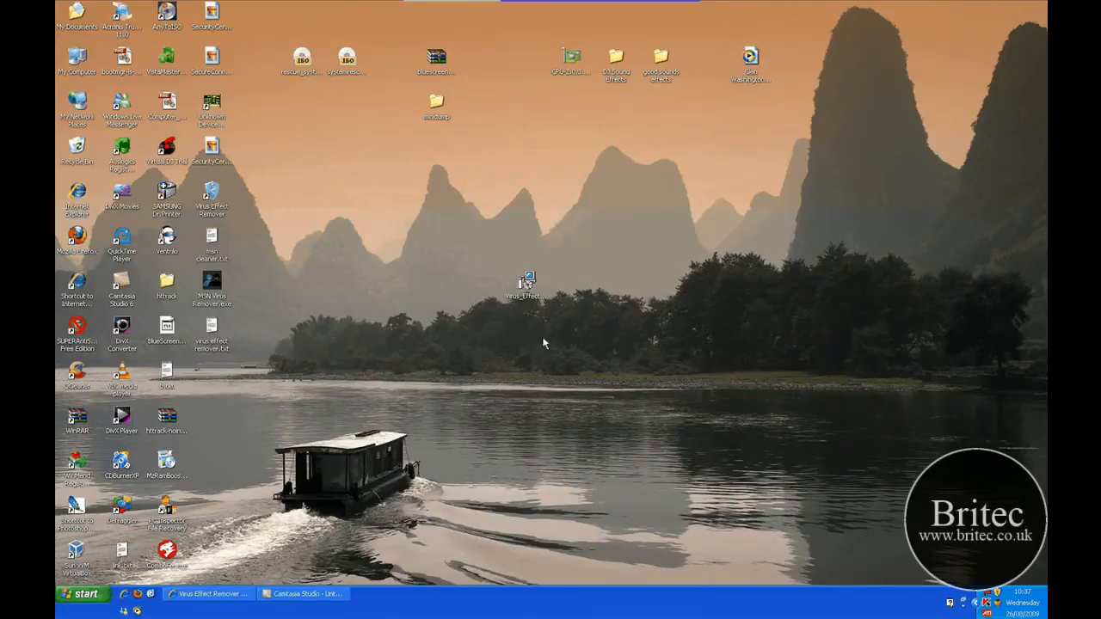
pyautogui.moveTo(556, 324)
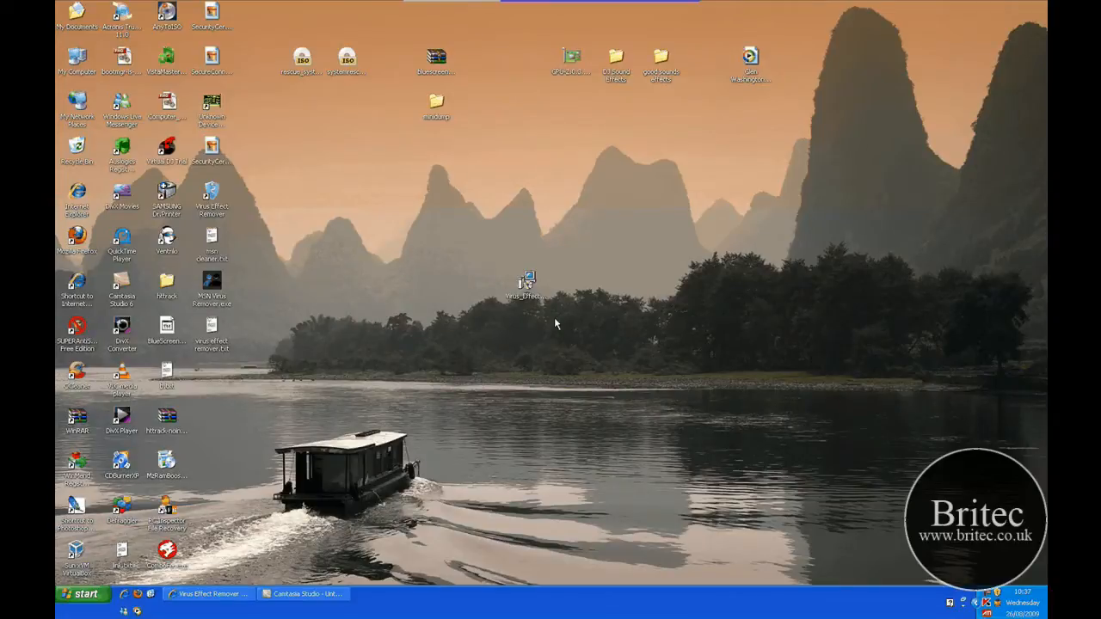
pyautogui.moveTo(560, 327)
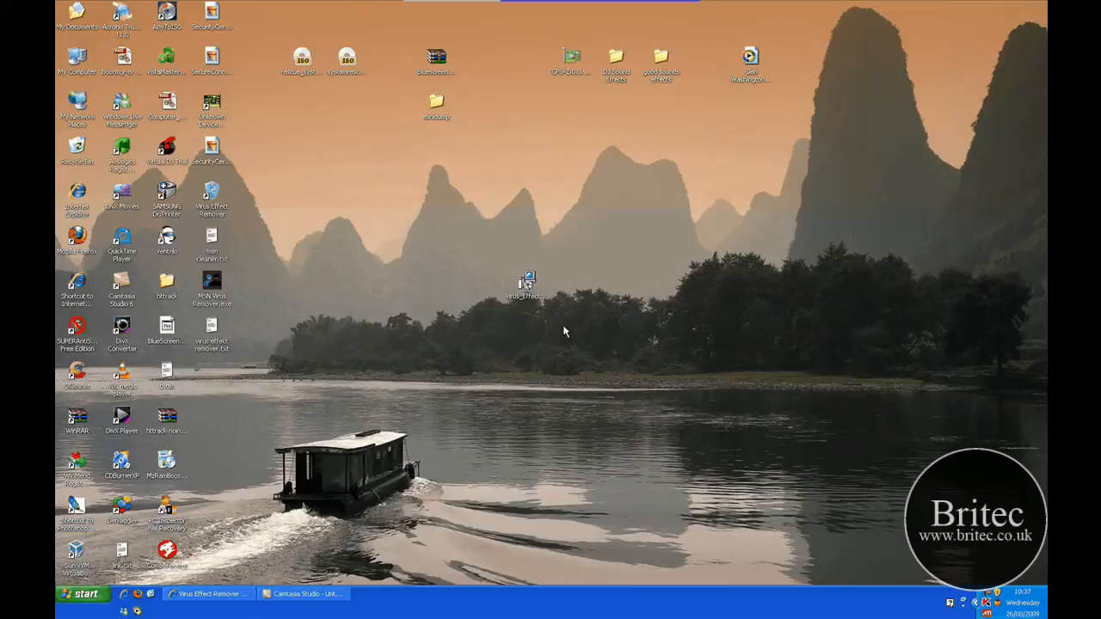
pyautogui.moveTo(593, 318)
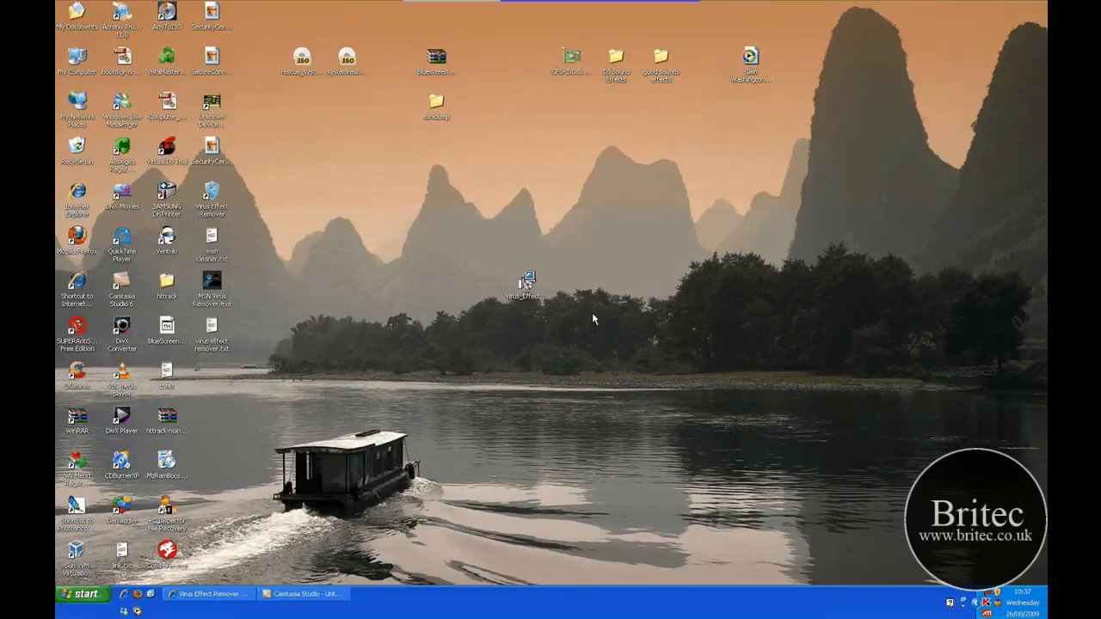
pyautogui.moveTo(623, 456)
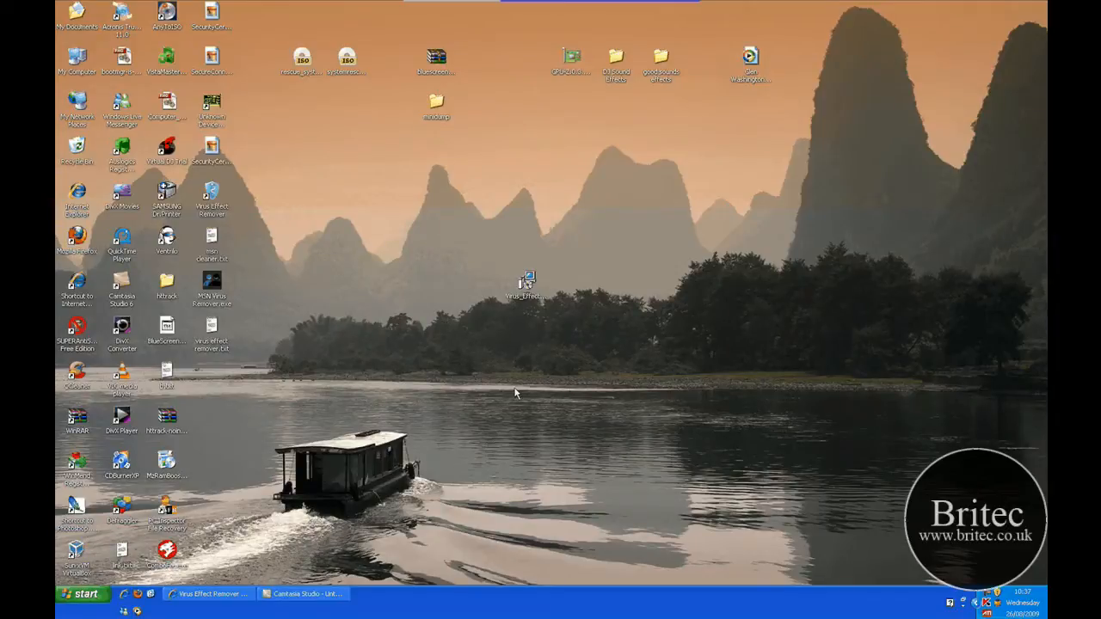
# - Show the sourceforge.net/projects/viruseffectremo/ page with its Virus_Effect_Remover 3.0.1 download section
pyautogui.click(207, 593)
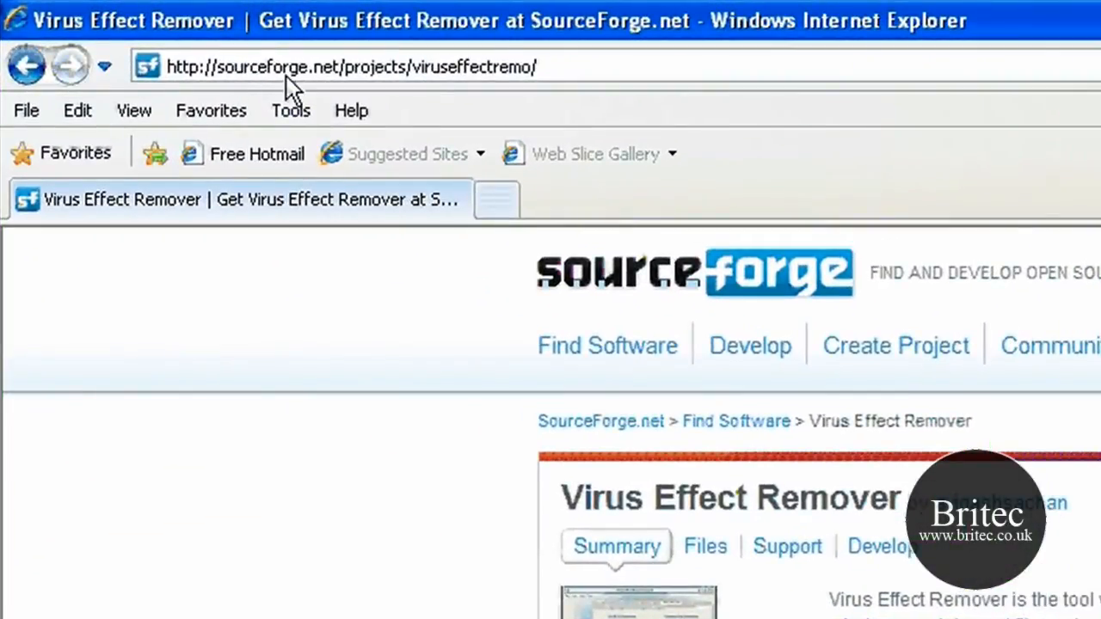
pyautogui.moveTo(318, 64)
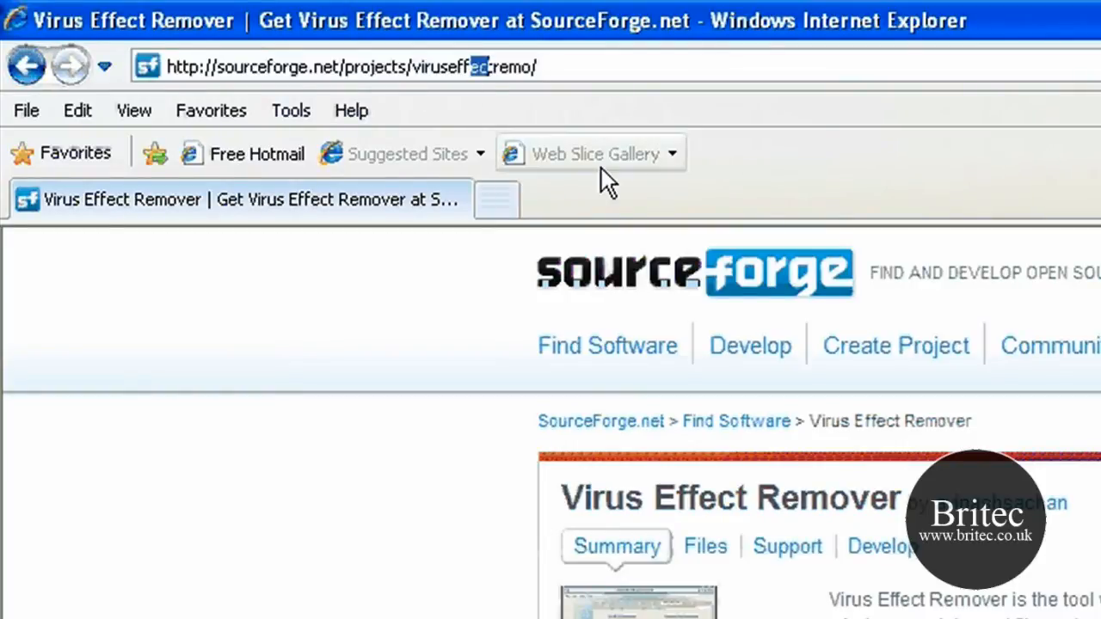
pyautogui.scroll(-3)
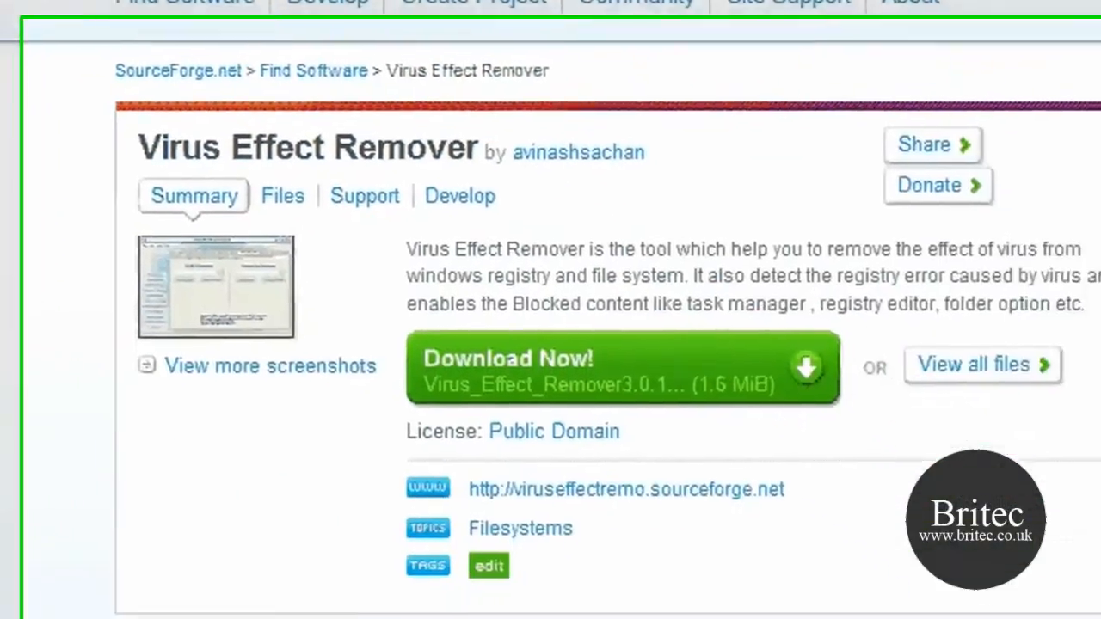
pyautogui.scroll(3)
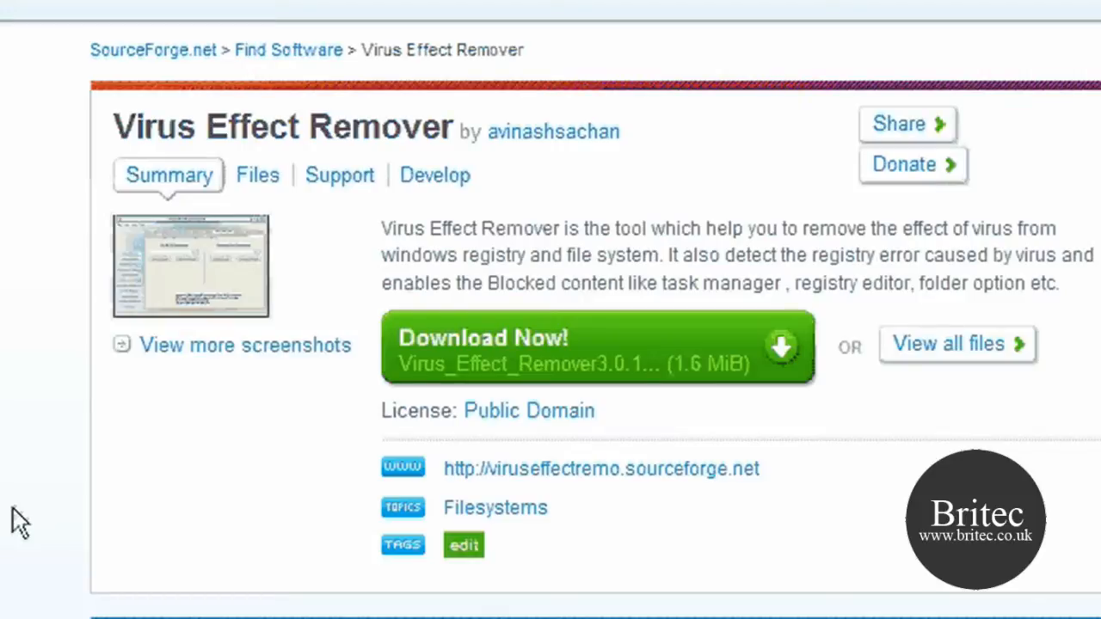
pyautogui.moveTo(744, 394)
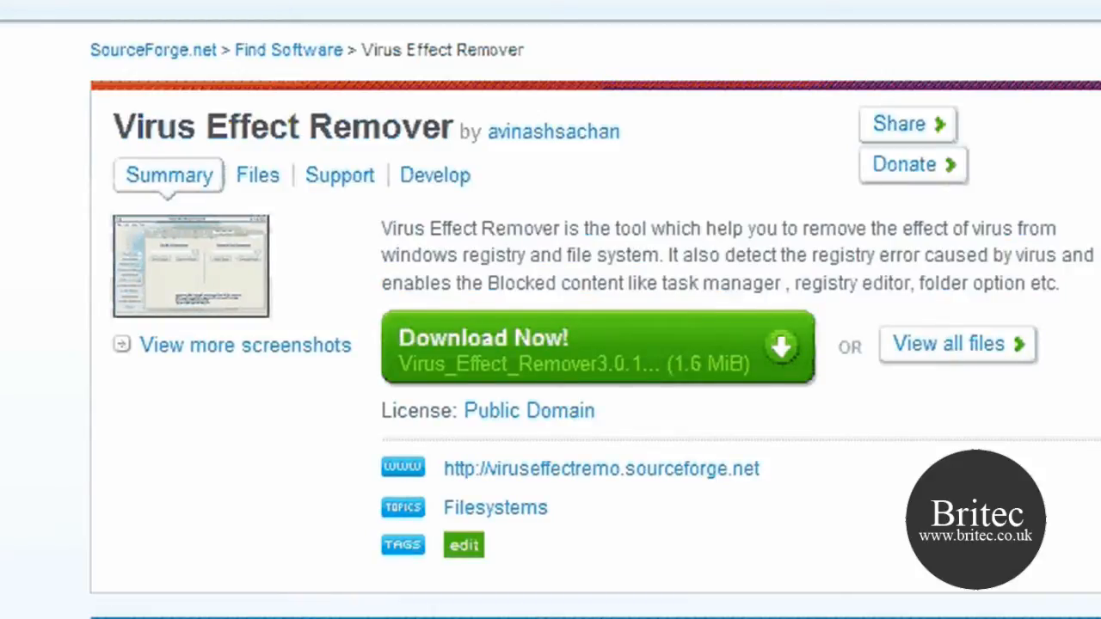
pyautogui.moveTo(971, 127)
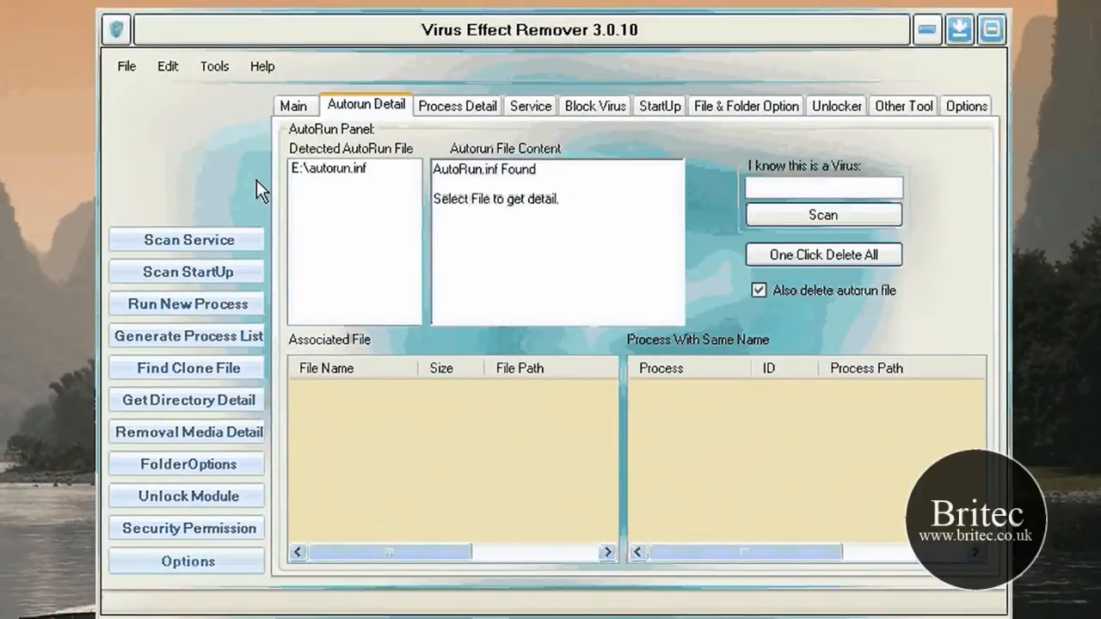
# - Switch to the Main tab, showing no registry infection and one autorun.inf found
pyautogui.click(292, 105)
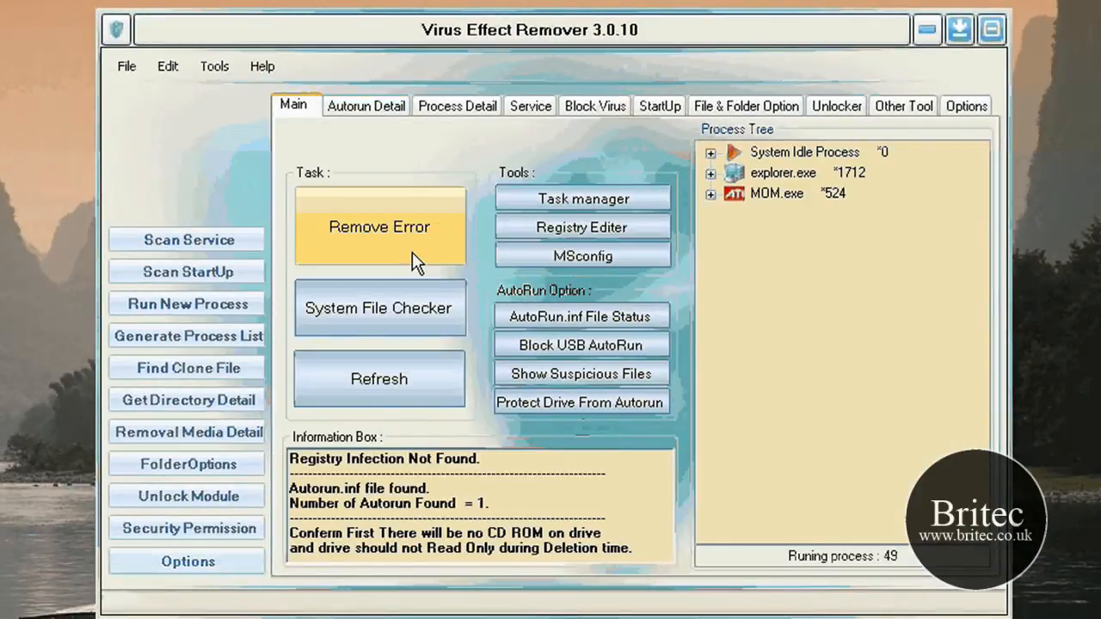
pyautogui.moveTo(416, 255)
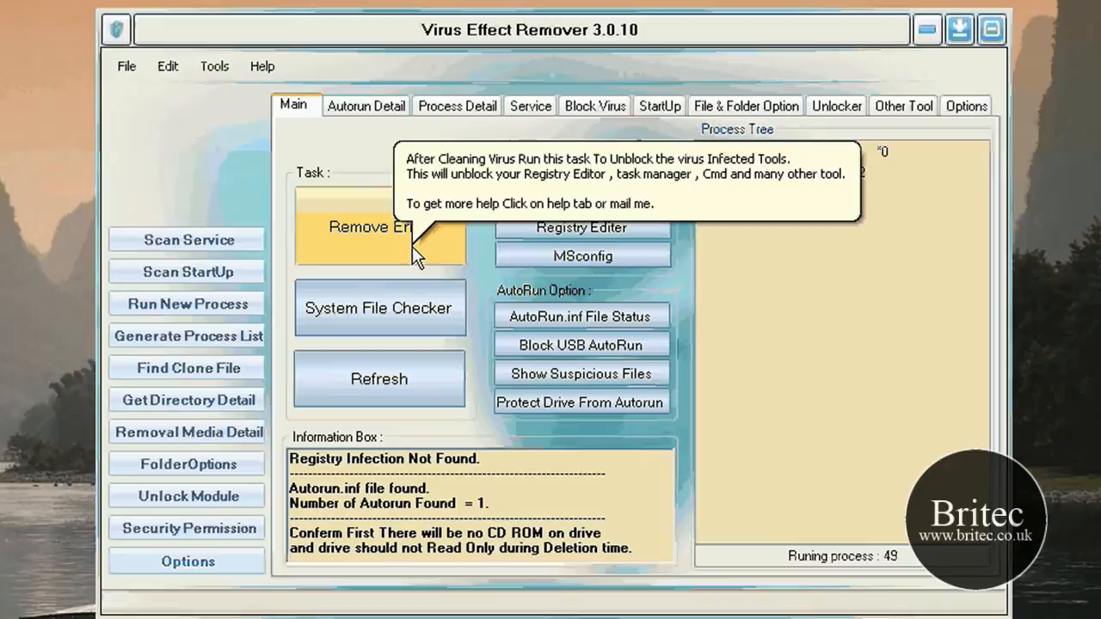
pyautogui.moveTo(406, 258)
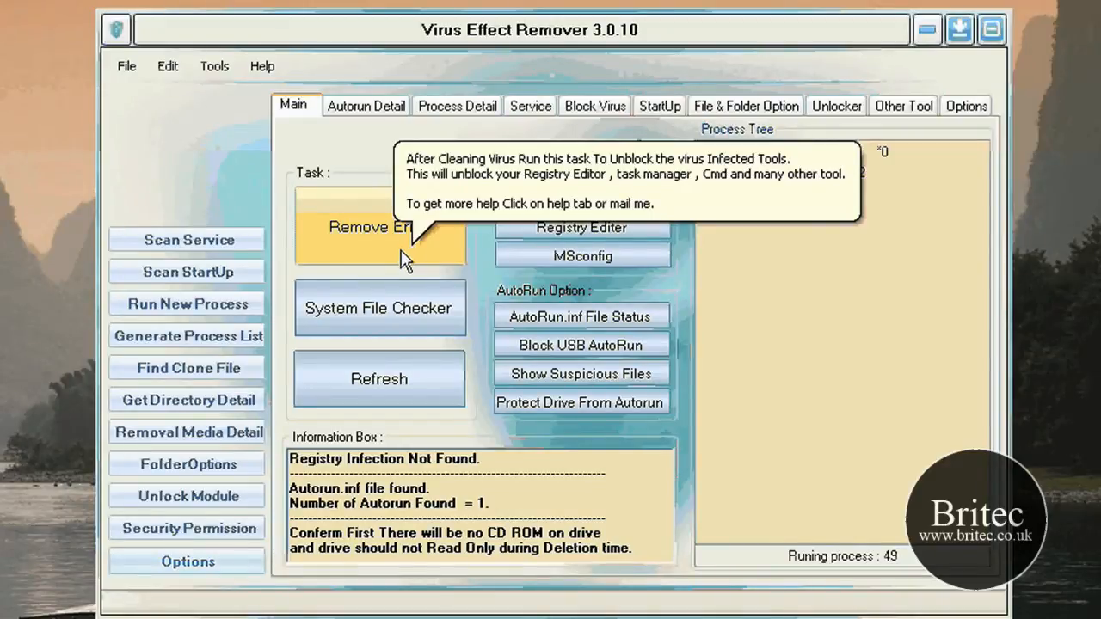
pyautogui.moveTo(384, 279)
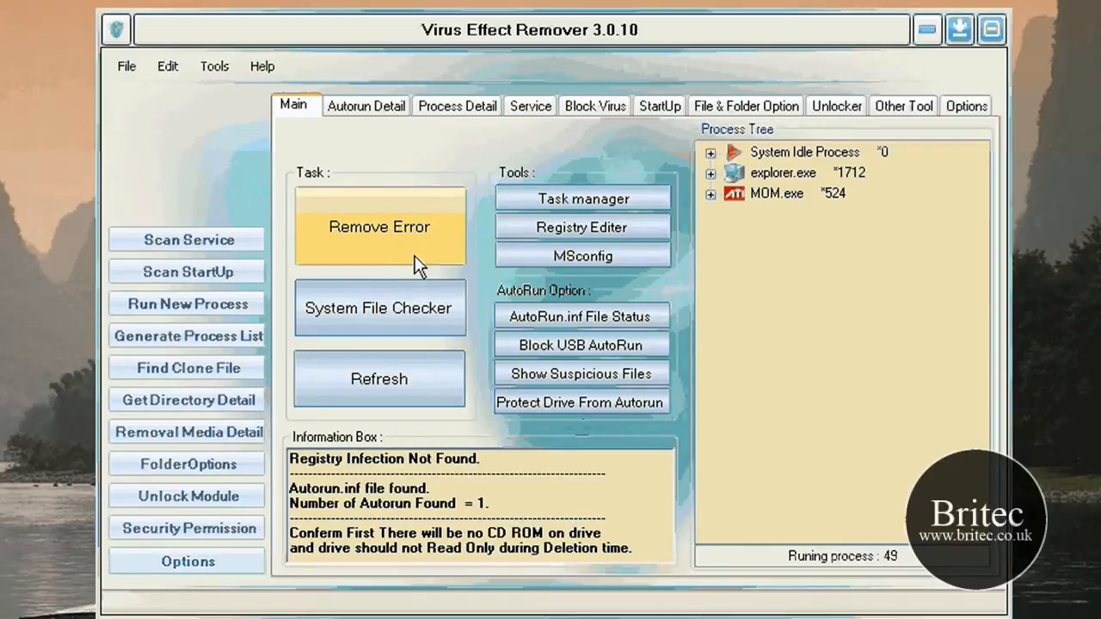
pyautogui.moveTo(582, 256)
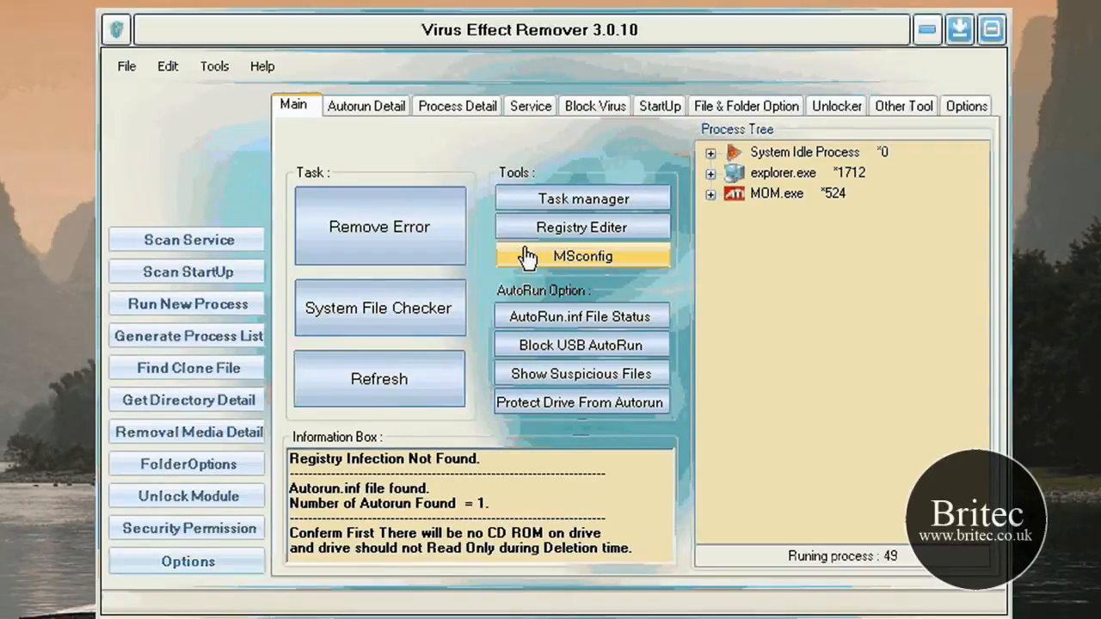
pyautogui.moveTo(572, 199)
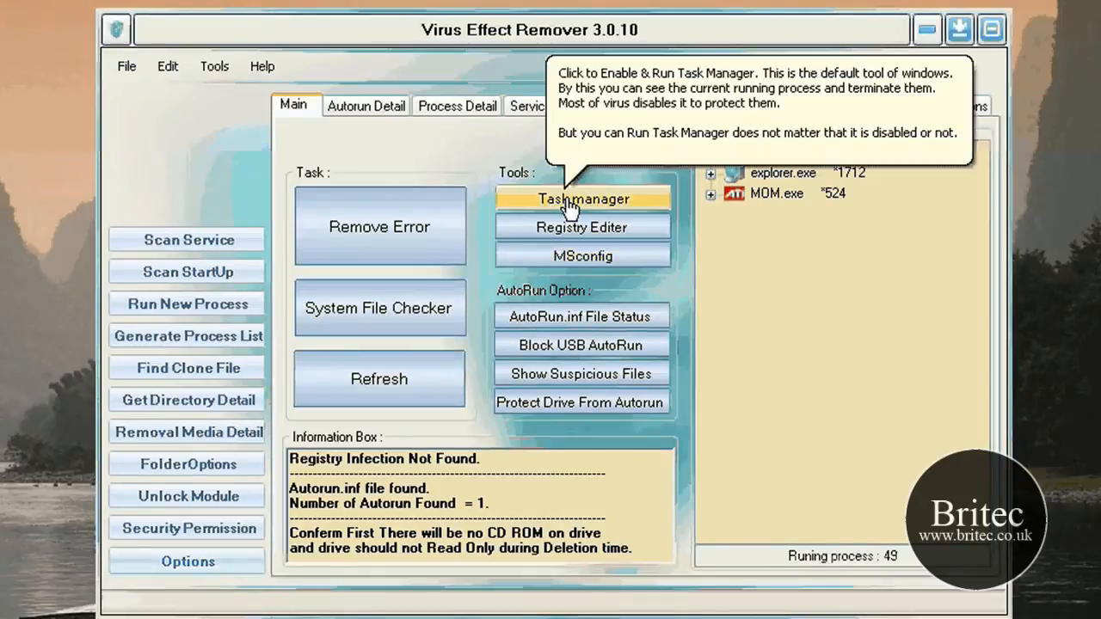
pyautogui.moveTo(379, 226)
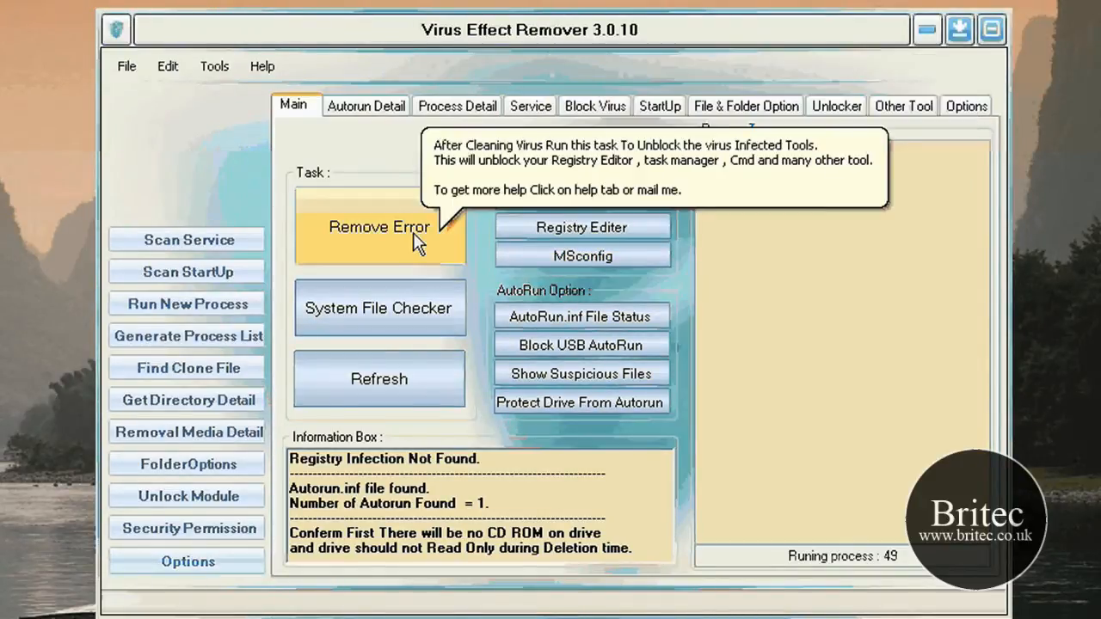
pyautogui.moveTo(582, 227)
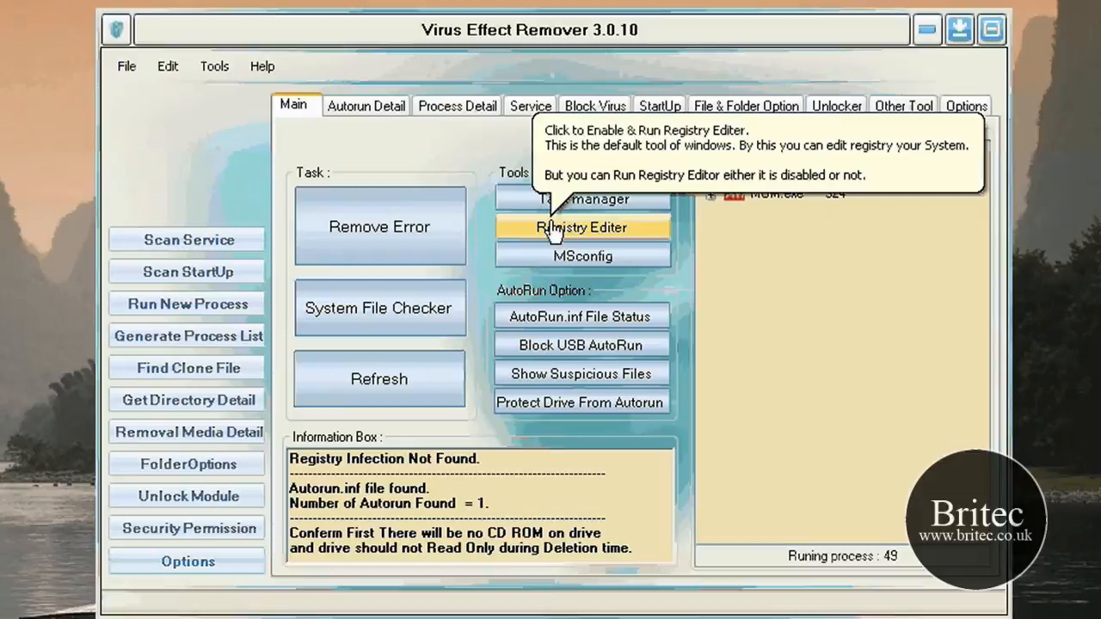
pyautogui.moveTo(582, 256)
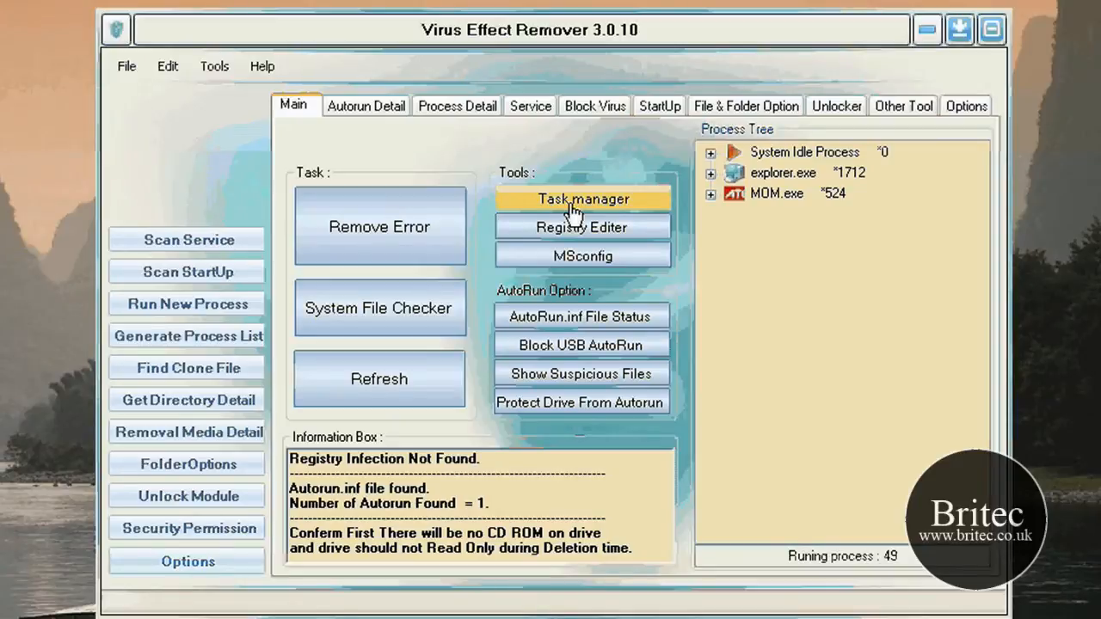
pyautogui.click(582, 198)
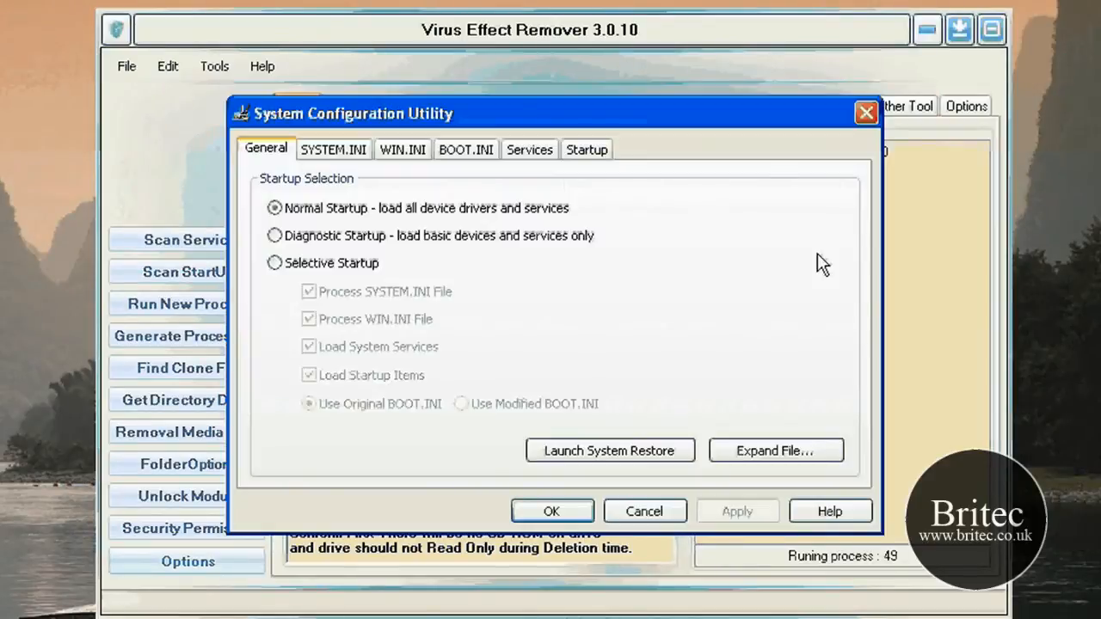
pyautogui.click(865, 113)
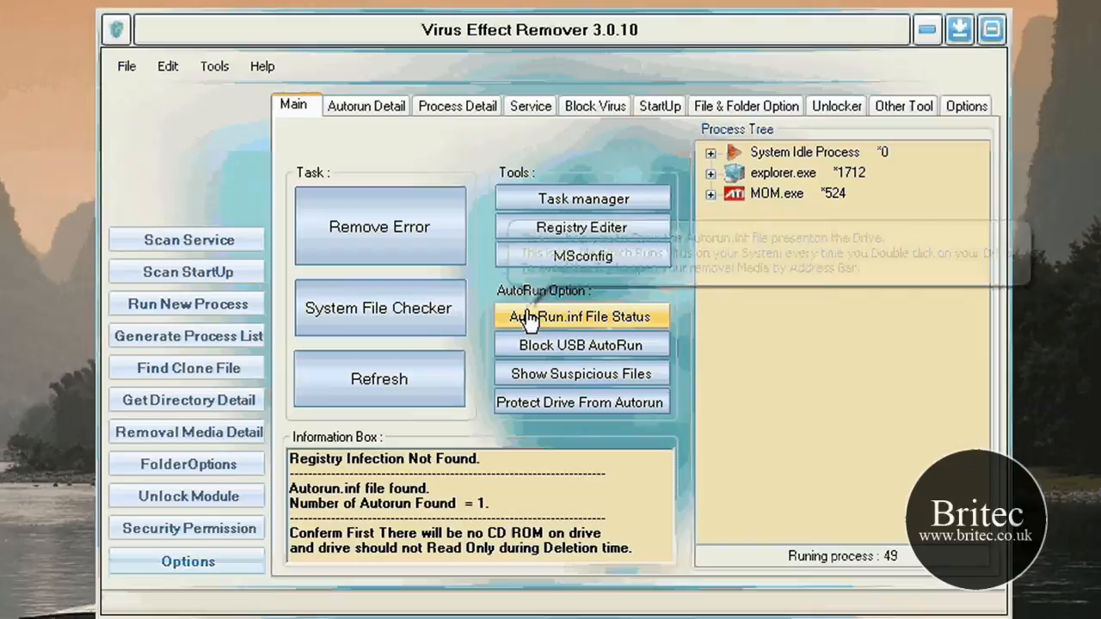
pyautogui.moveTo(582, 256)
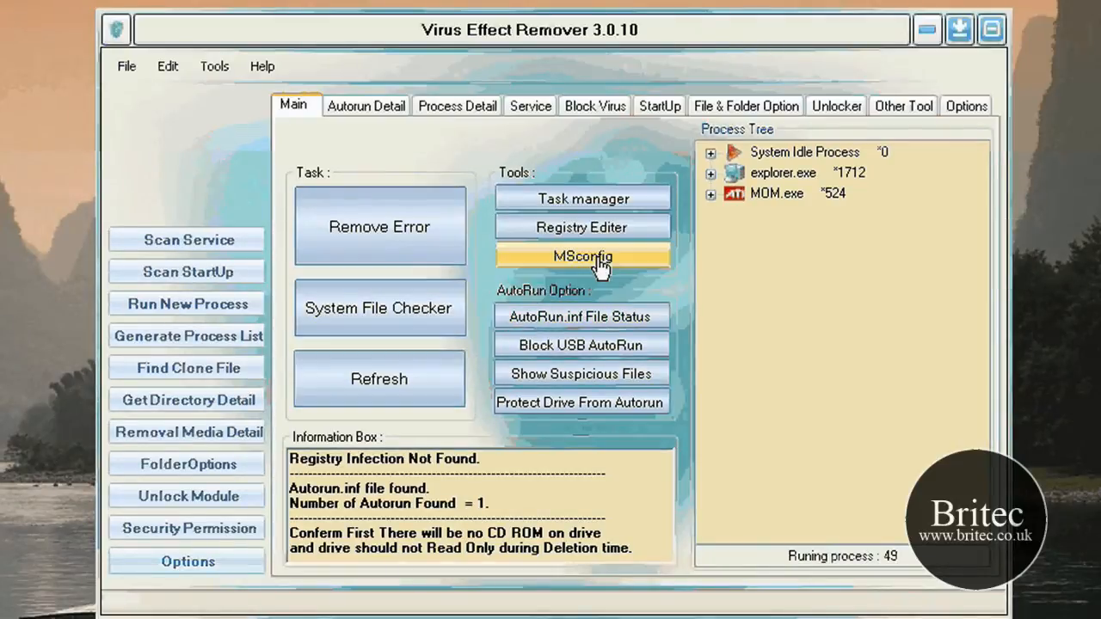
pyautogui.moveTo(512, 279)
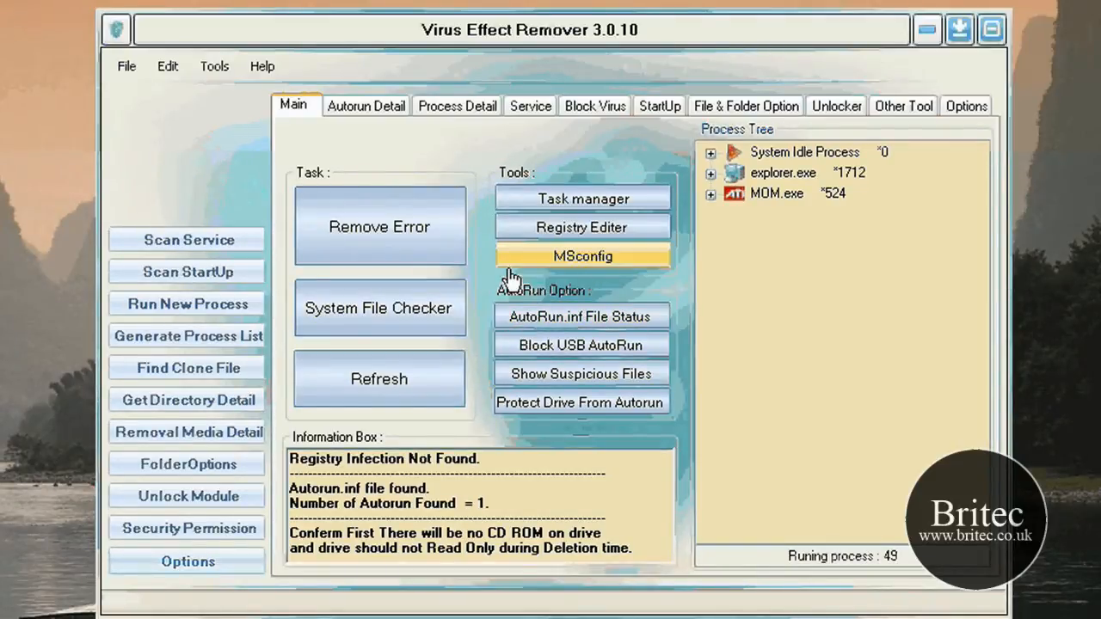
pyautogui.moveTo(441, 346)
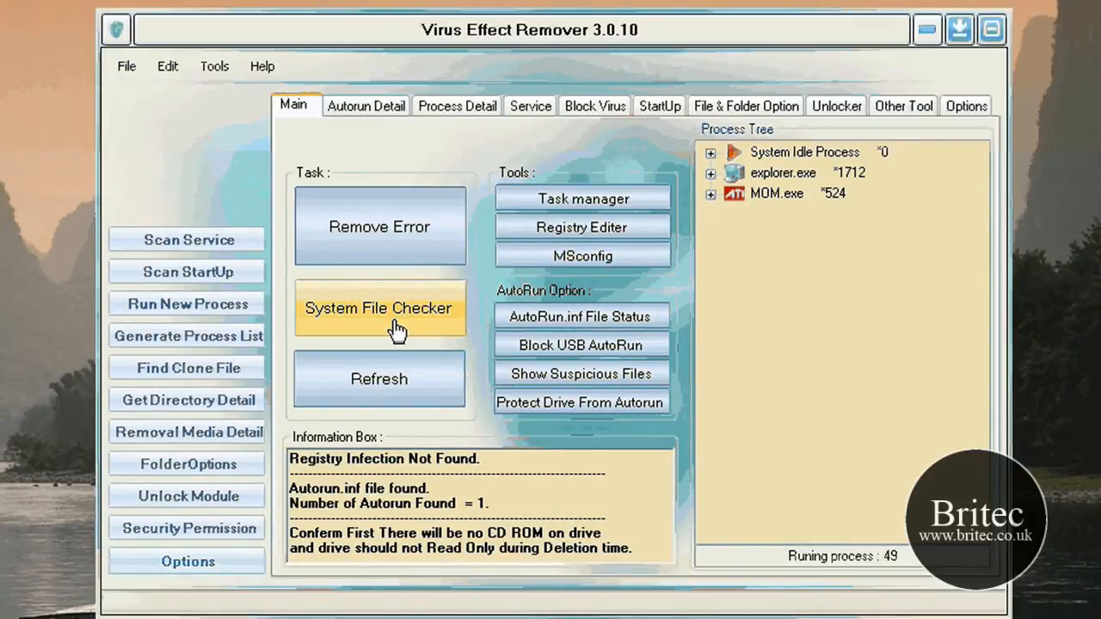
pyautogui.moveTo(387, 325)
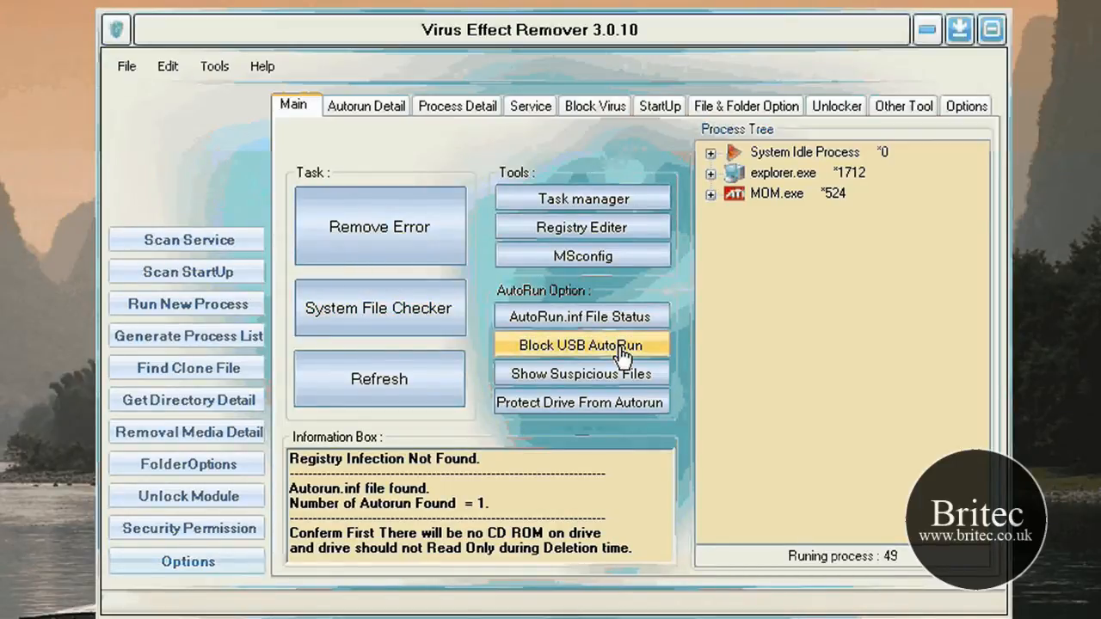
pyautogui.moveTo(546, 339)
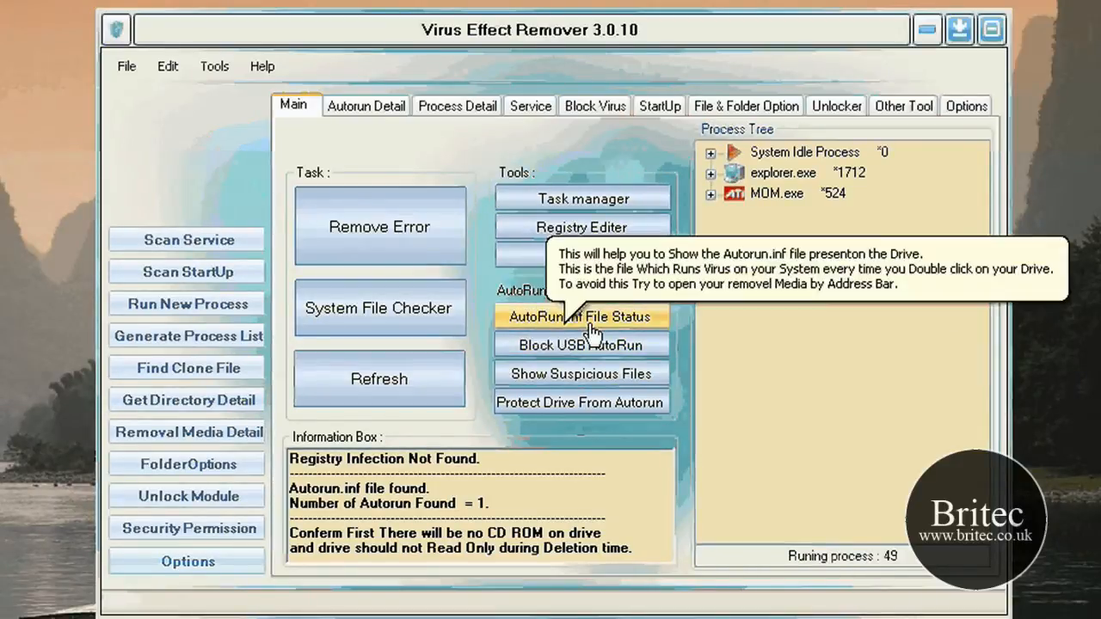
pyautogui.moveTo(632, 327)
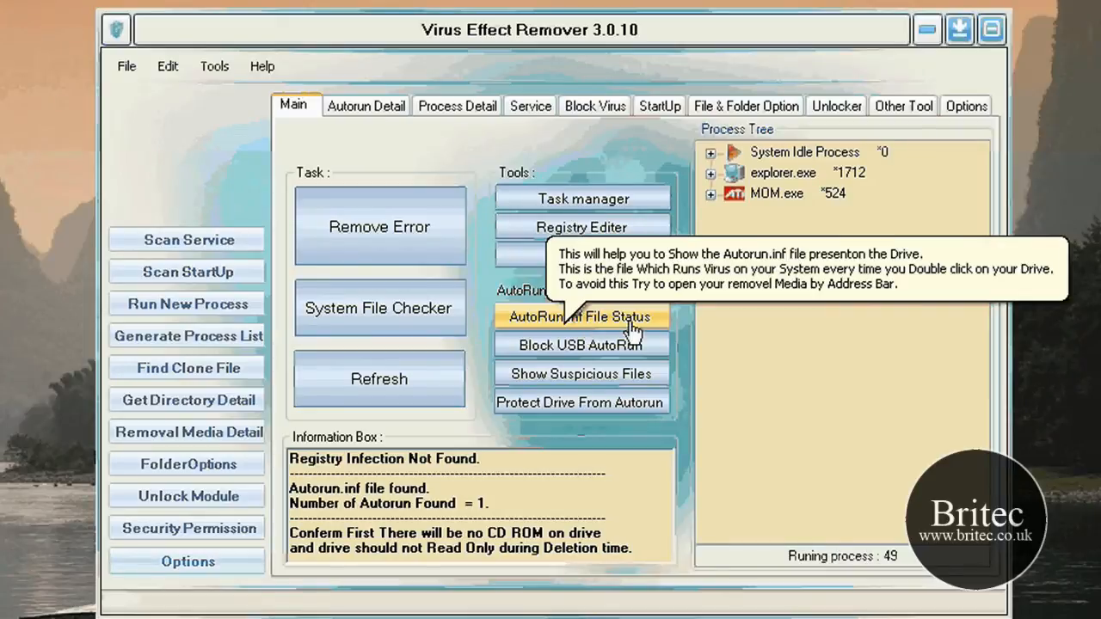
pyautogui.moveTo(624, 334)
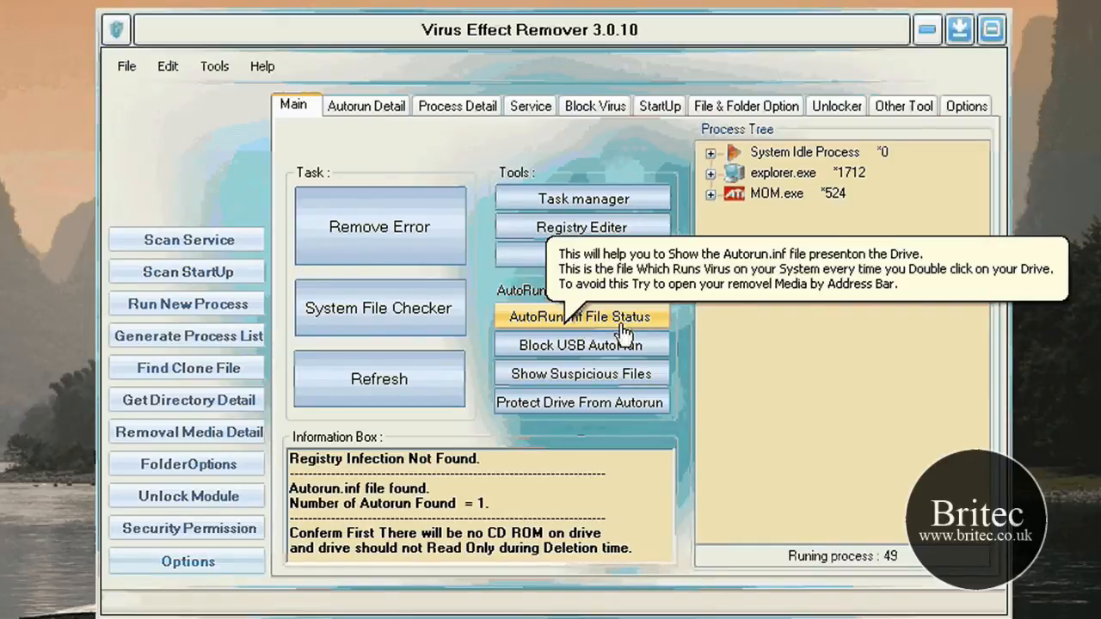
pyautogui.moveTo(582, 345)
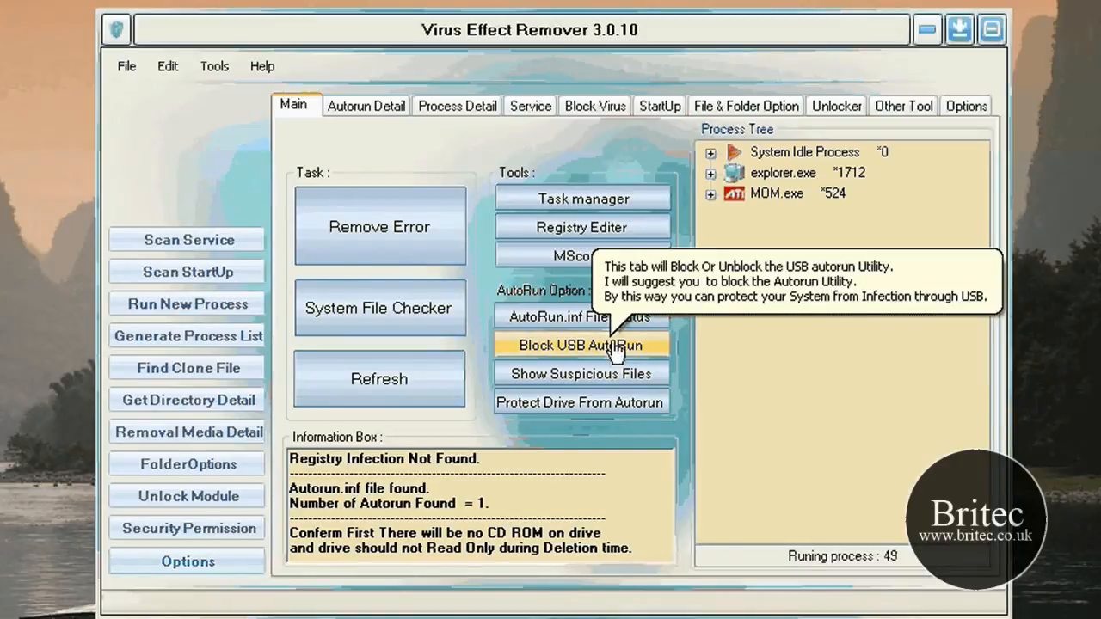
pyautogui.moveTo(579, 316)
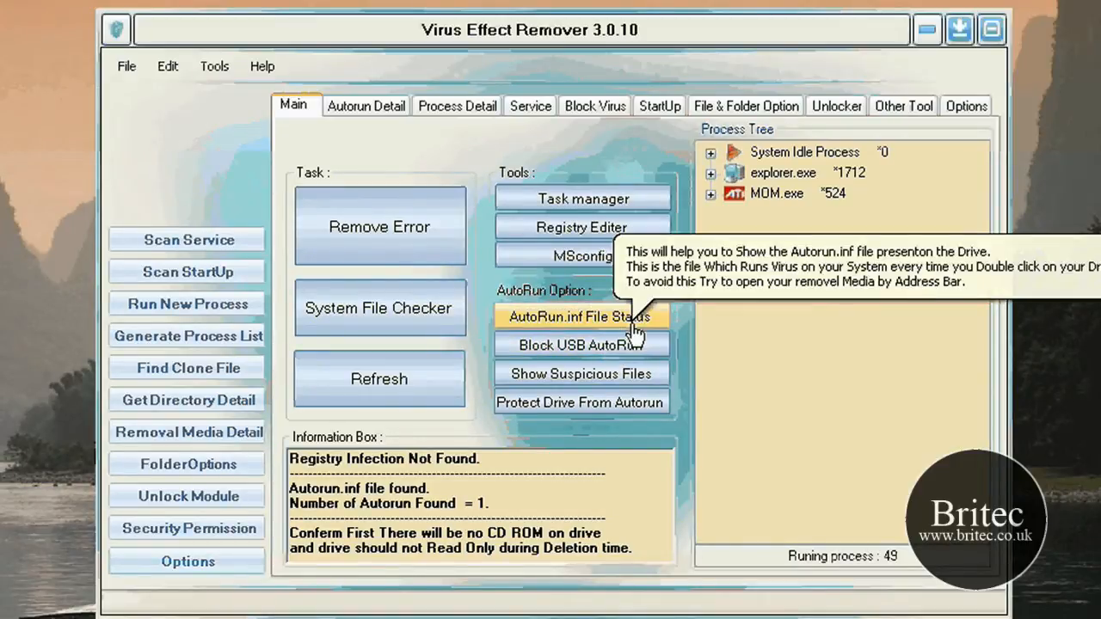
pyautogui.moveTo(630, 338)
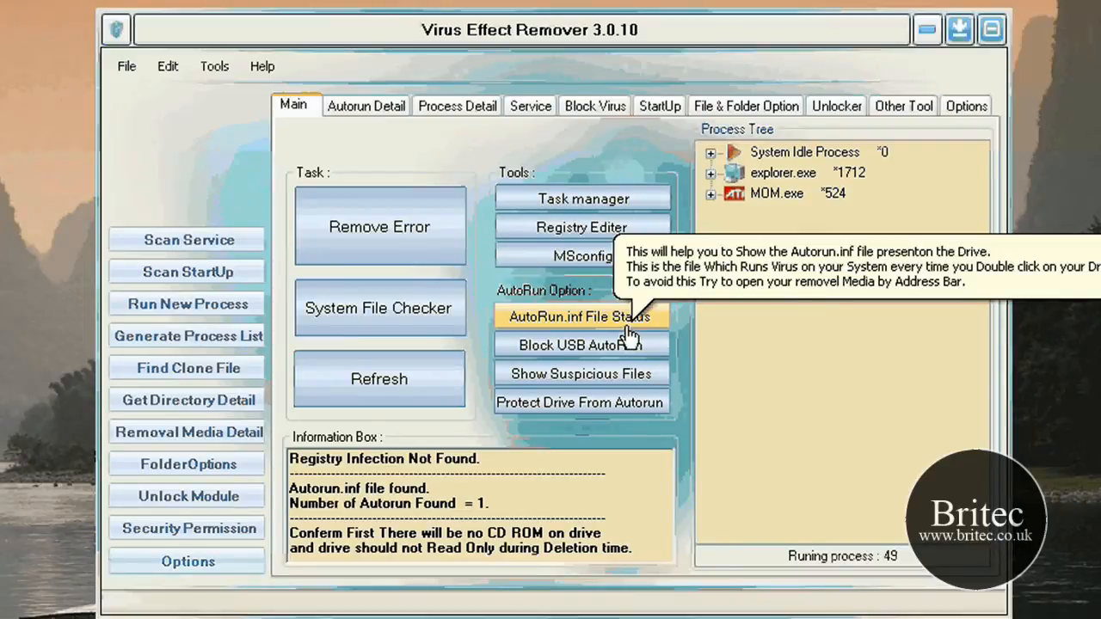
pyautogui.moveTo(624, 327)
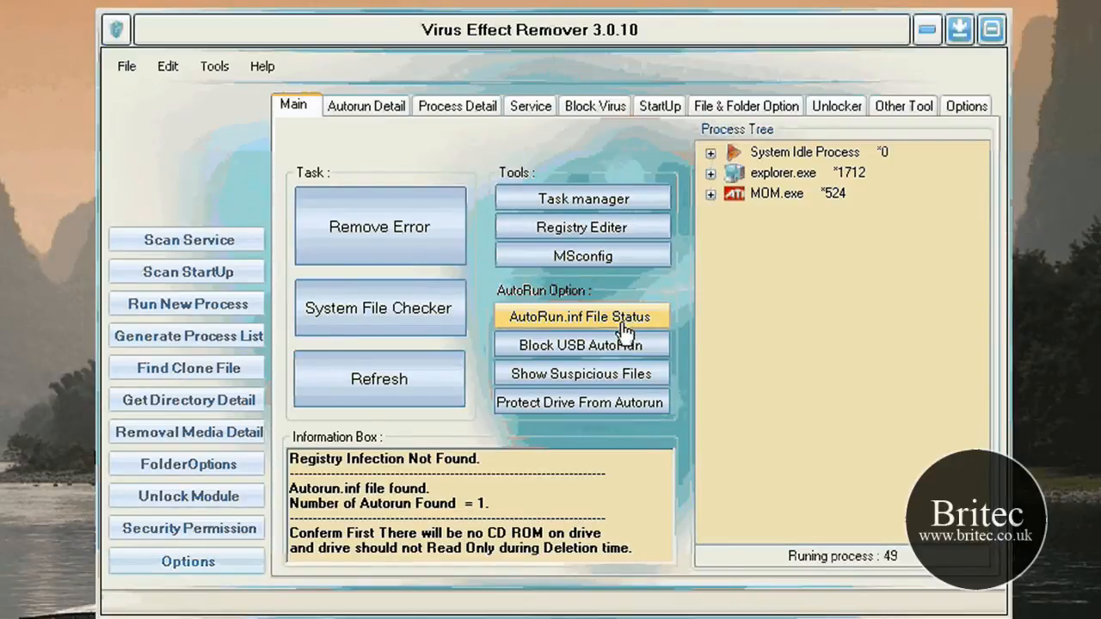
pyautogui.moveTo(617, 339)
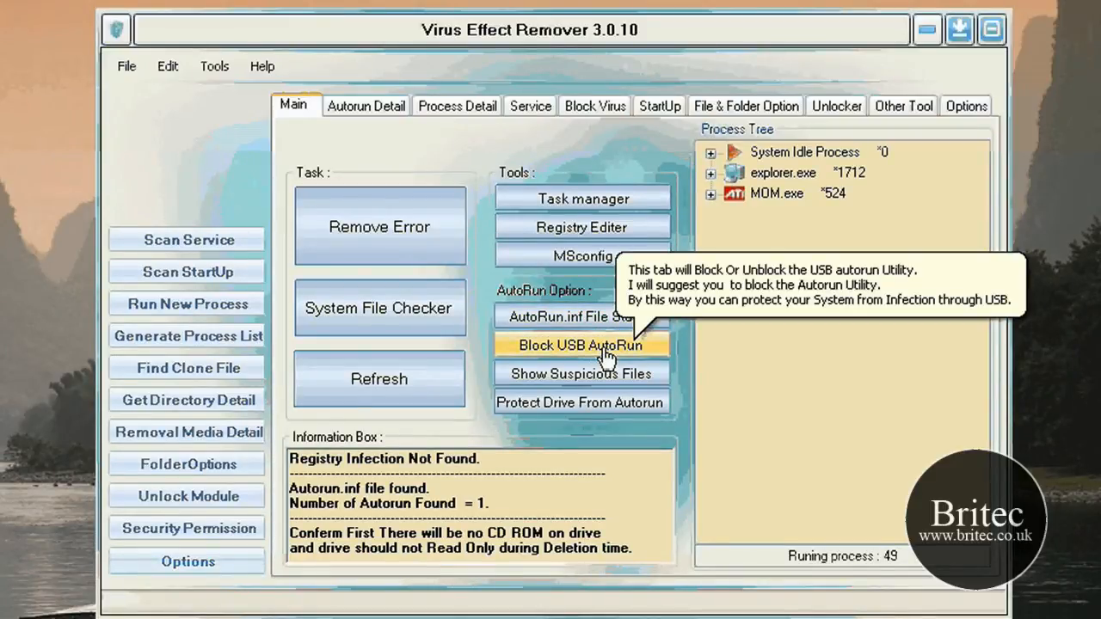
pyautogui.moveTo(641, 354)
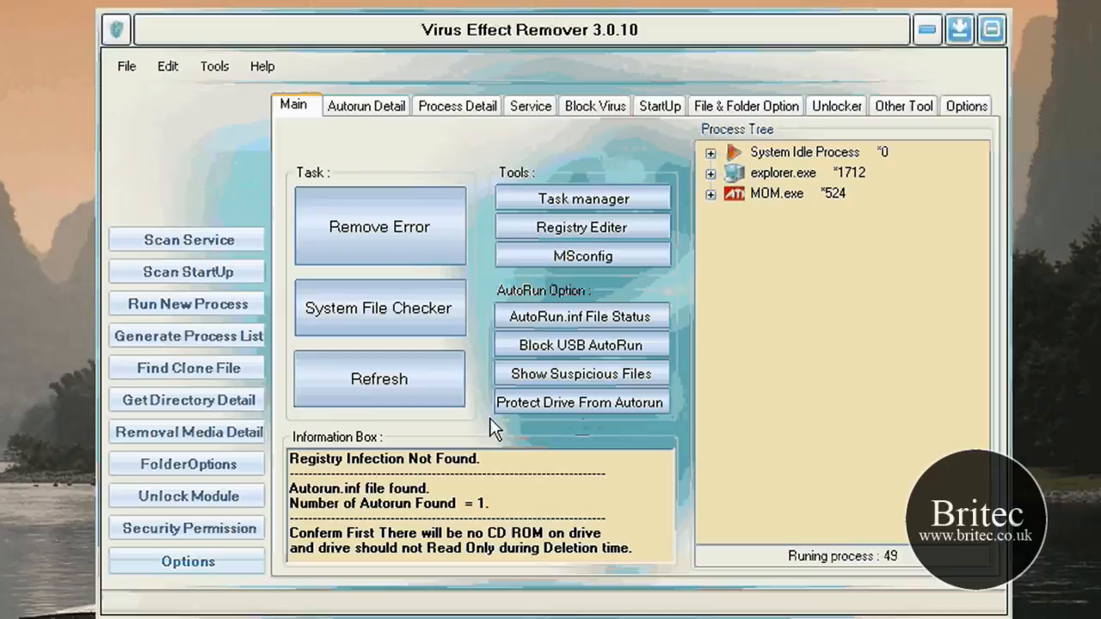
pyautogui.moveTo(564, 422)
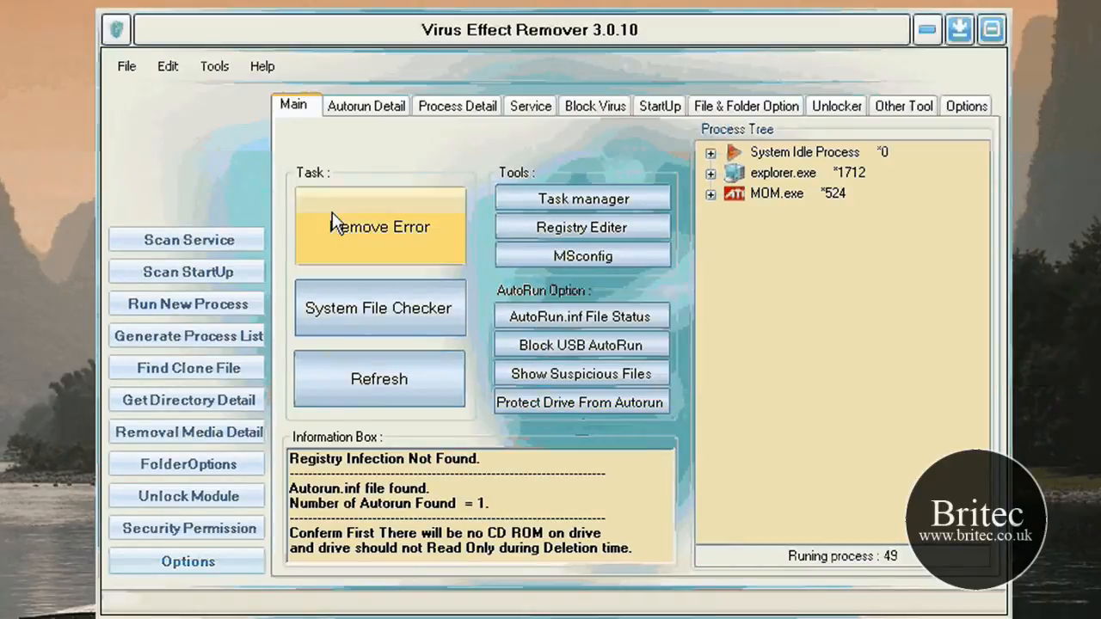
# - Check E:\autorun.inf under Autorun Detail and dismiss the 'Invalid Autorun File' notice
pyautogui.click(365, 105)
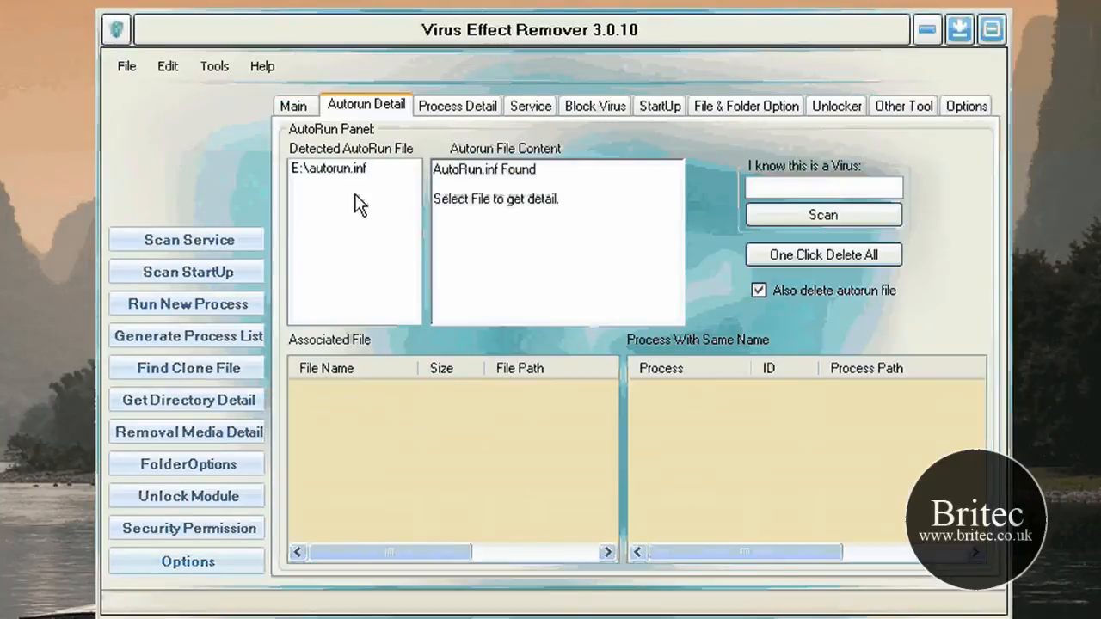
pyautogui.moveTo(322, 180)
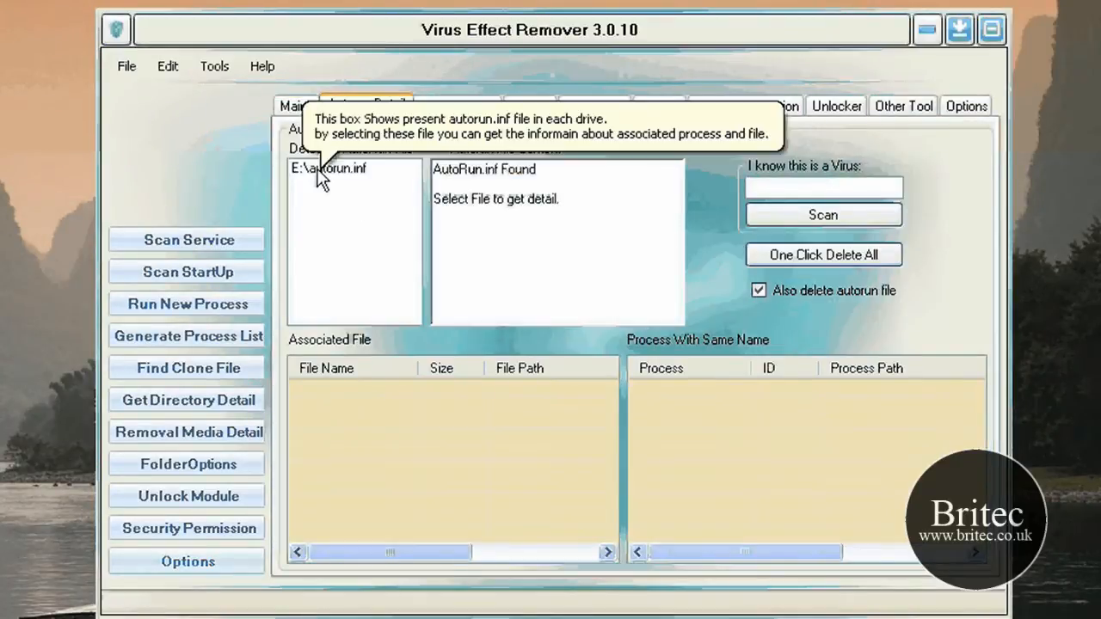
pyautogui.click(329, 168)
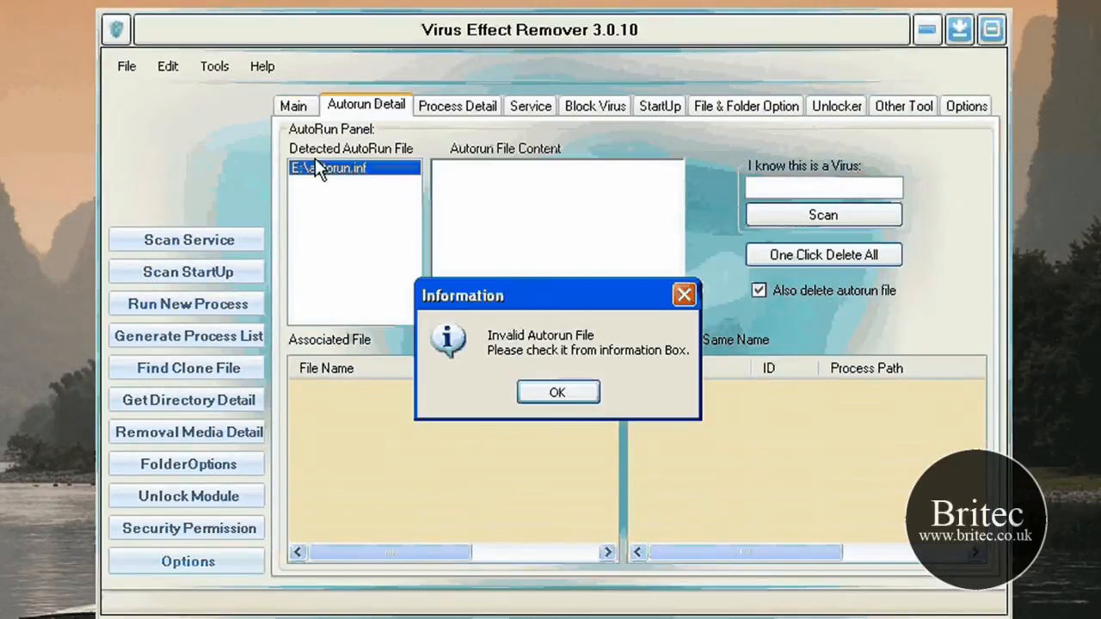
pyautogui.click(556, 391)
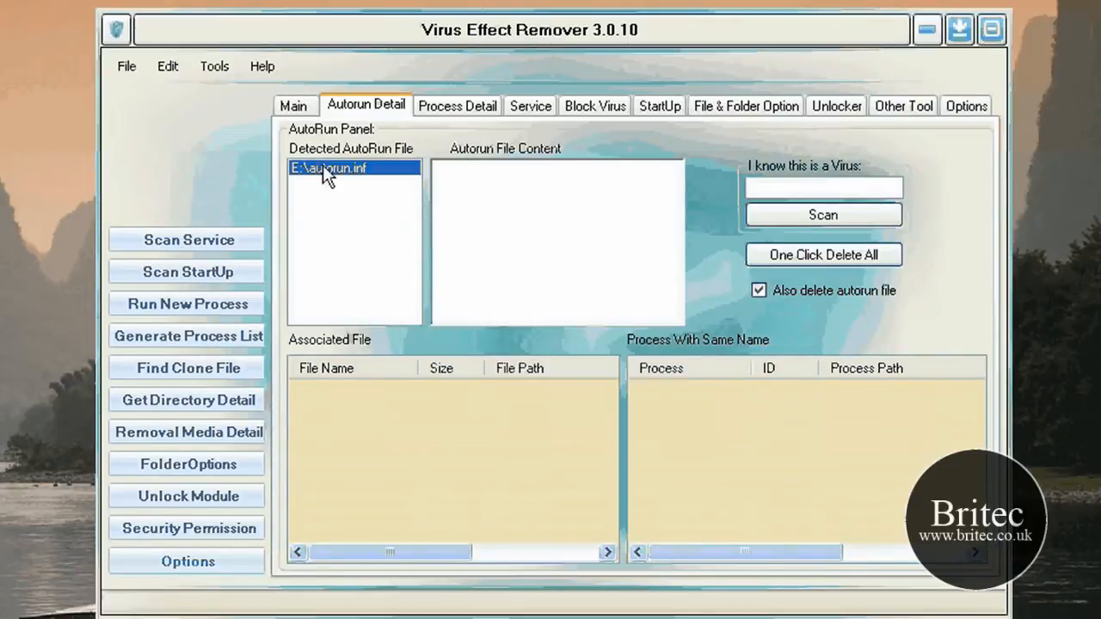
pyautogui.moveTo(847, 303)
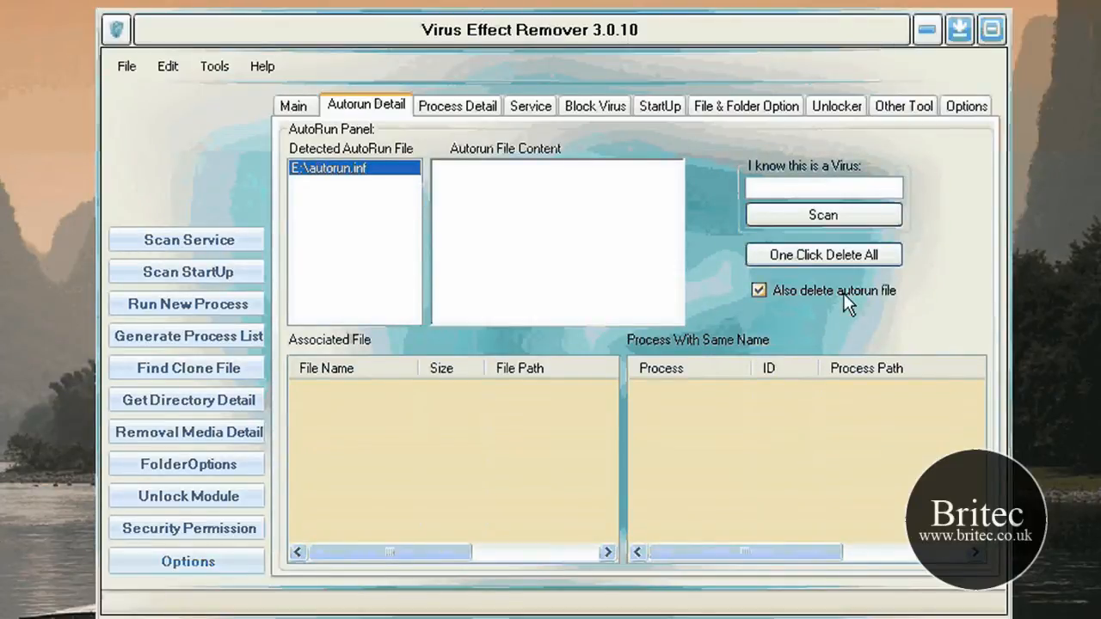
pyautogui.moveTo(808, 232)
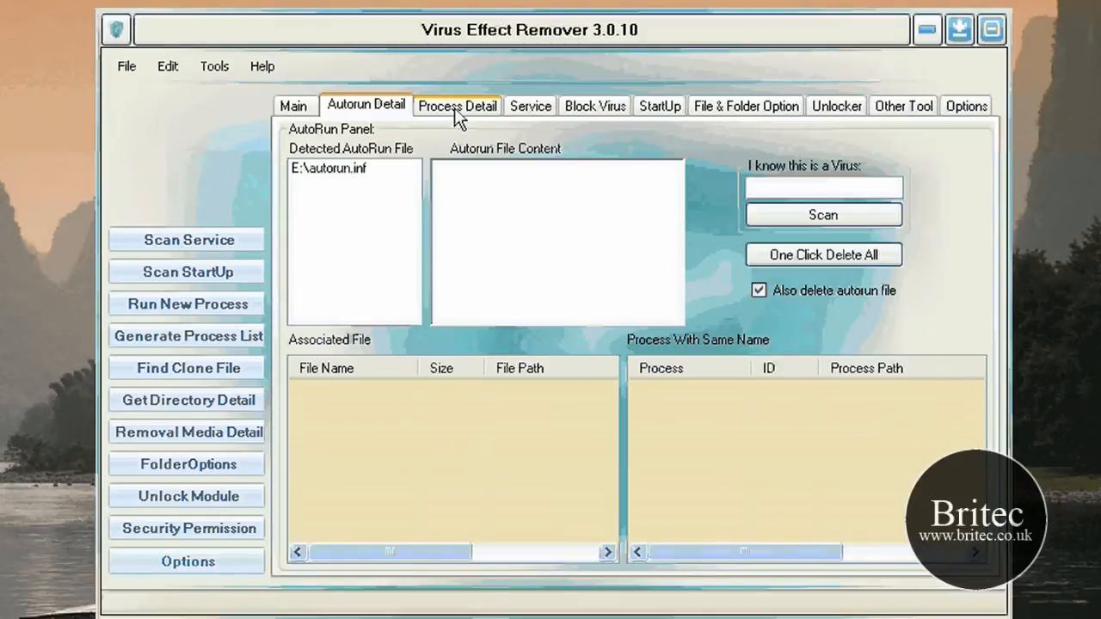
# - List the 49 running processes and show schedhlp.exe's details, including its Acronis path
pyautogui.click(456, 105)
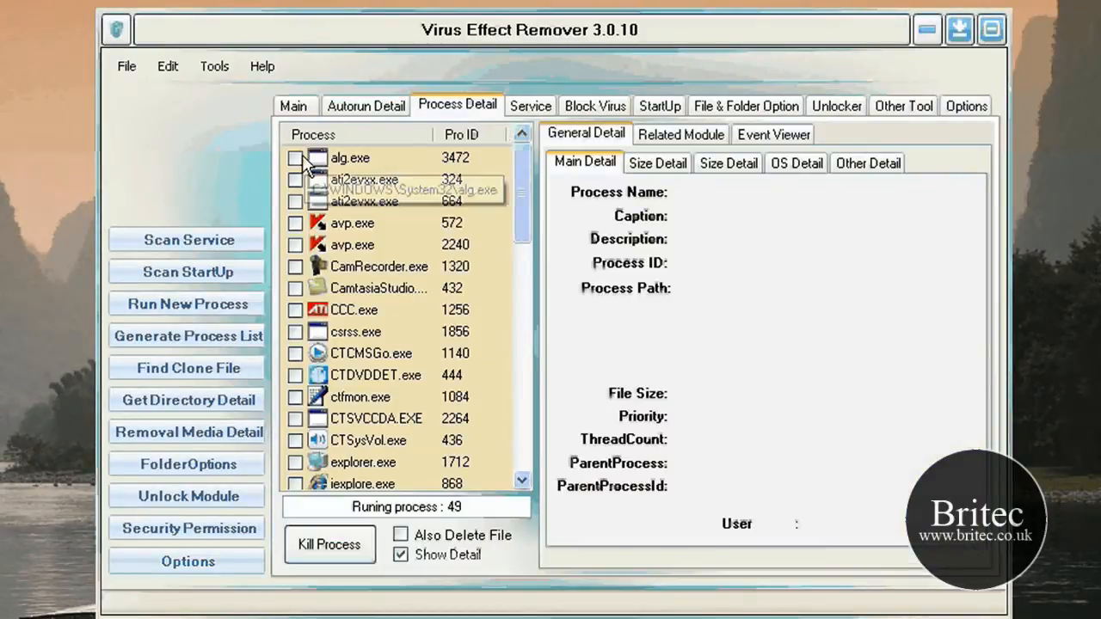
pyautogui.moveTo(310, 163)
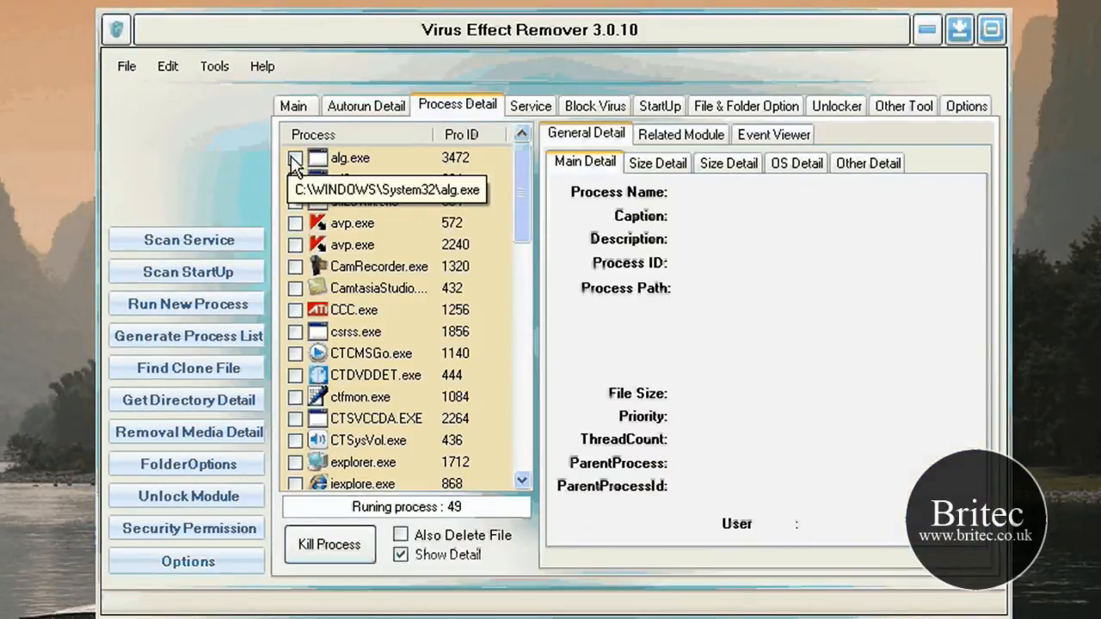
pyautogui.moveTo(303, 429)
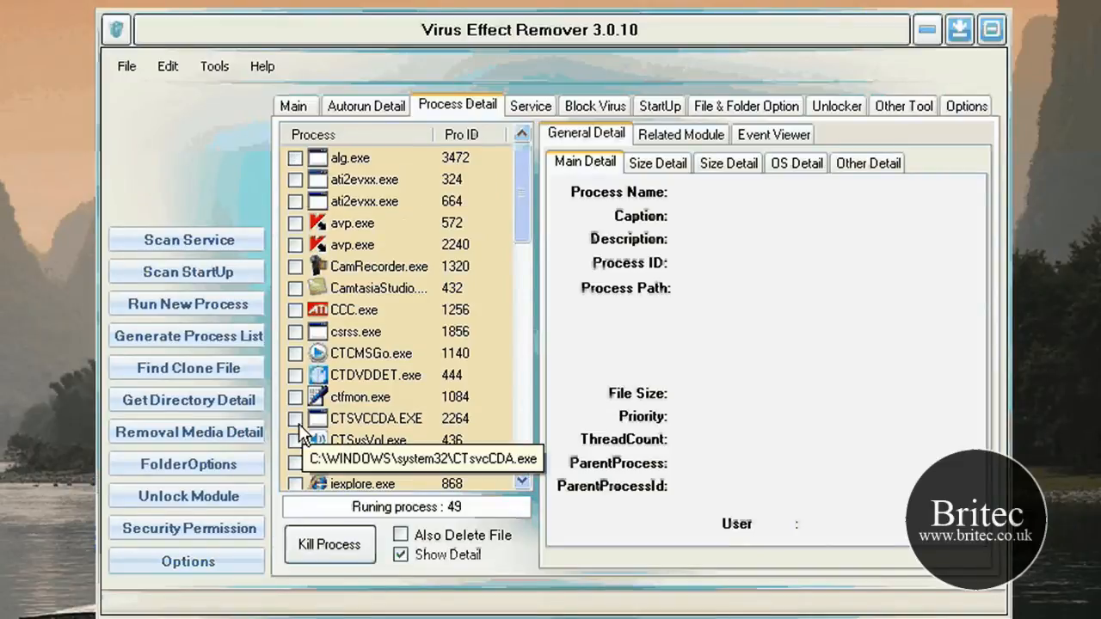
pyautogui.scroll(-3)
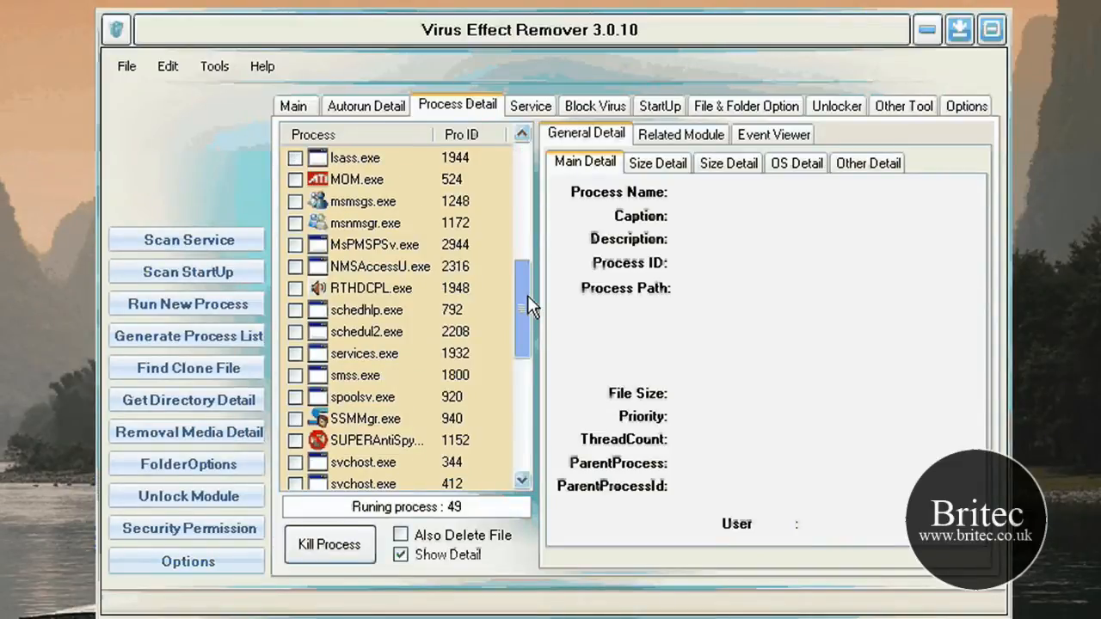
pyautogui.click(295, 310)
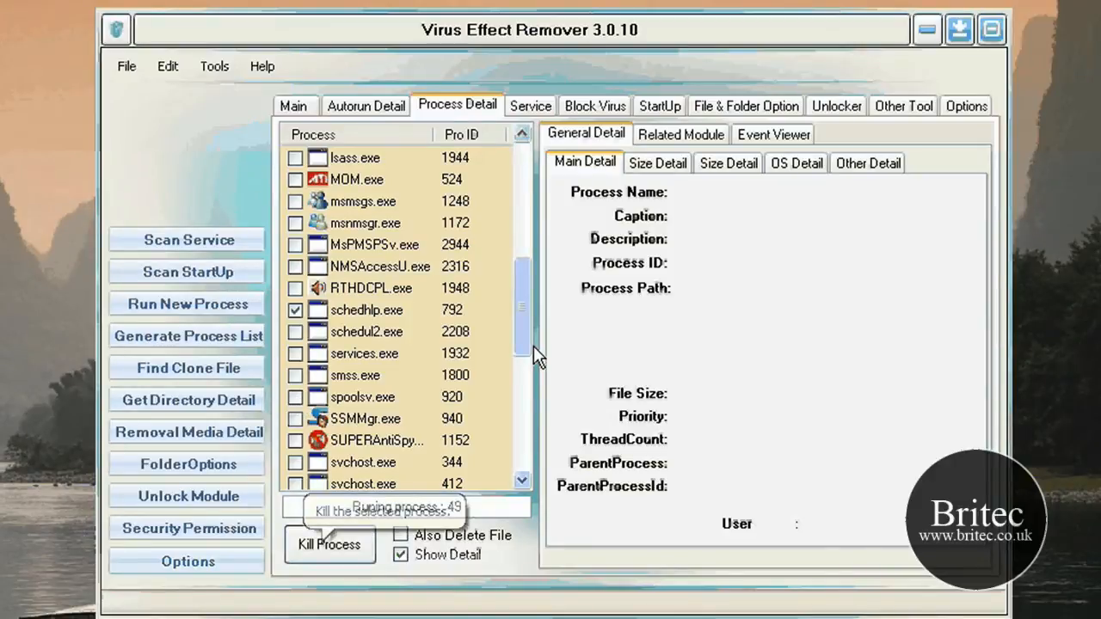
pyautogui.click(367, 309)
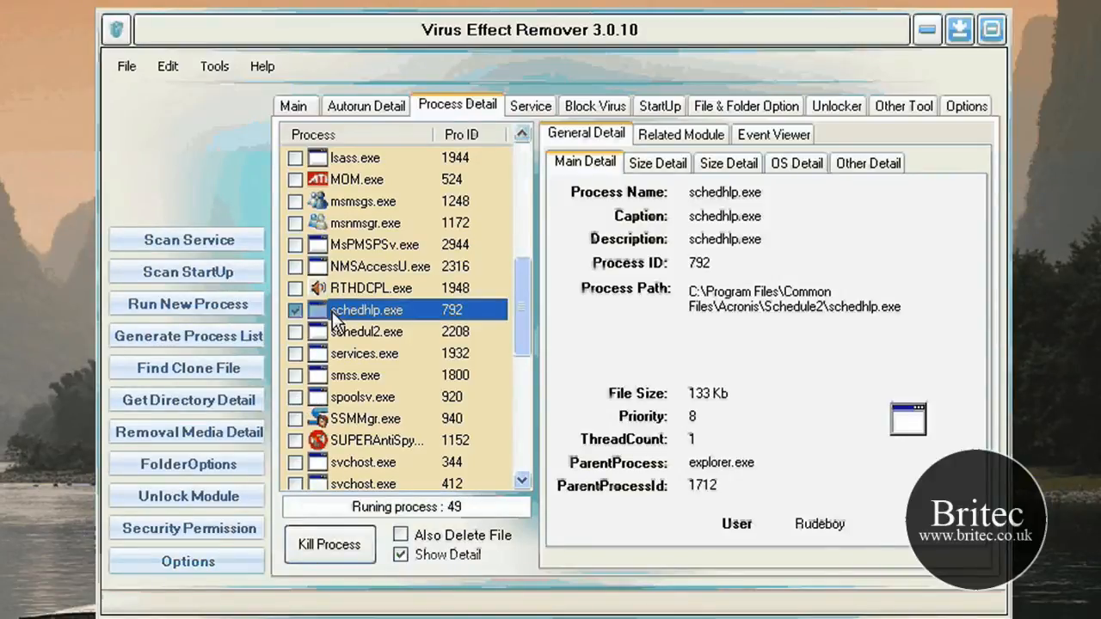
pyautogui.rightClick(367, 309)
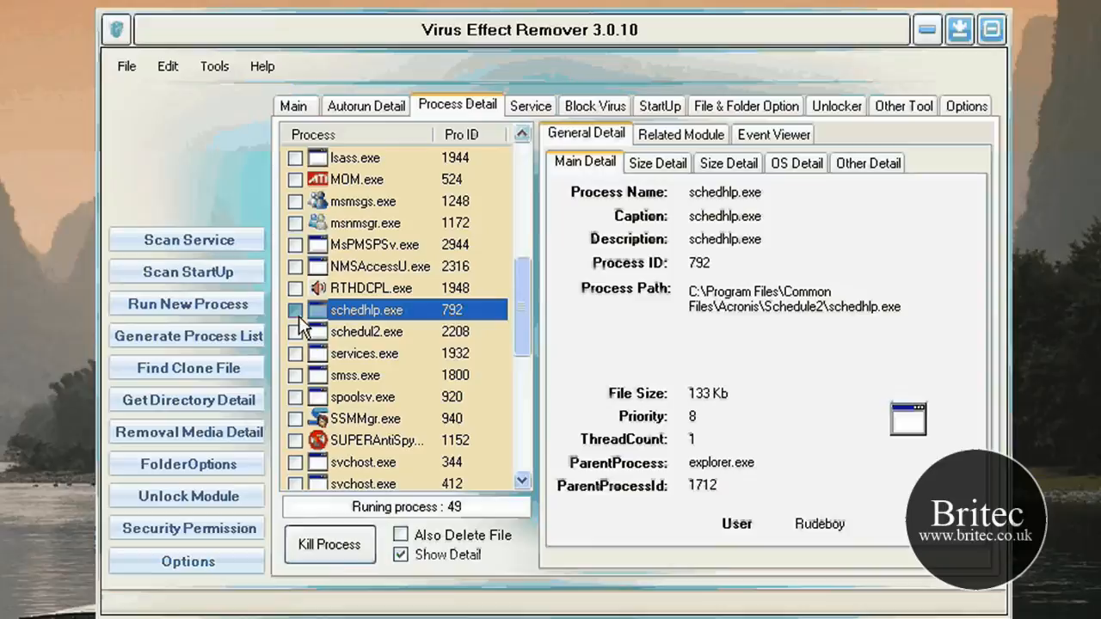
pyautogui.moveTo(366, 365)
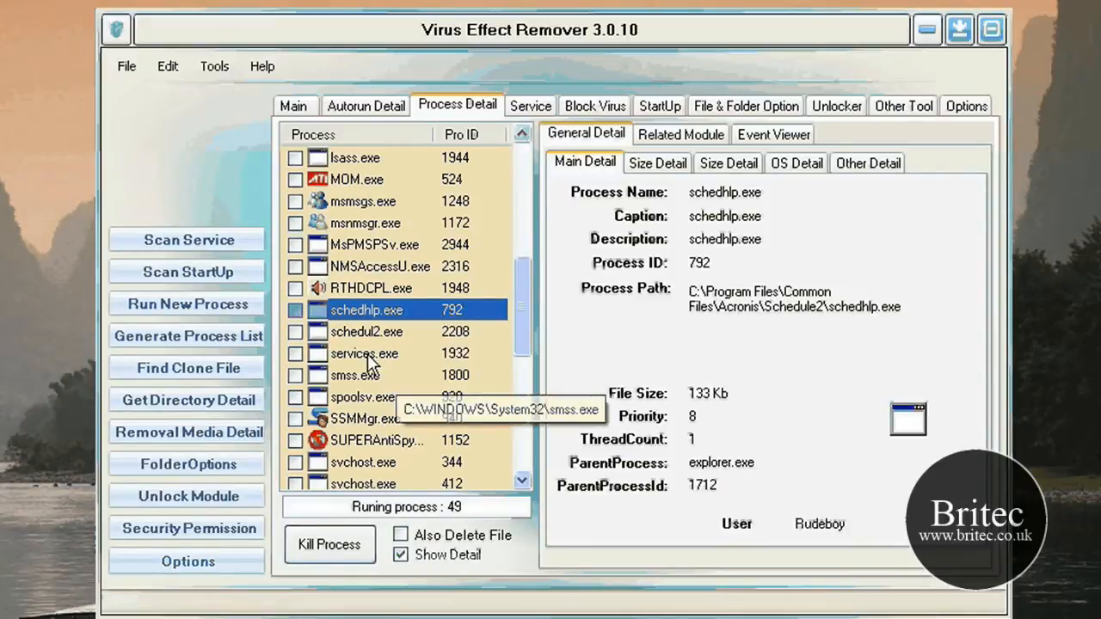
pyautogui.moveTo(553, 281)
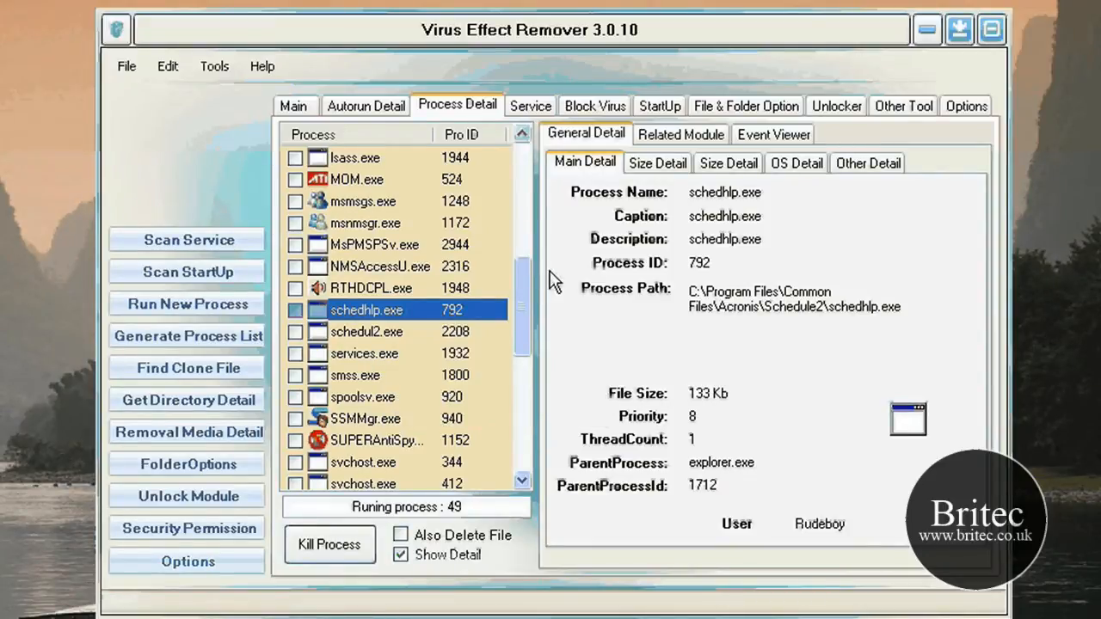
# - Show the services list and the Start/Pause/Stop actions for Adobe LM Service
pyautogui.click(530, 105)
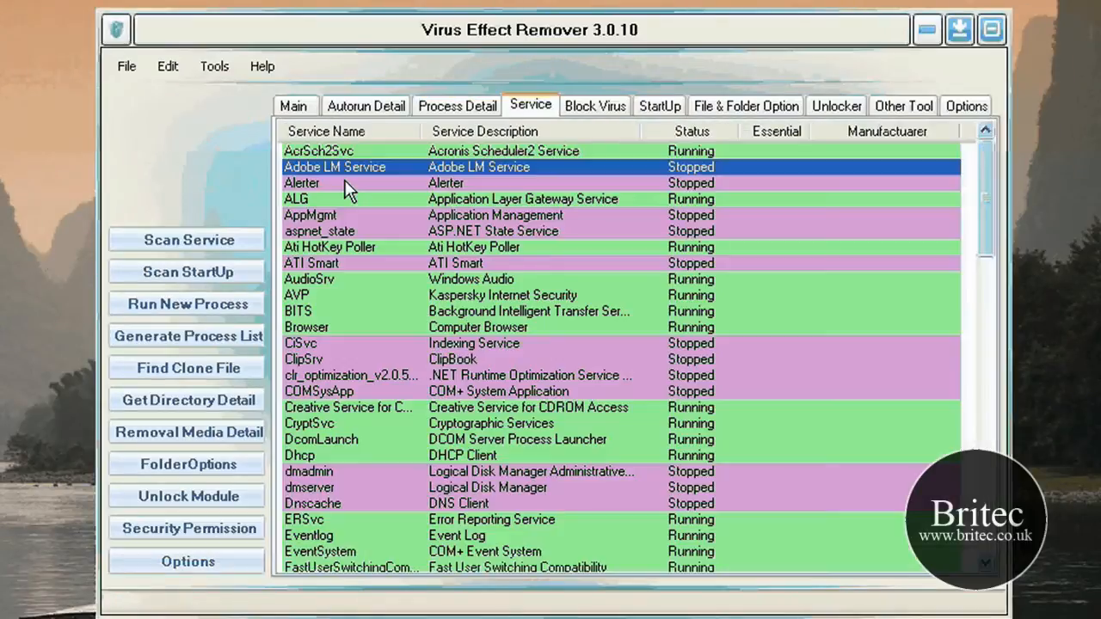
pyautogui.rightClick(349, 166)
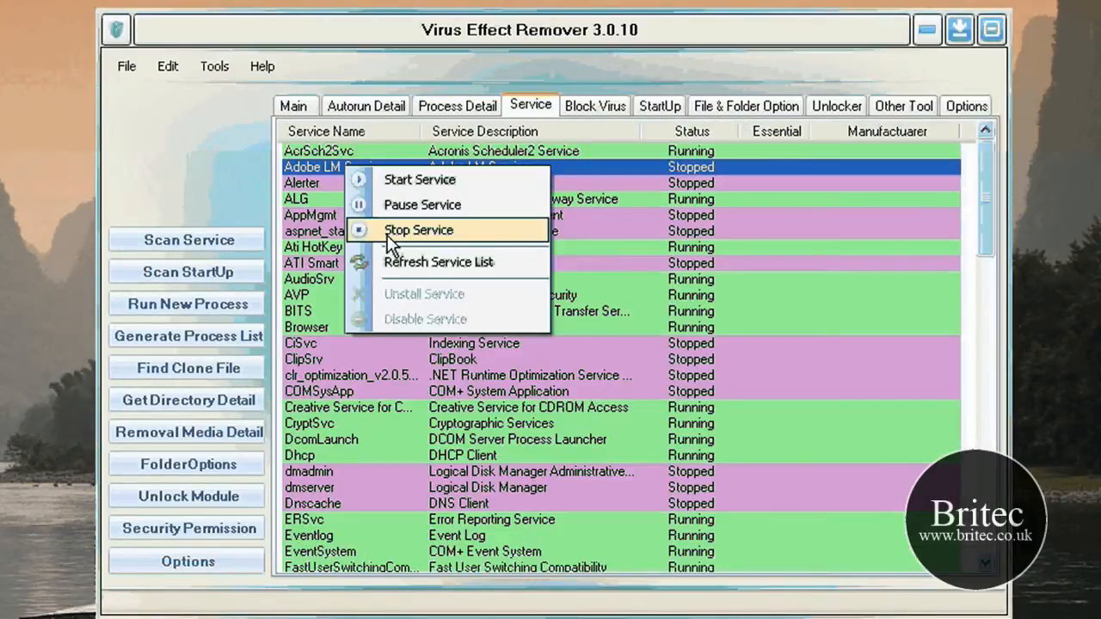
pyautogui.moveTo(421, 204)
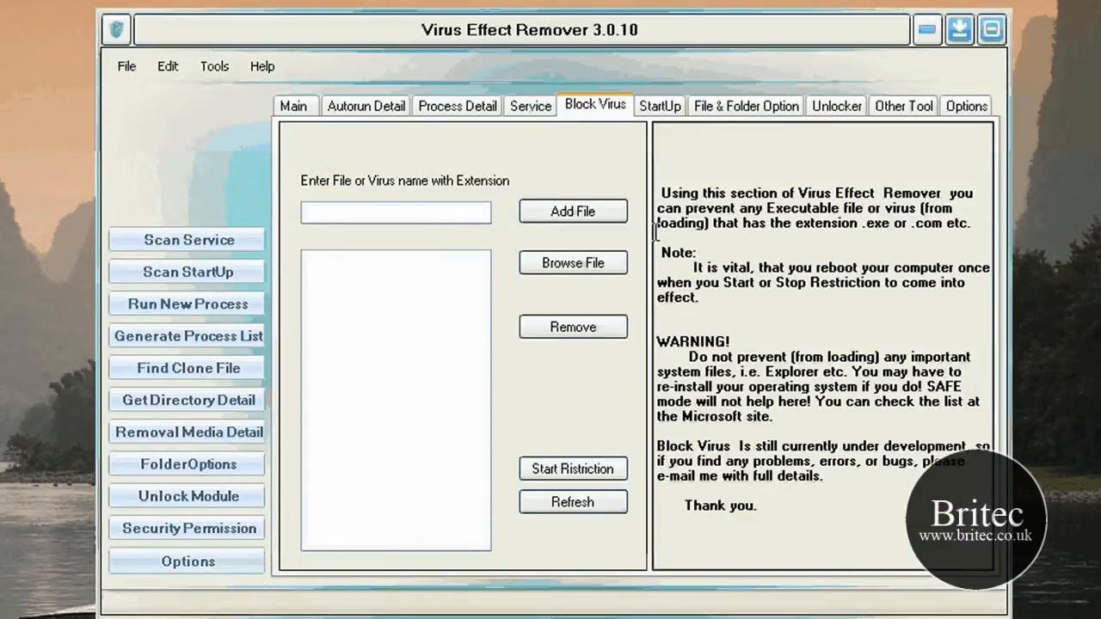
# - Review the process modules and general statistics, then return to the Windows services list
pyautogui.click(457, 105)
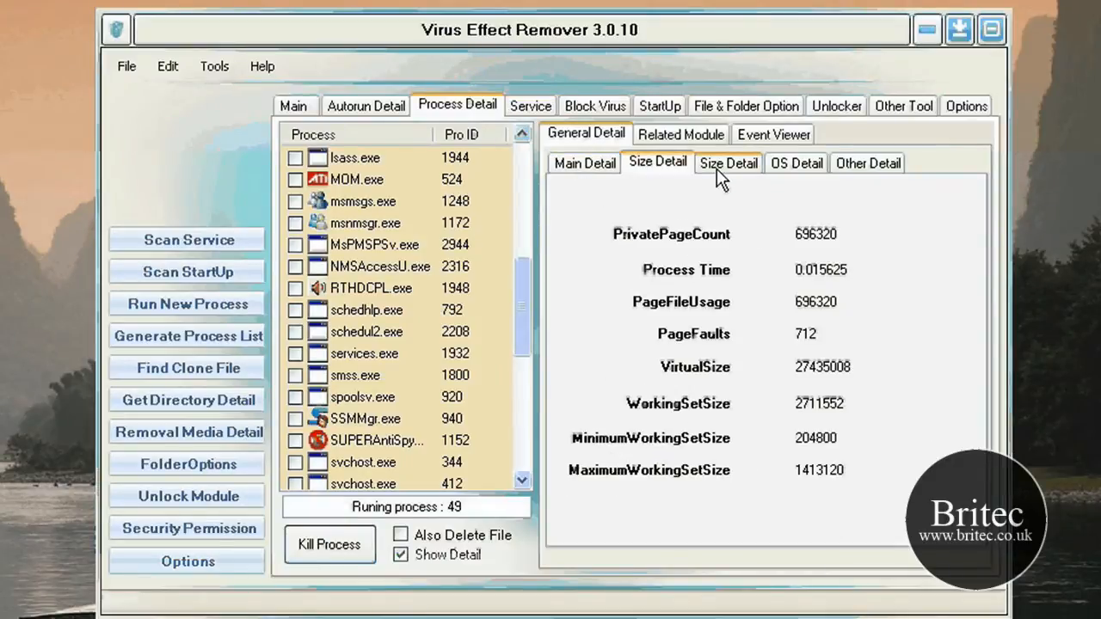
pyautogui.click(680, 134)
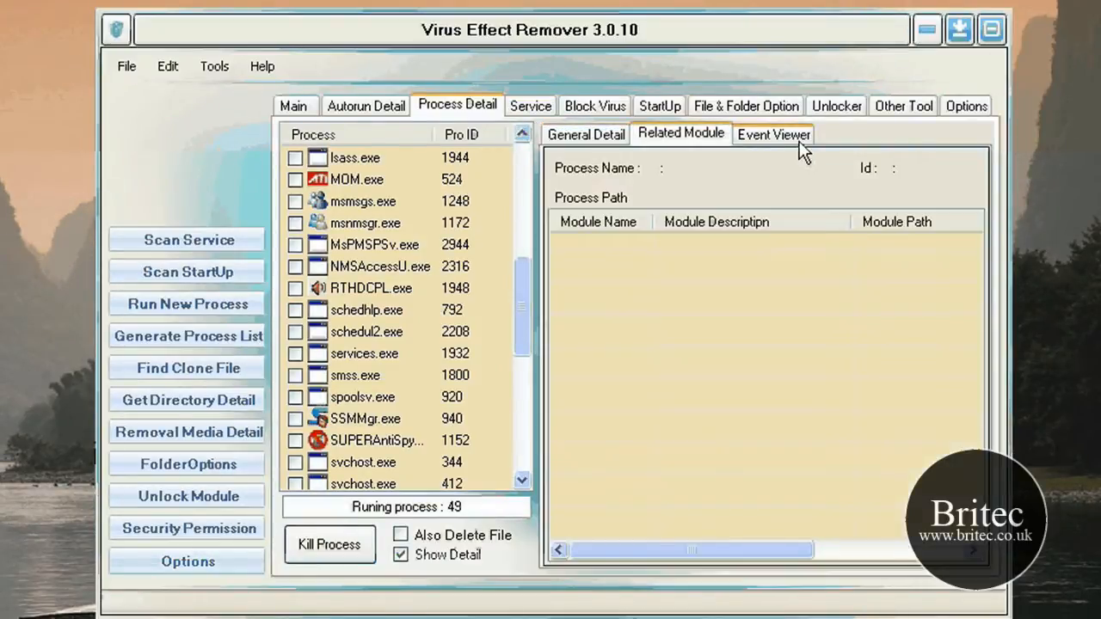
pyautogui.click(586, 134)
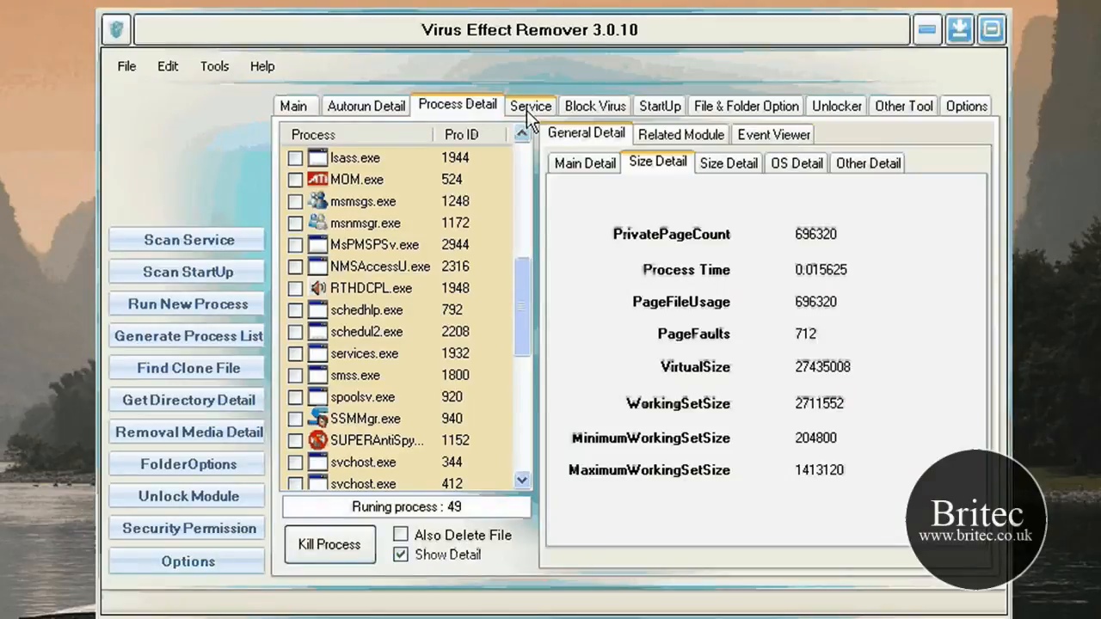
pyautogui.click(529, 105)
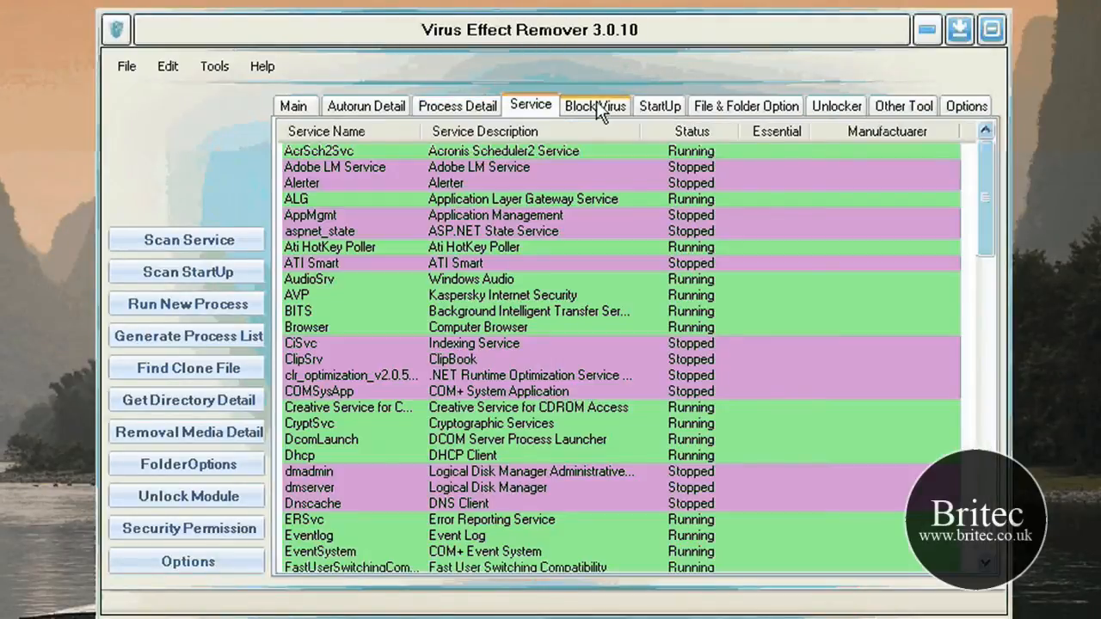
# - View the Block Virus panel, then the StartUp list with CTFMON, MSN Messenger and SUPERAntiSpyware
pyautogui.click(594, 105)
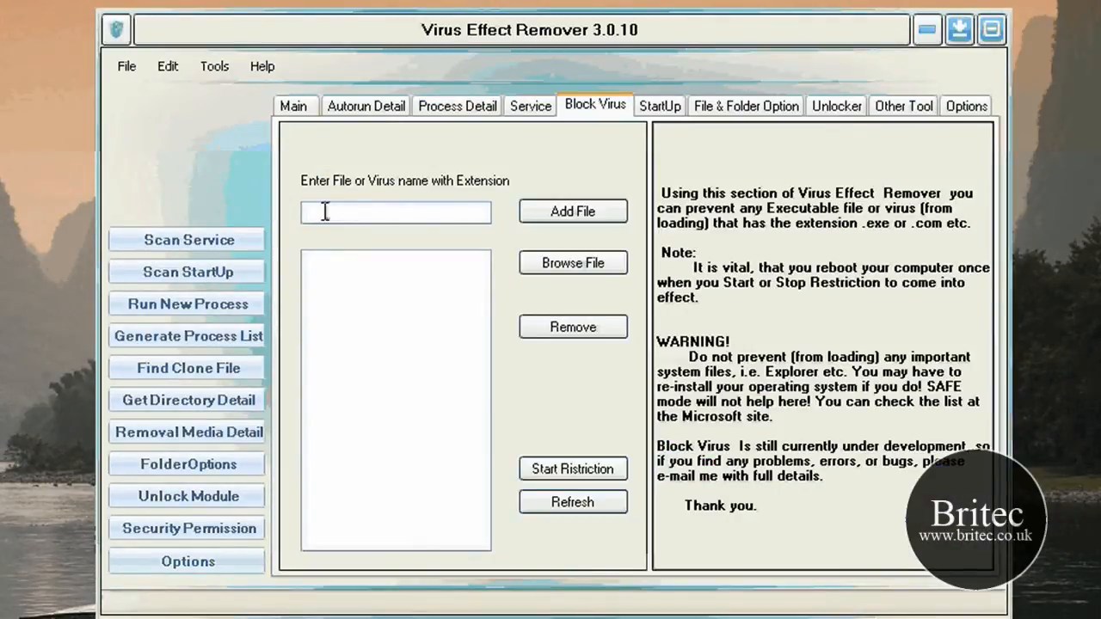
pyautogui.moveTo(488, 199)
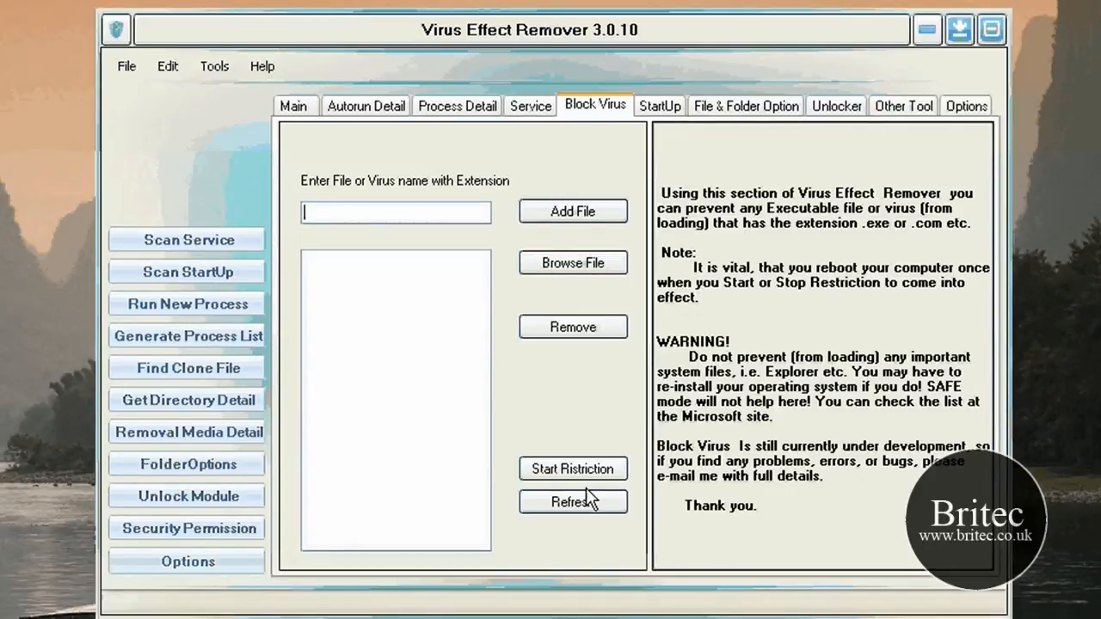
pyautogui.click(658, 105)
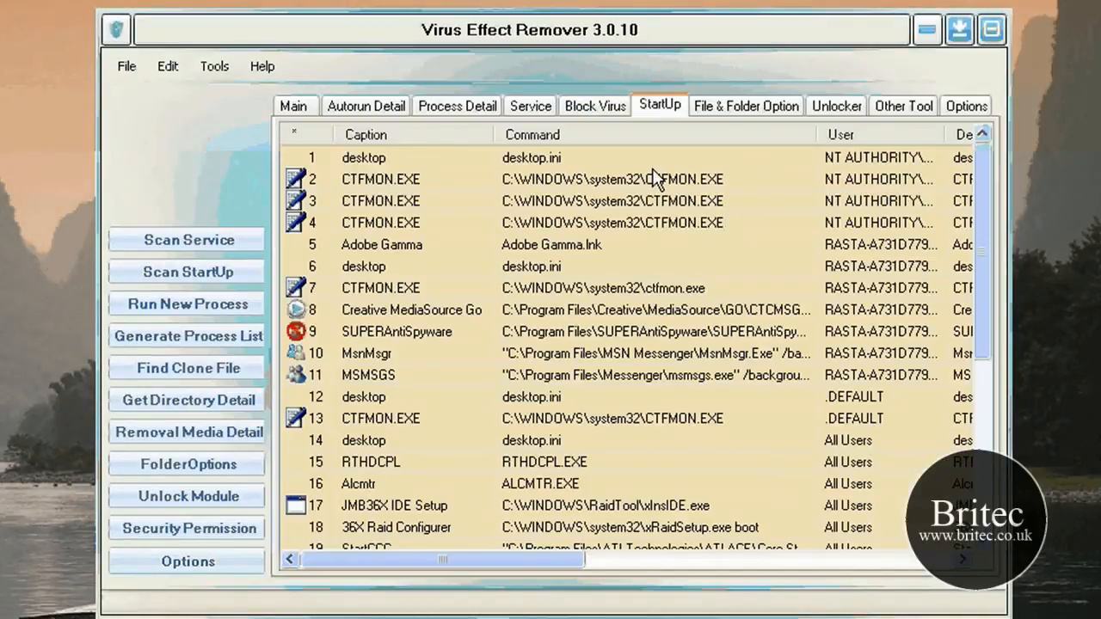
# - Select the CTFMON.EXE startup entry and show its refresh, add, remove and folder actions
pyautogui.click(380, 179)
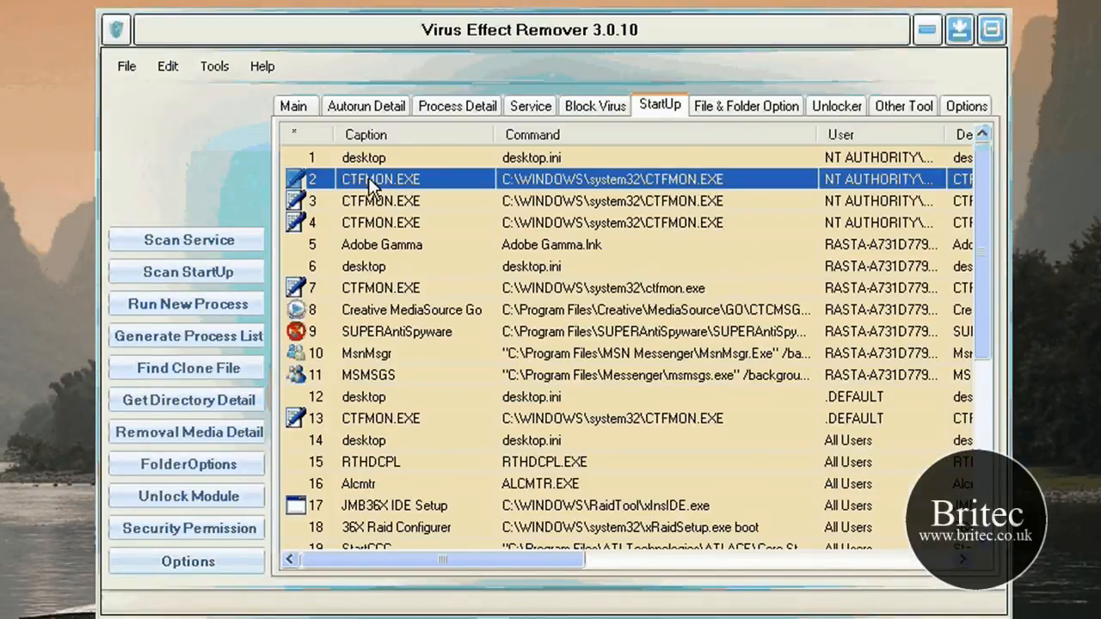
pyautogui.rightClick(380, 179)
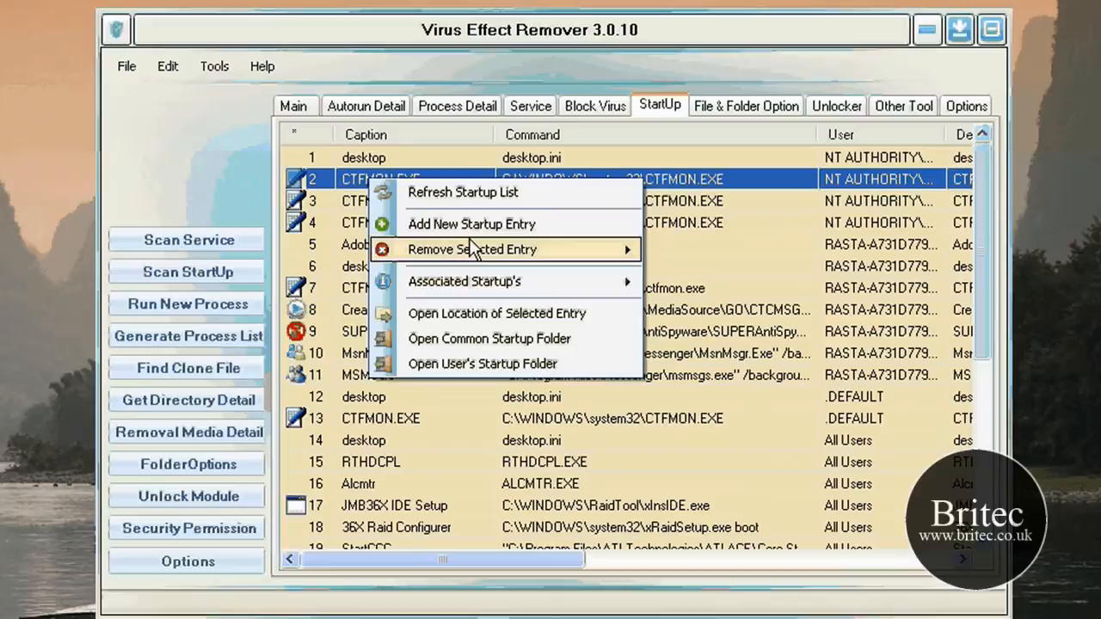
pyautogui.moveTo(503, 269)
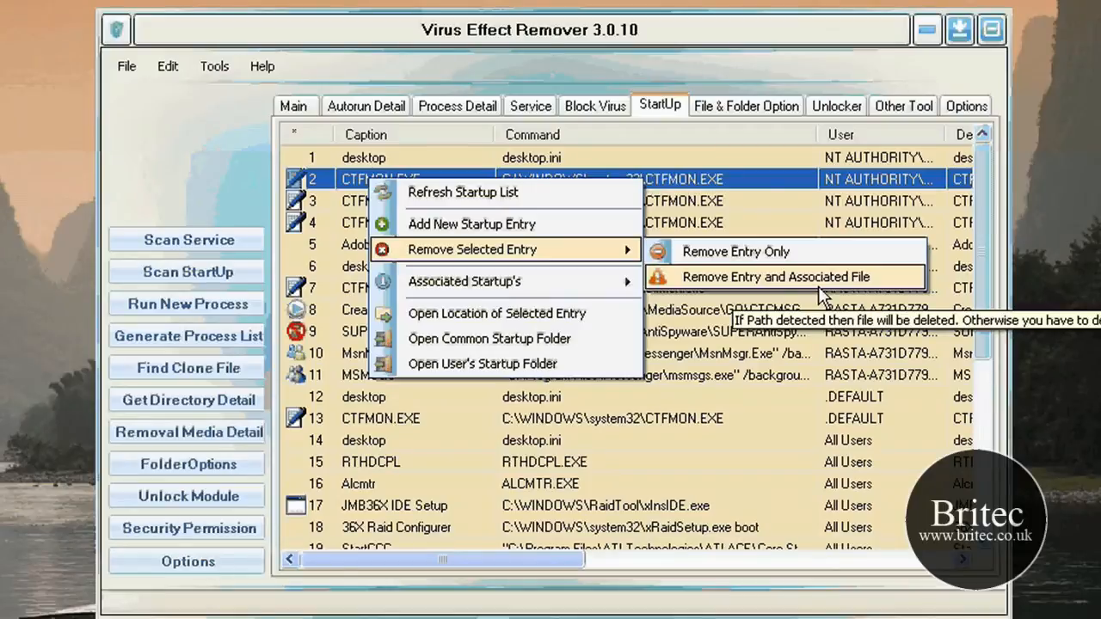
pyautogui.moveTo(464, 281)
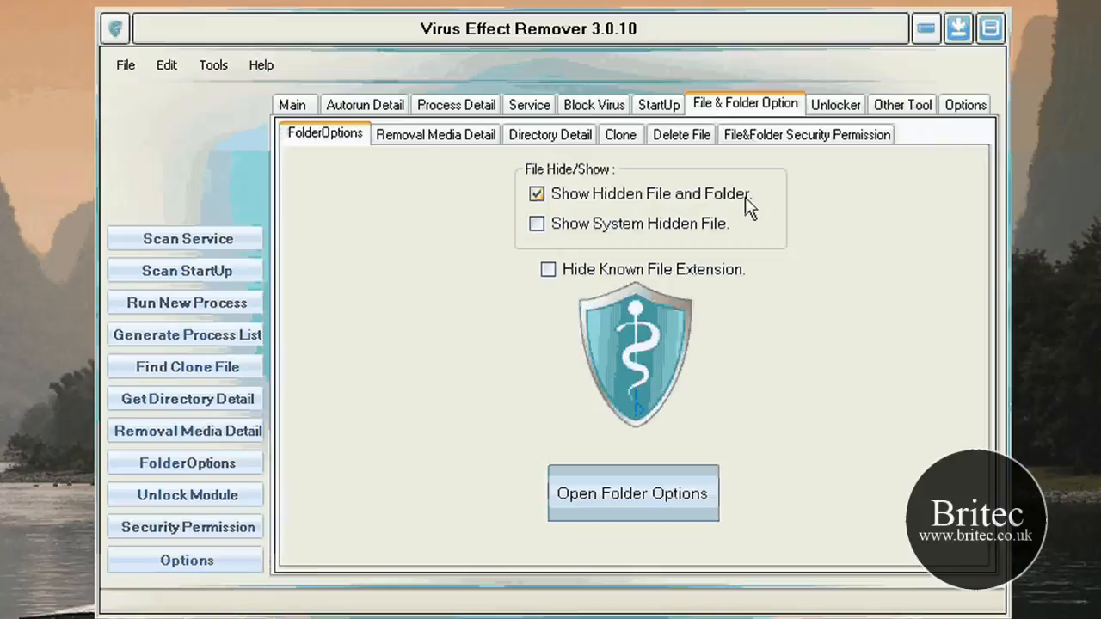
pyautogui.moveTo(688, 241)
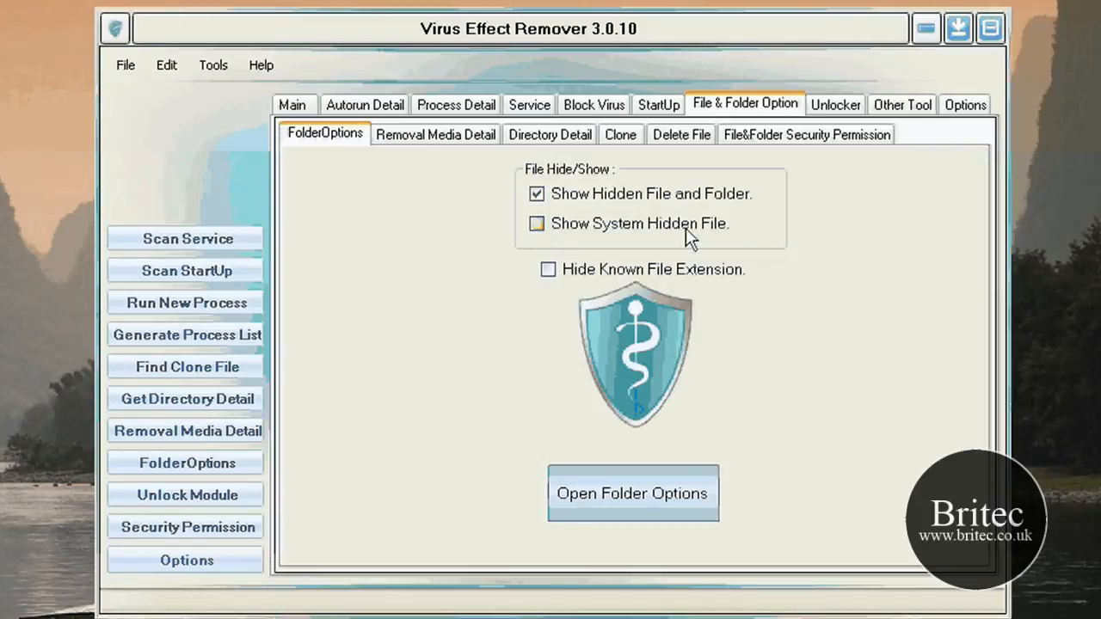
pyautogui.moveTo(546, 306)
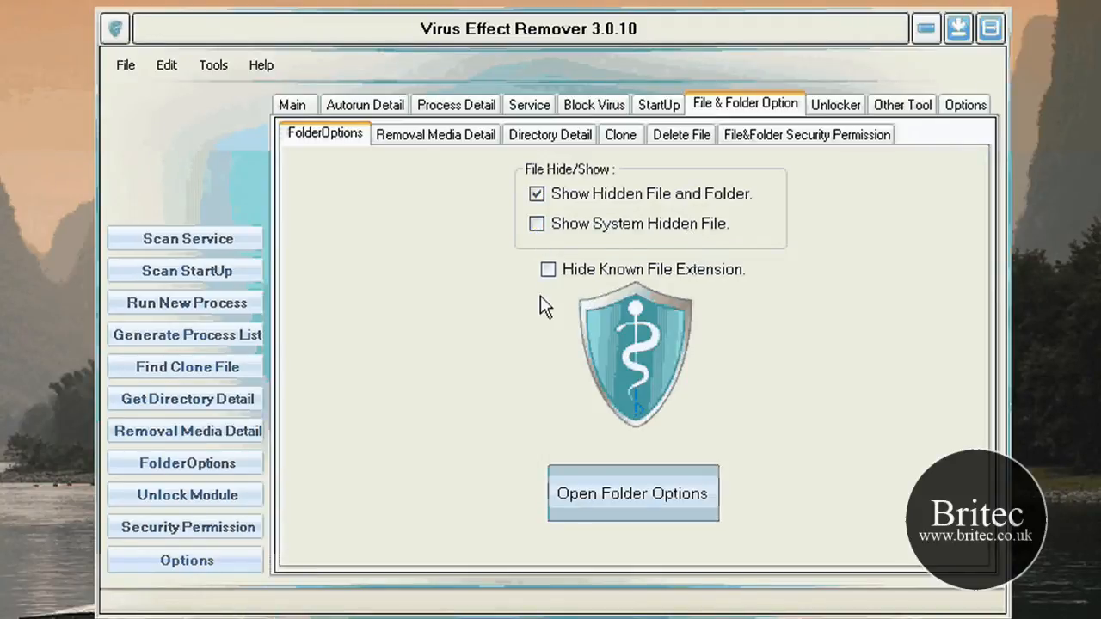
pyautogui.moveTo(697, 384)
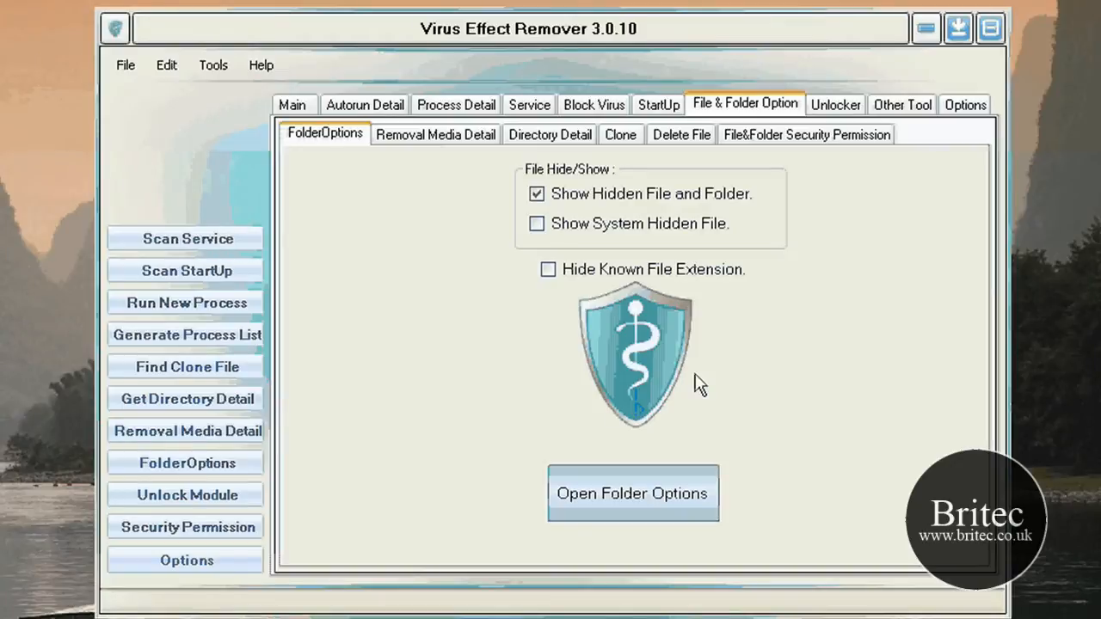
pyautogui.moveTo(611, 376)
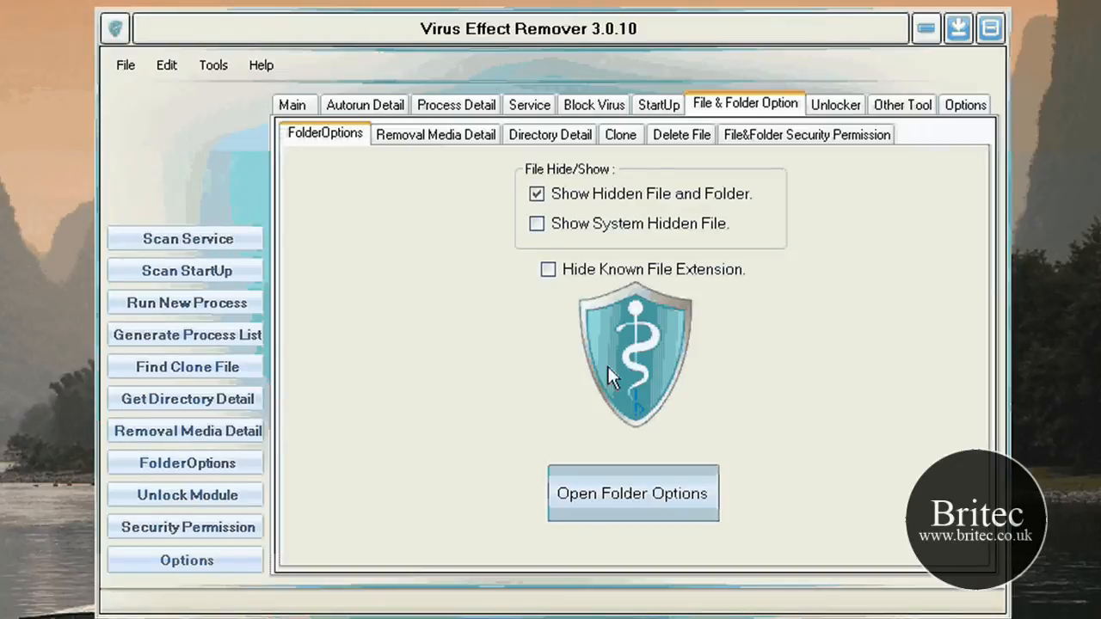
pyautogui.moveTo(692, 331)
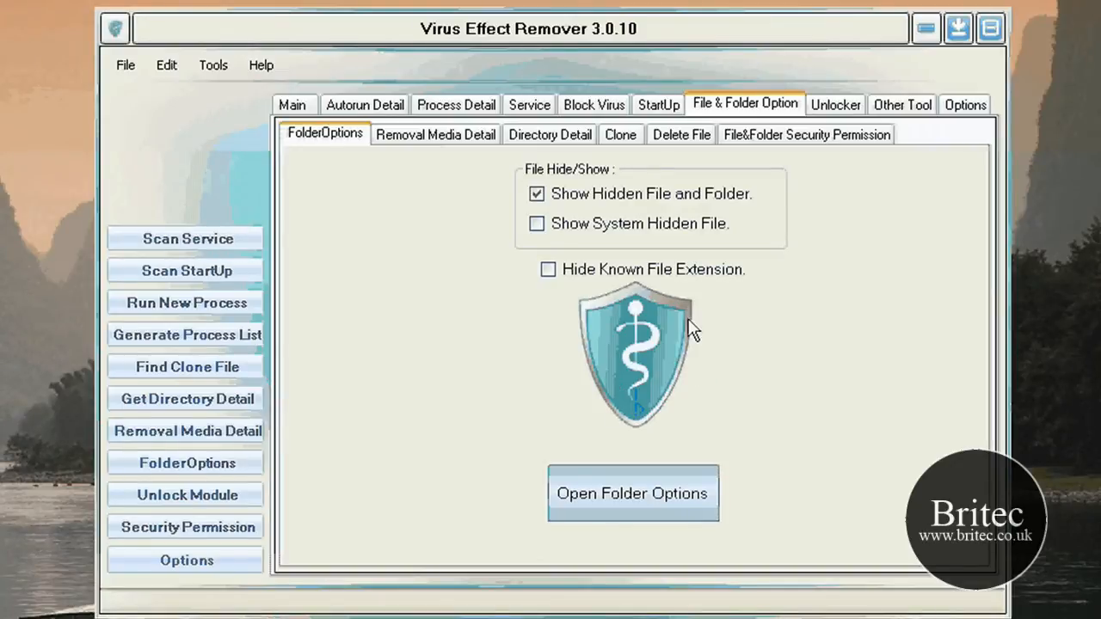
pyautogui.moveTo(585, 525)
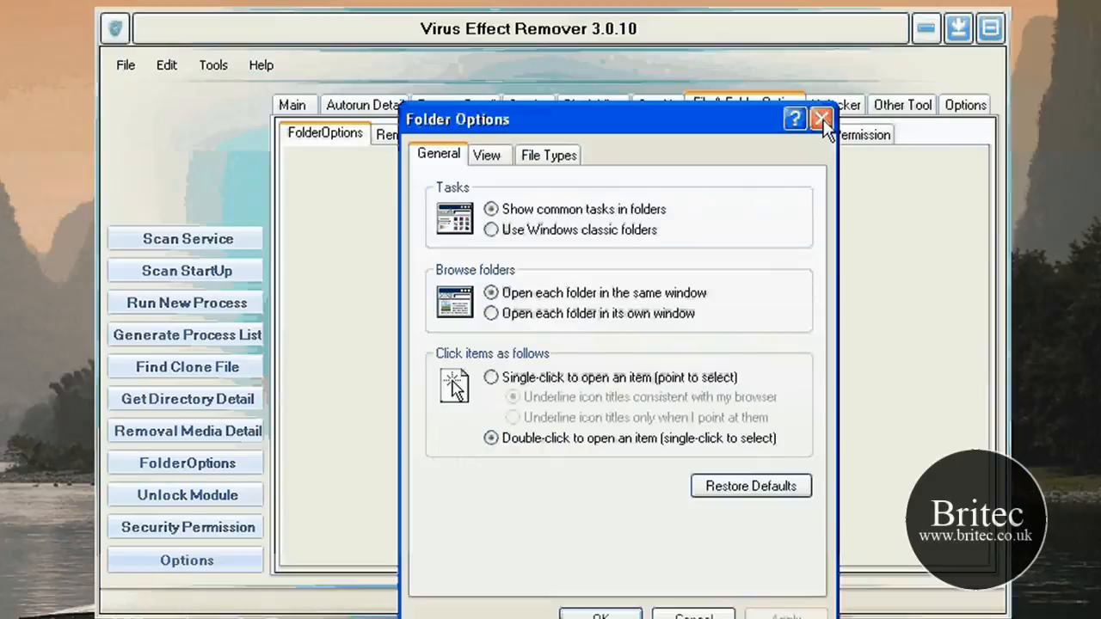
pyautogui.moveTo(821, 118)
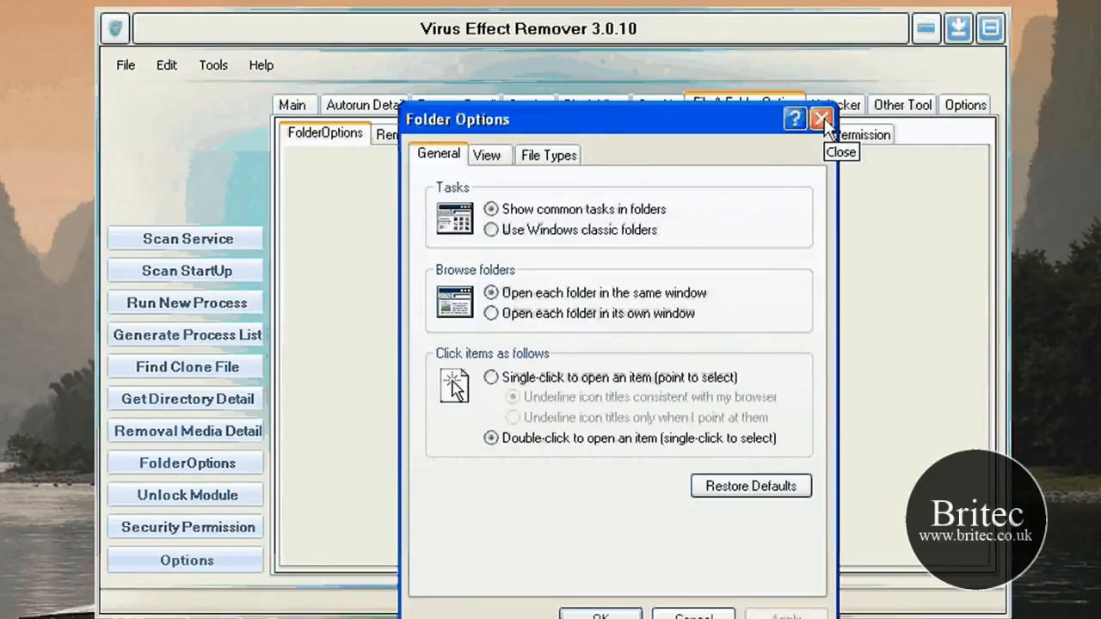
# - Close the Windows Folder Options dialog
pyautogui.click(820, 119)
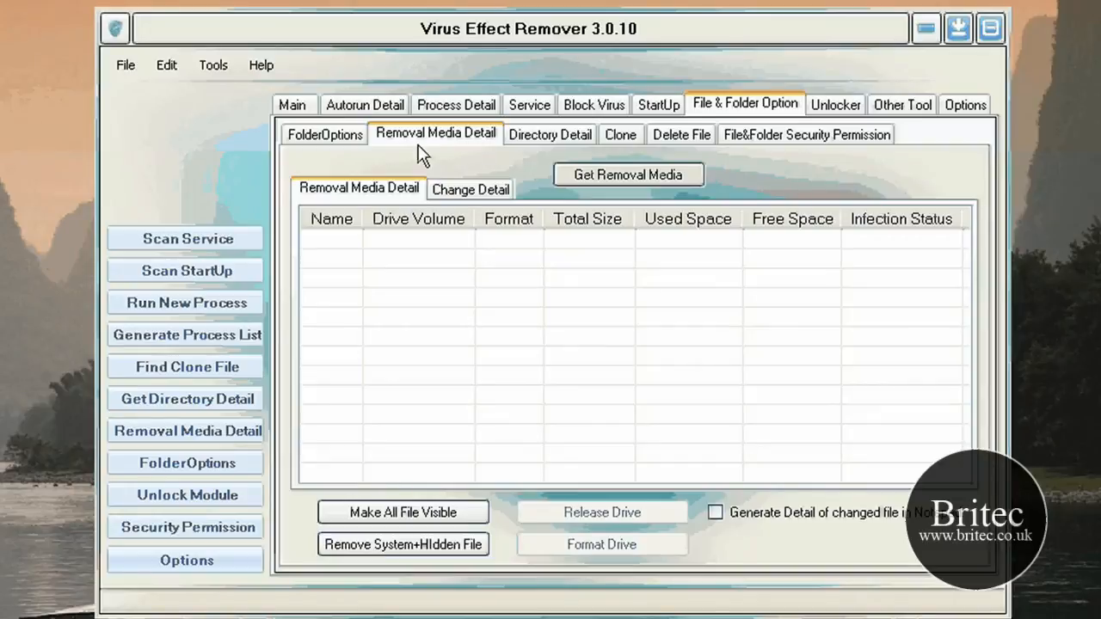
pyautogui.moveTo(454, 284)
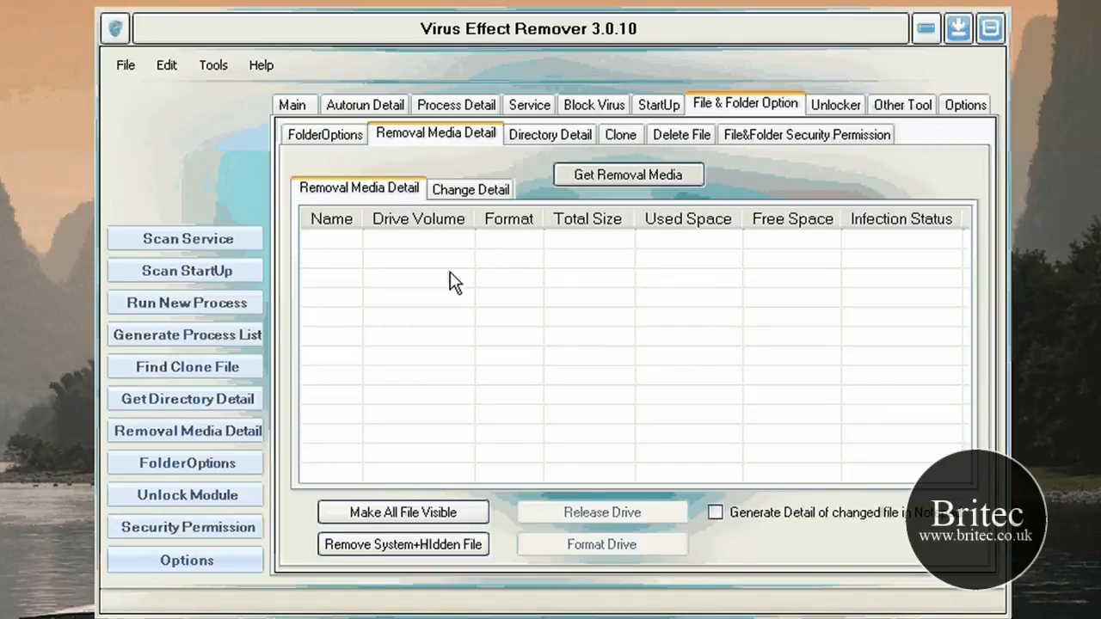
# - Step through Directory Detail, Clone and Delete File, ending on File&Folder Security Permission
pyautogui.click(470, 189)
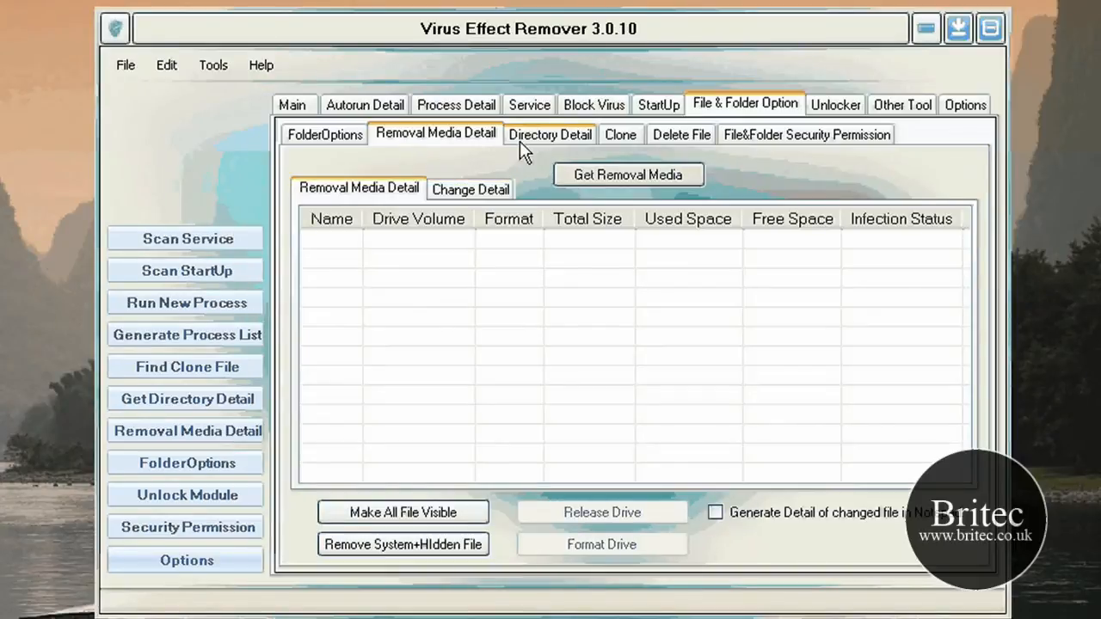
pyautogui.click(549, 134)
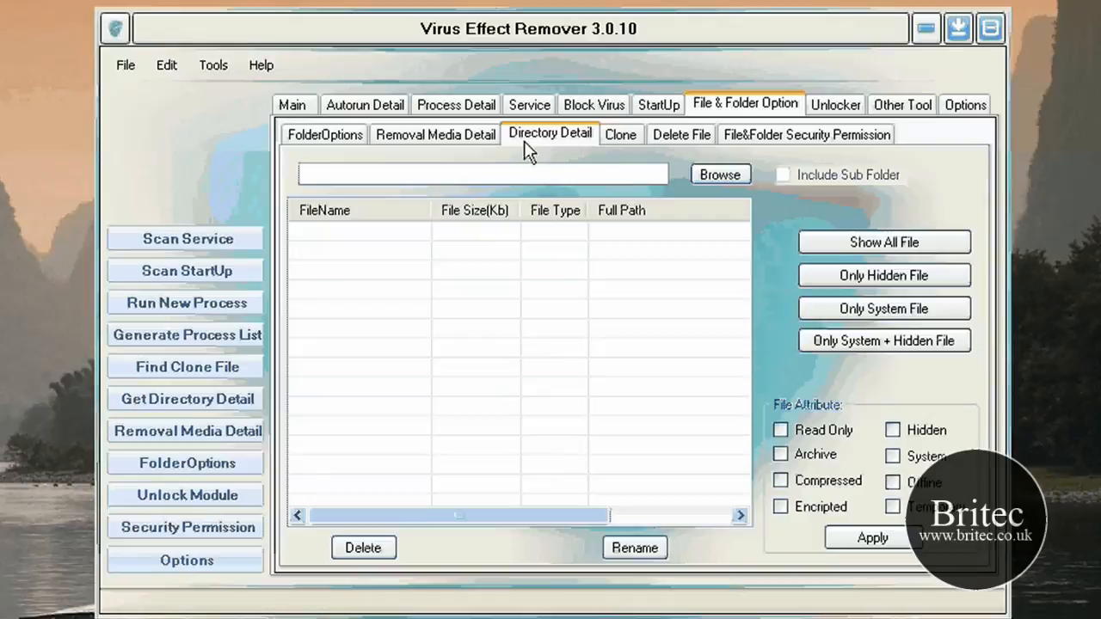
pyautogui.click(619, 134)
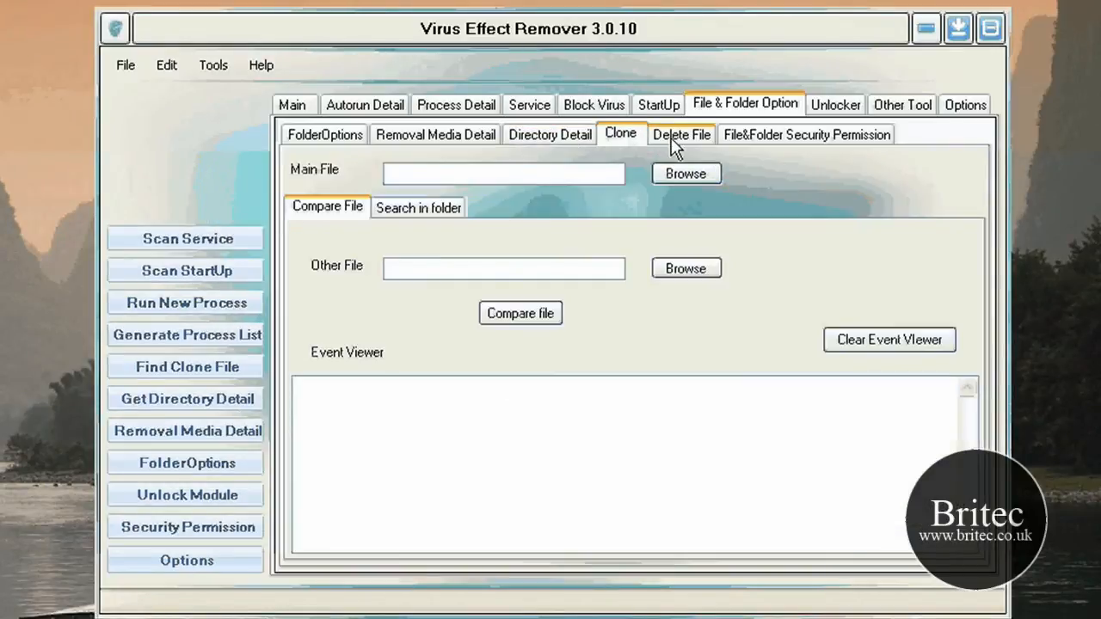
pyautogui.click(680, 134)
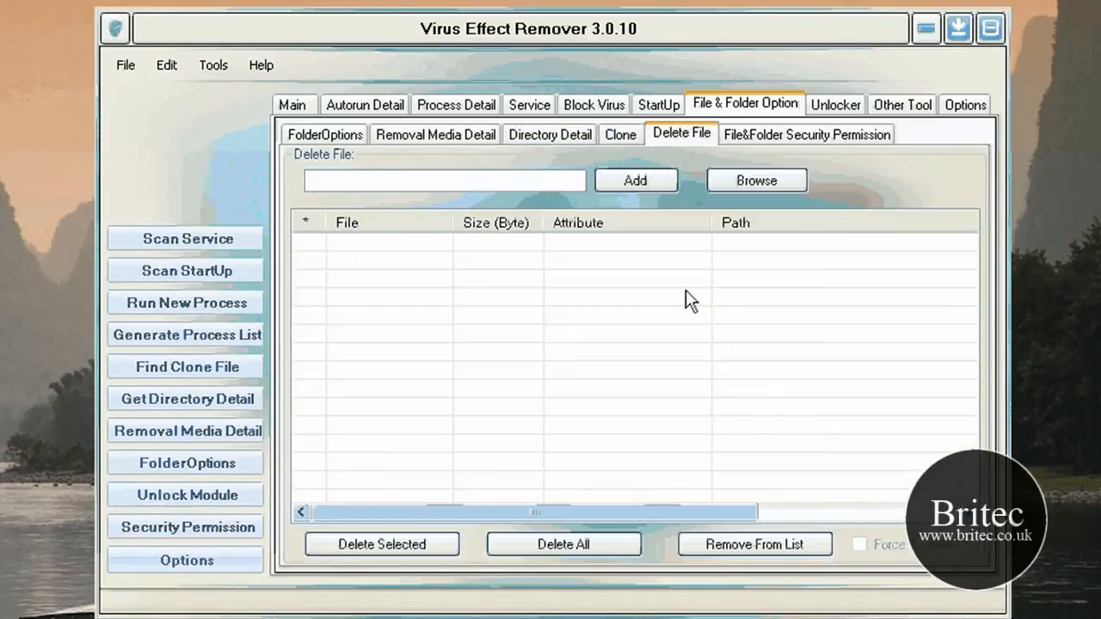
pyautogui.moveTo(578, 308)
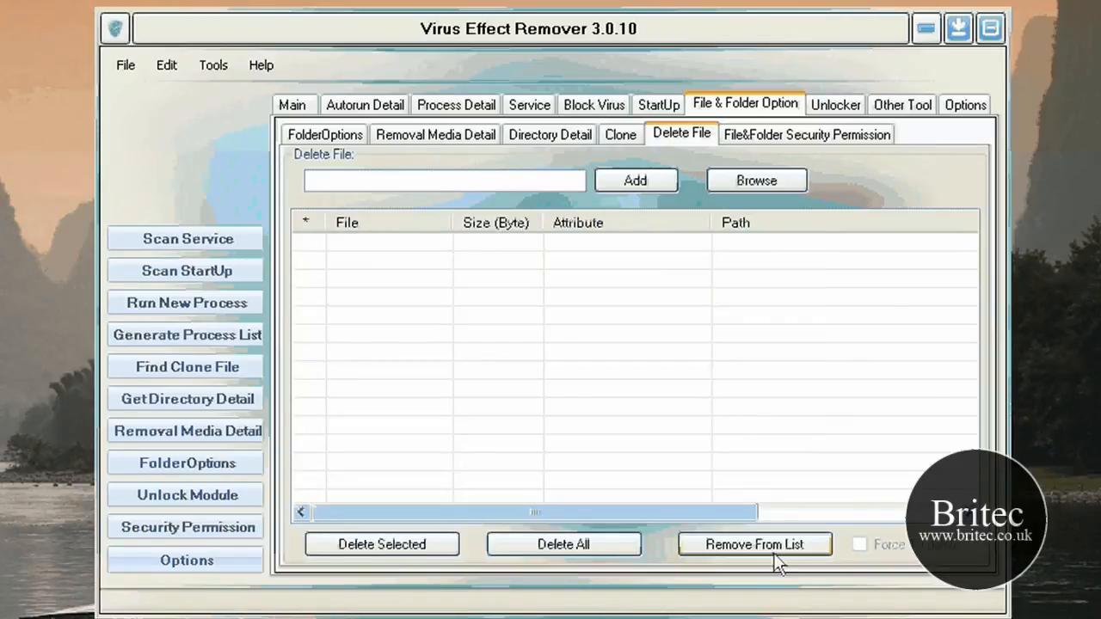
pyautogui.click(806, 134)
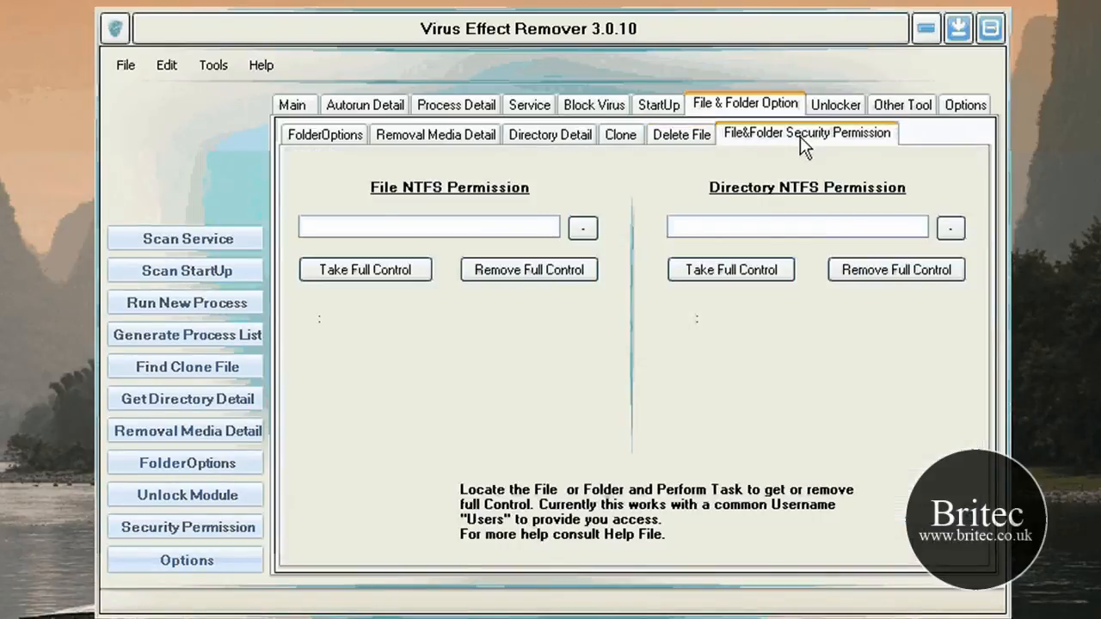
pyautogui.moveTo(344, 305)
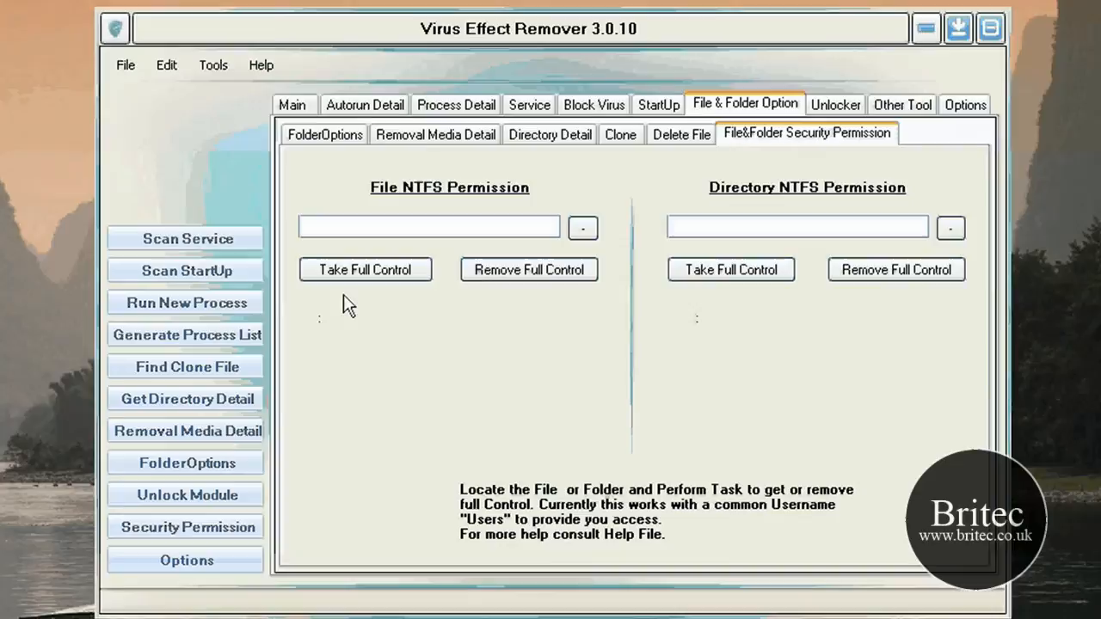
pyautogui.moveTo(670, 183)
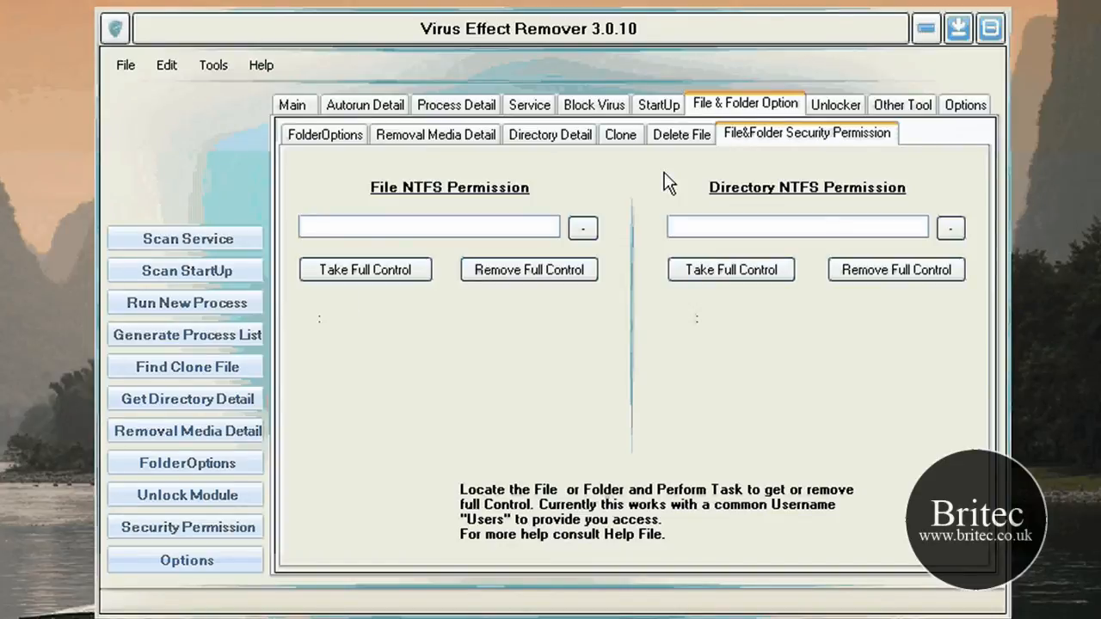
pyautogui.moveTo(875, 155)
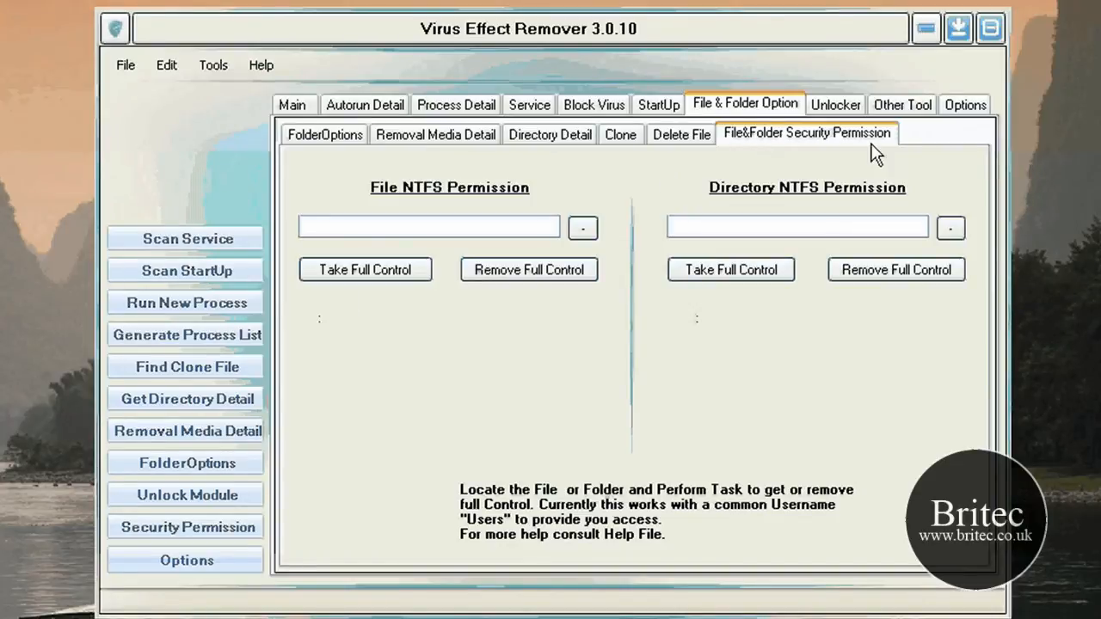
pyautogui.moveTo(385, 213)
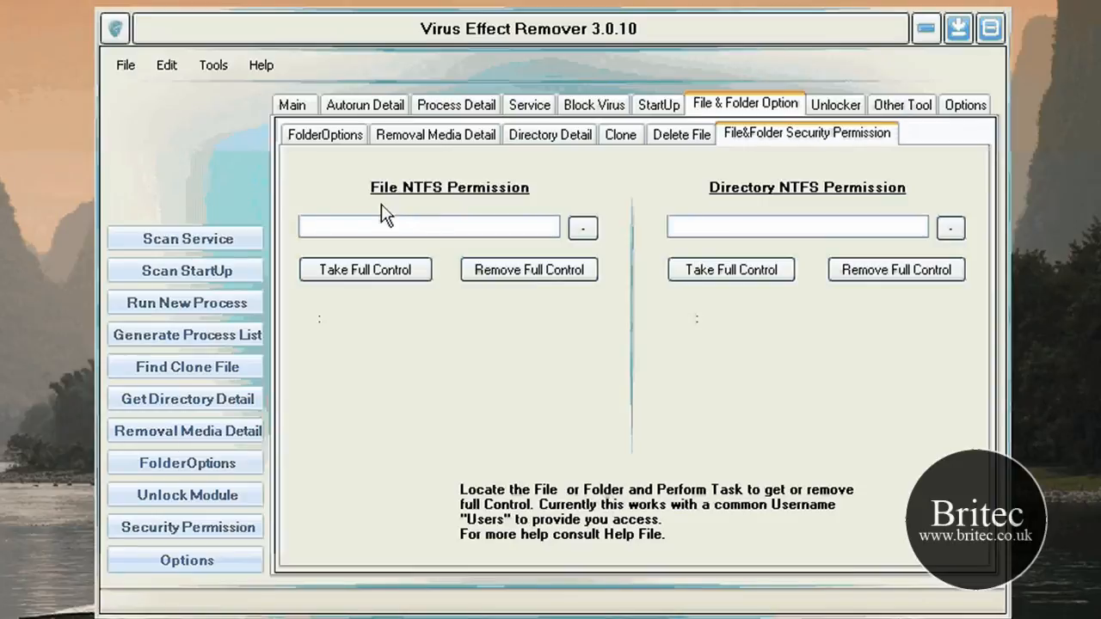
pyautogui.moveTo(838, 226)
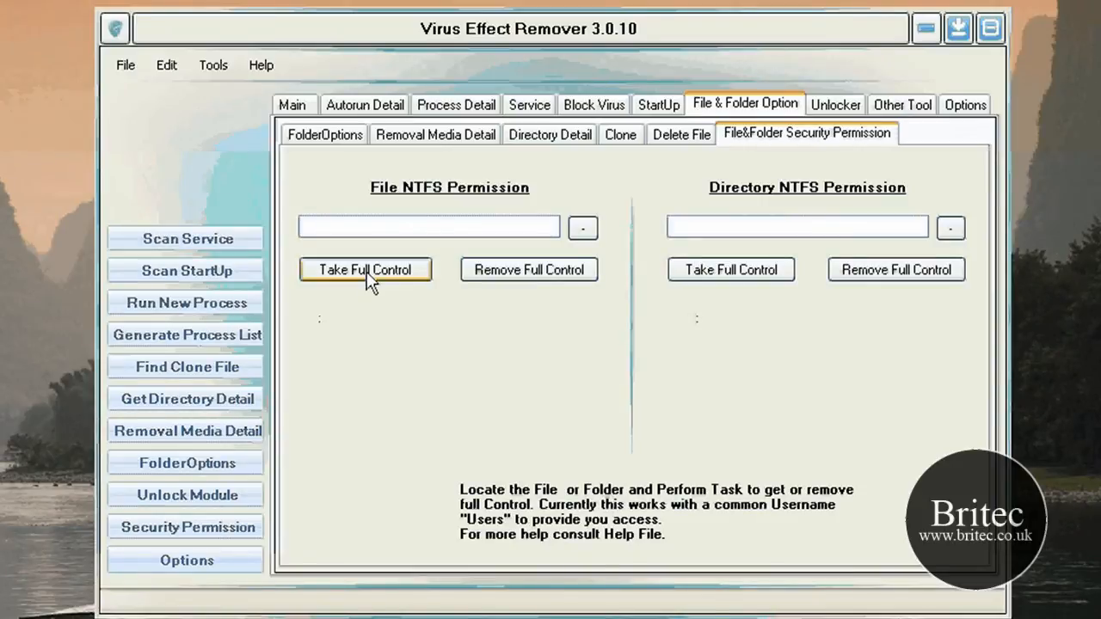
pyautogui.moveTo(478, 388)
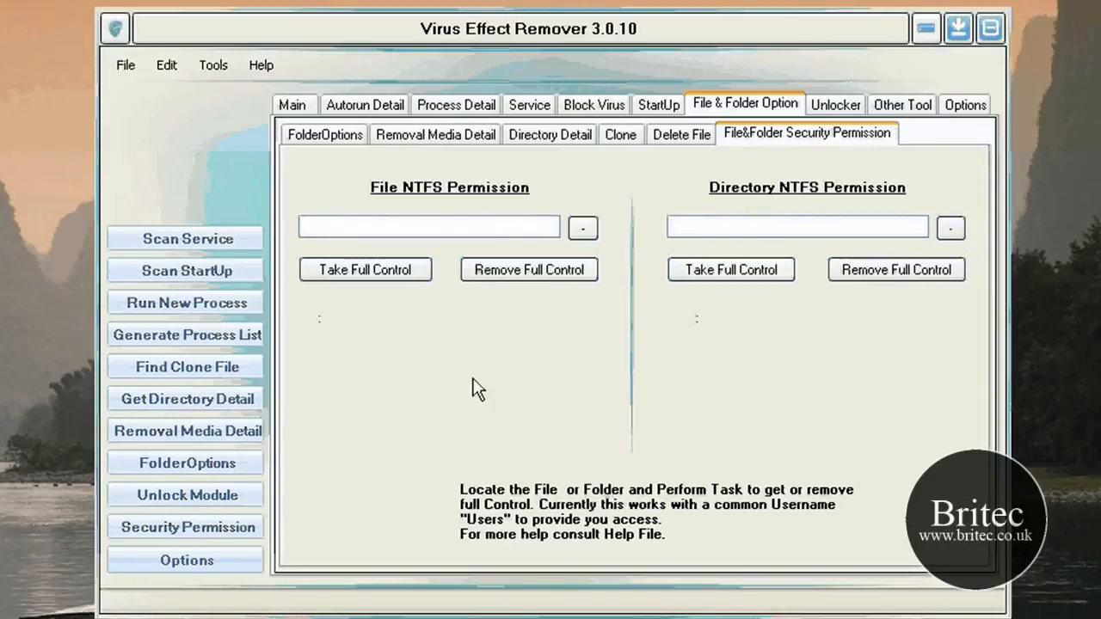
pyautogui.moveTo(340, 219)
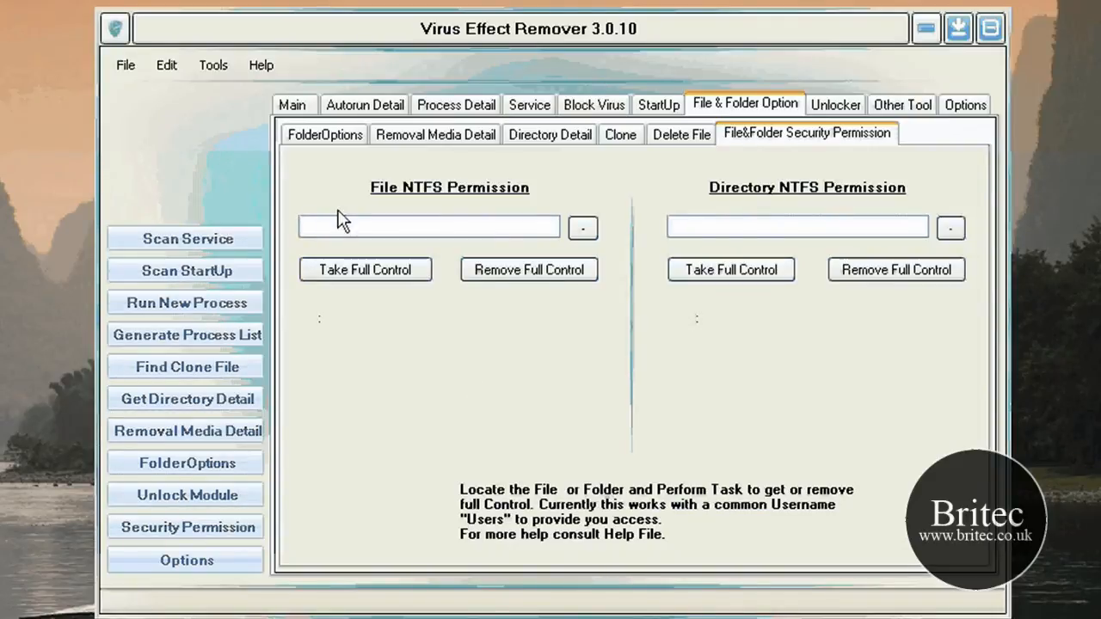
pyautogui.moveTo(834, 104)
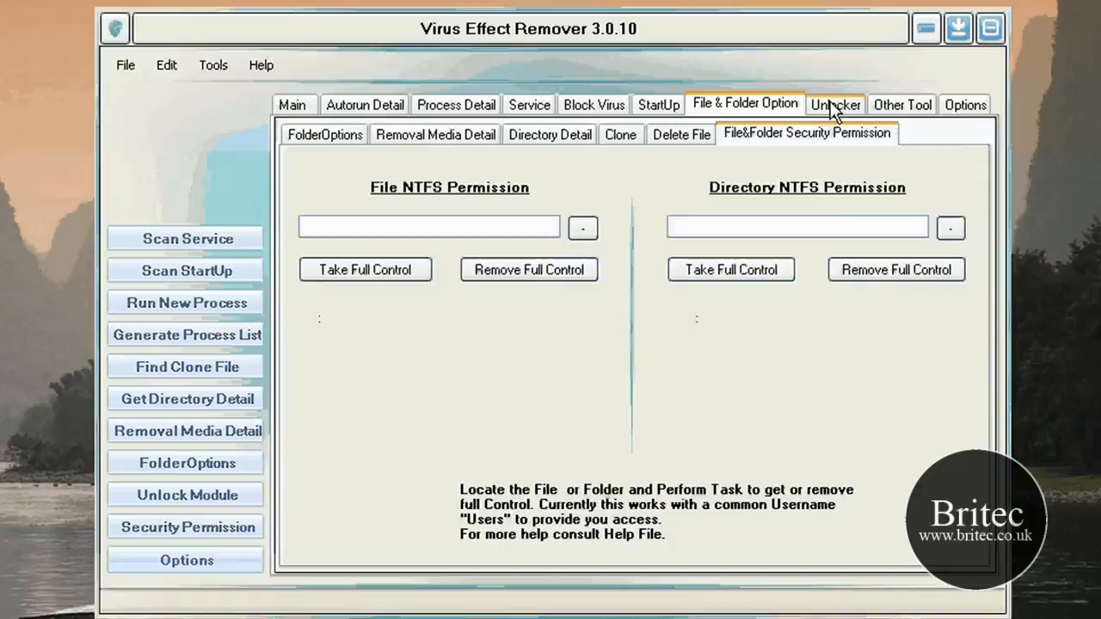
# - Switch to the Unlocker tab with its empty module list and unlock/delete-module actions
pyautogui.click(834, 104)
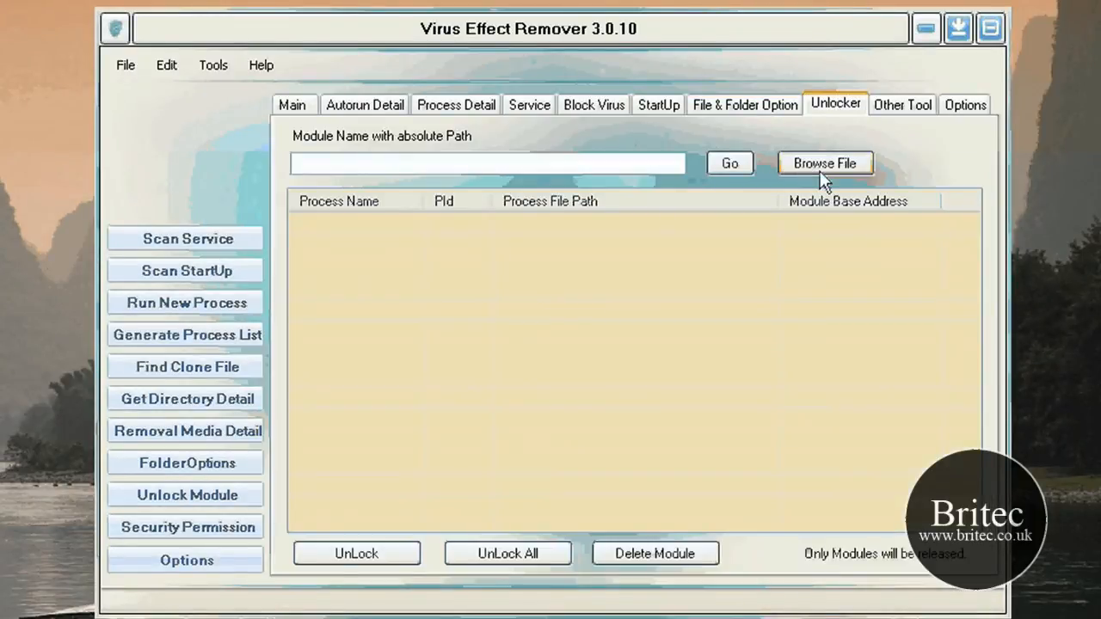
pyautogui.moveTo(729, 163)
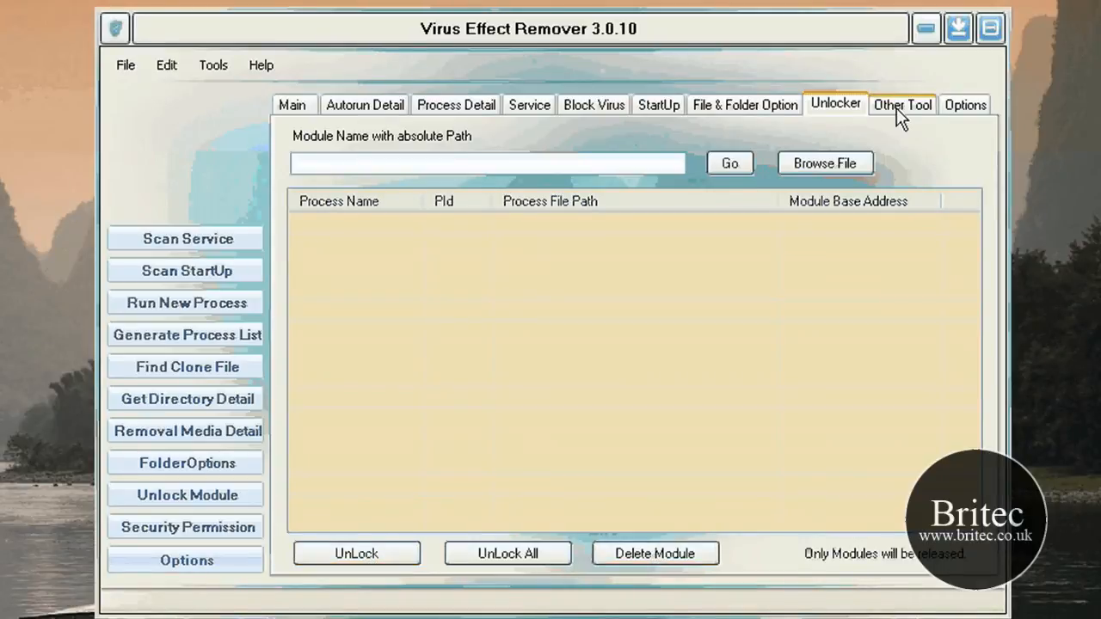
pyautogui.click(901, 104)
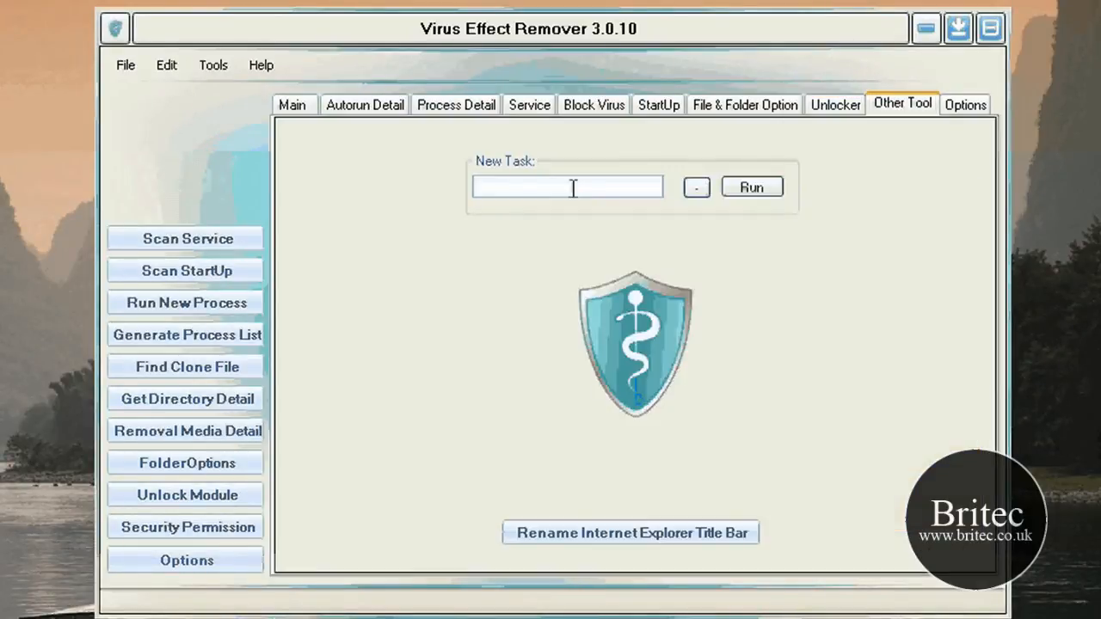
# - Run 'cmd' as a new task, then view the Options settings page
pyautogui.write('cmd')
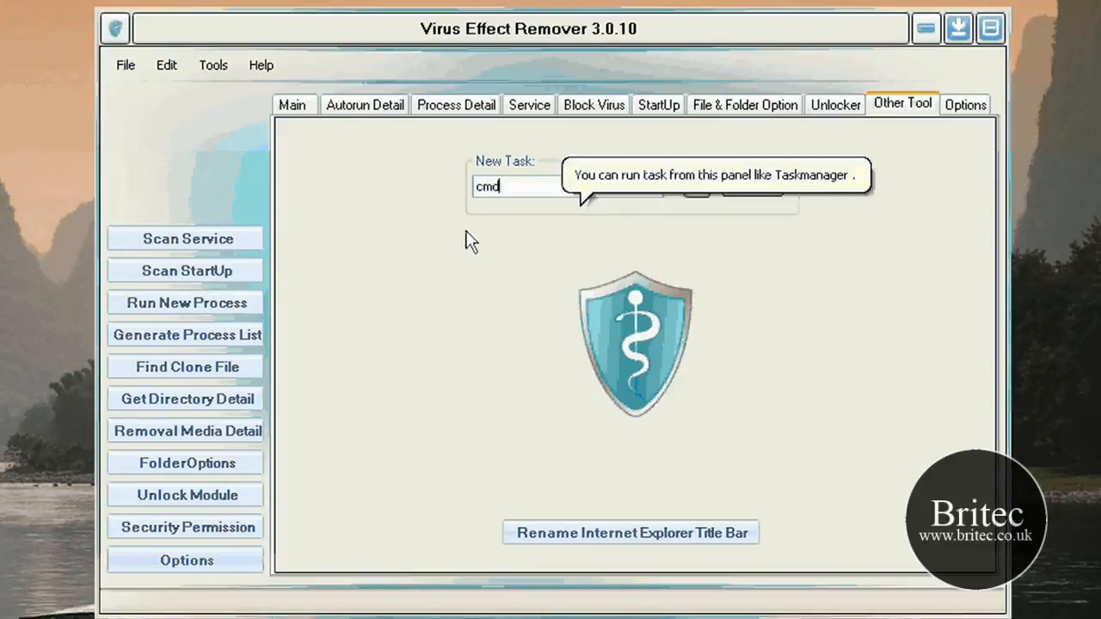
pyautogui.moveTo(753, 188)
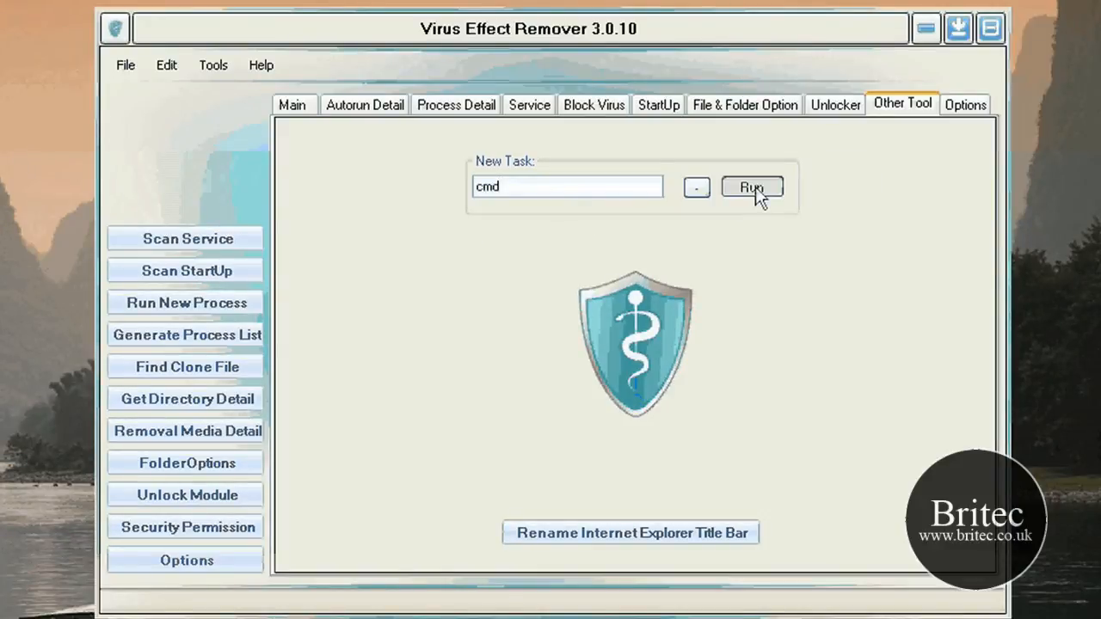
pyautogui.click(751, 187)
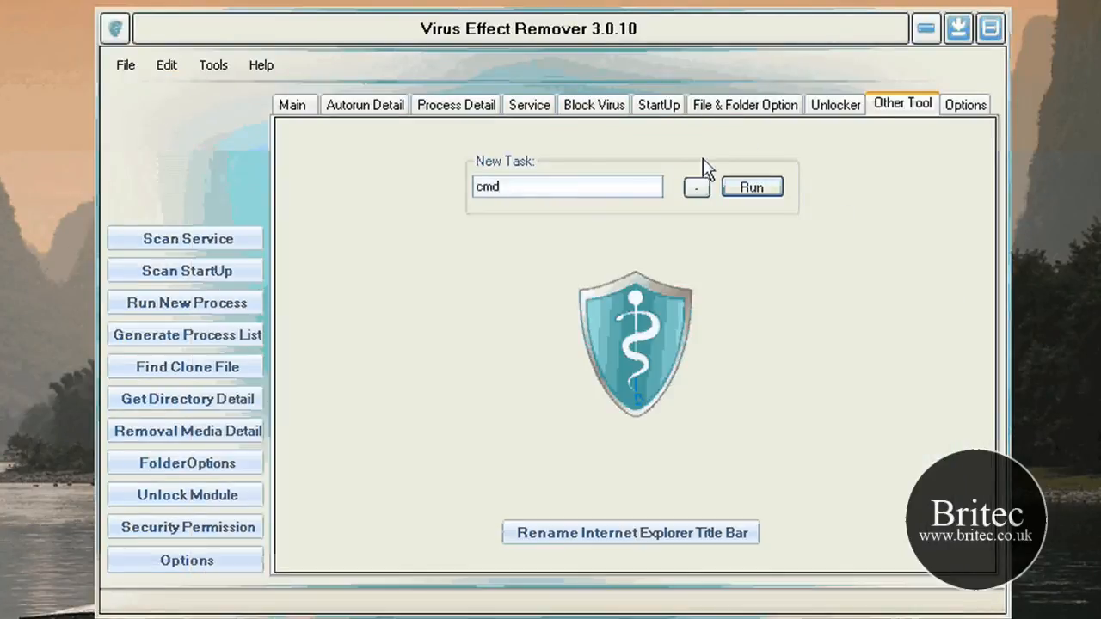
pyautogui.moveTo(572, 207)
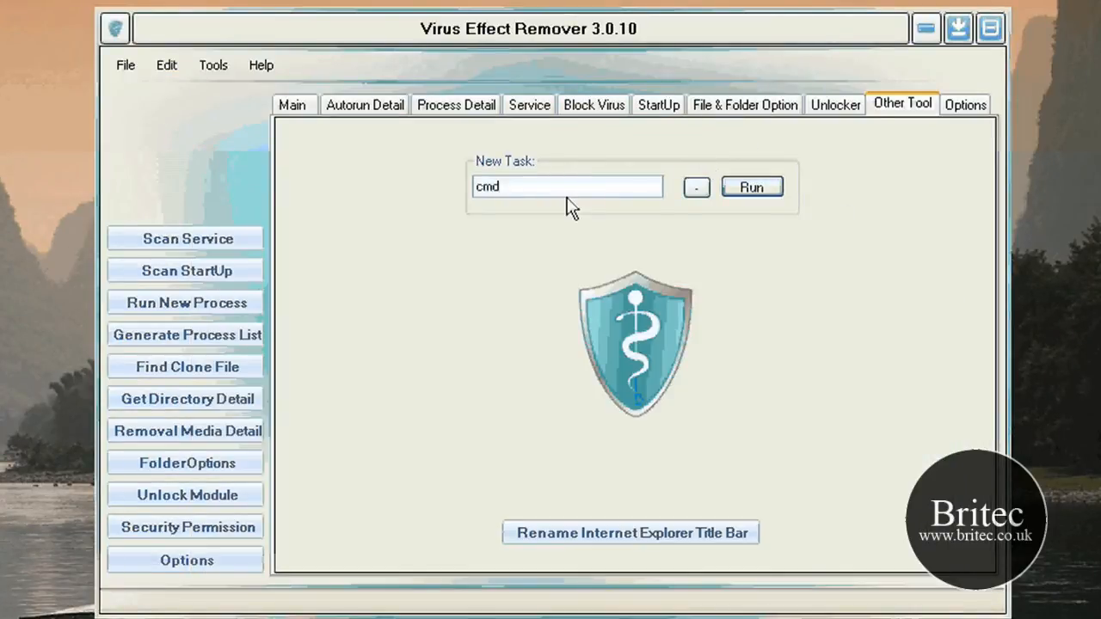
pyautogui.click(964, 103)
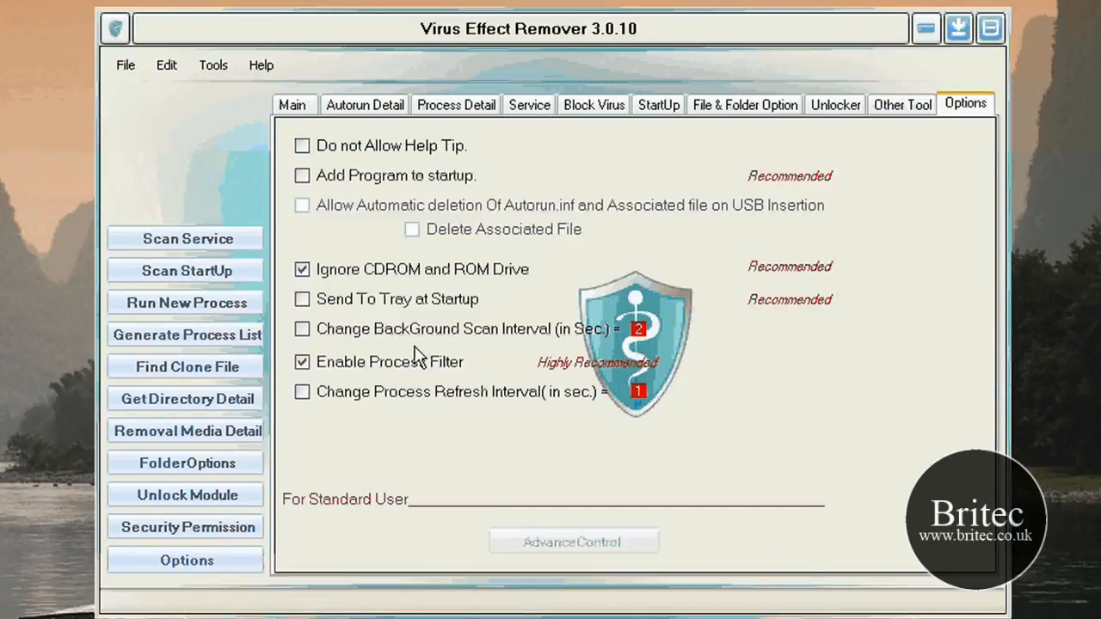
pyautogui.moveTo(901, 105)
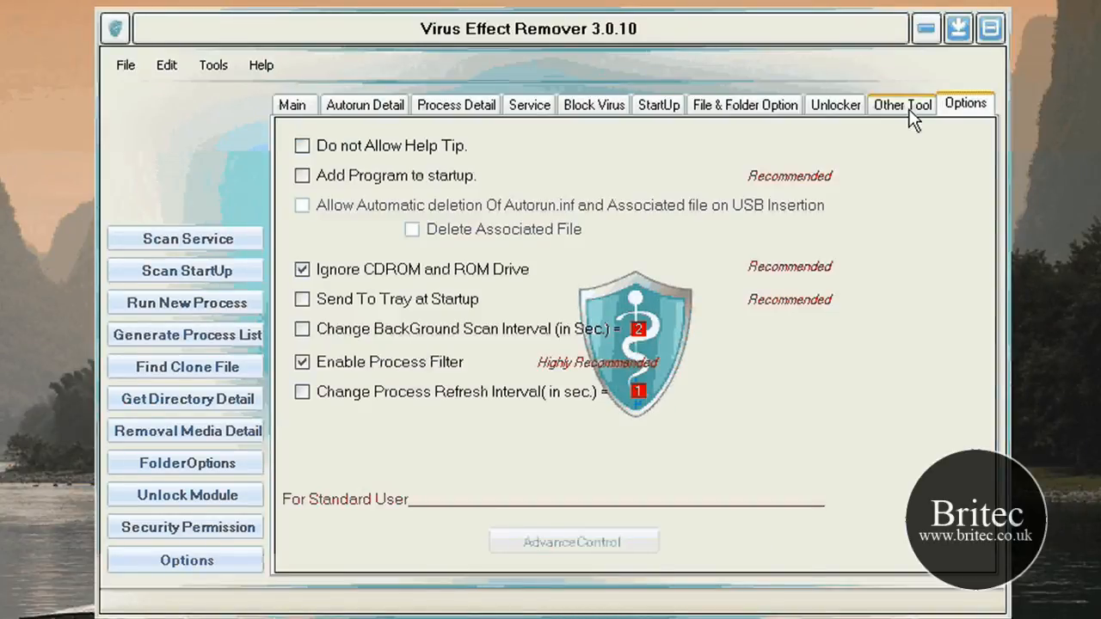
# - Return to the Main tab showing the process tree, 49 processes and autorun findings
pyautogui.click(290, 104)
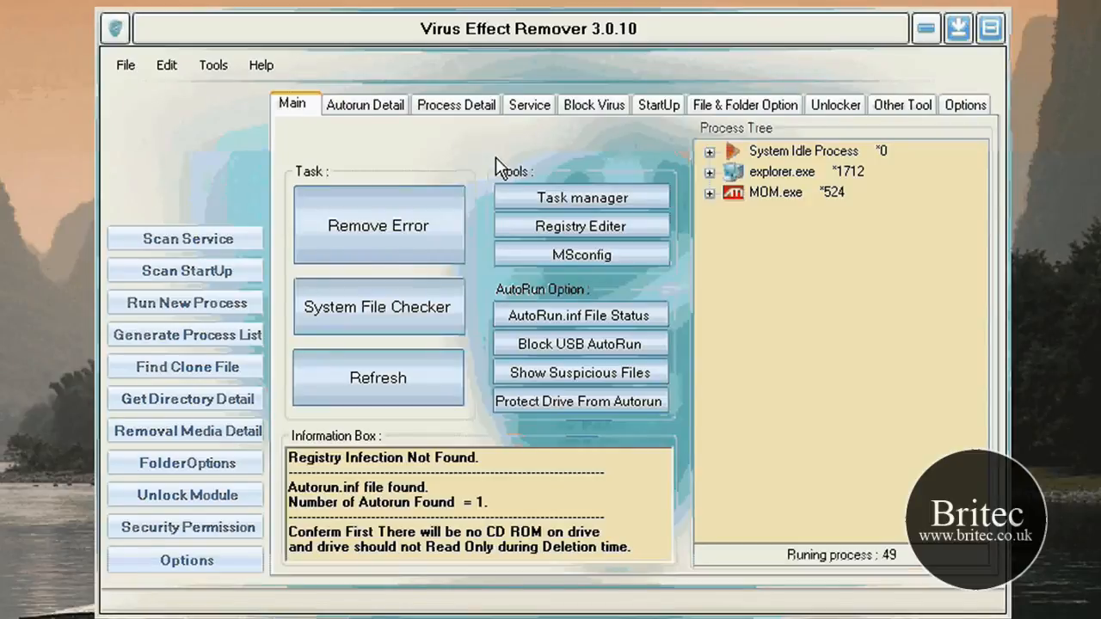
pyautogui.moveTo(493, 269)
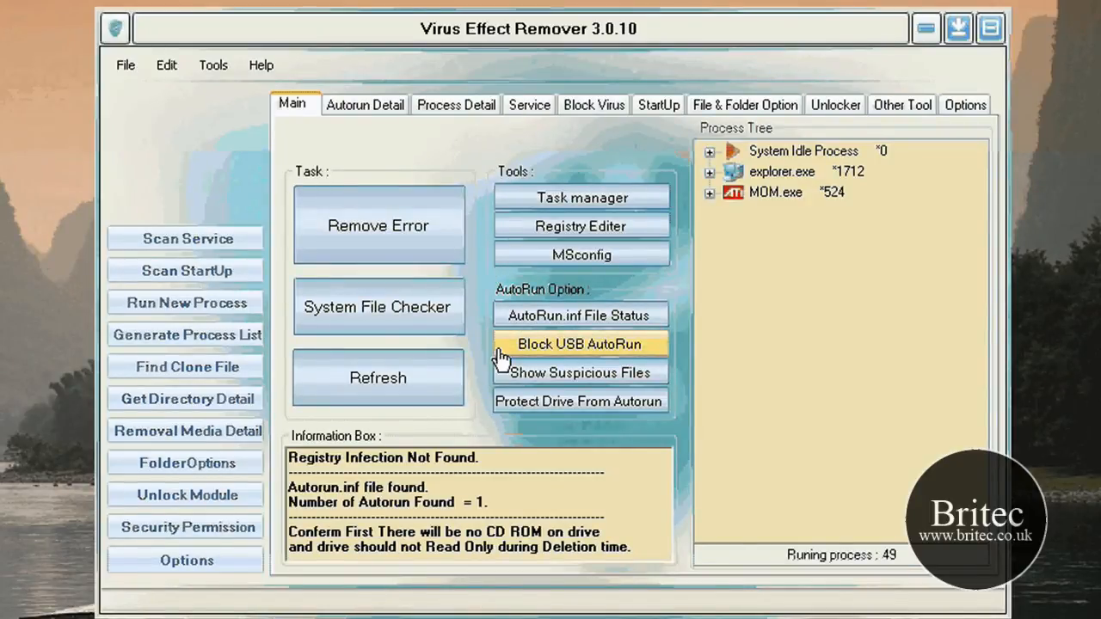
pyautogui.moveTo(458, 39)
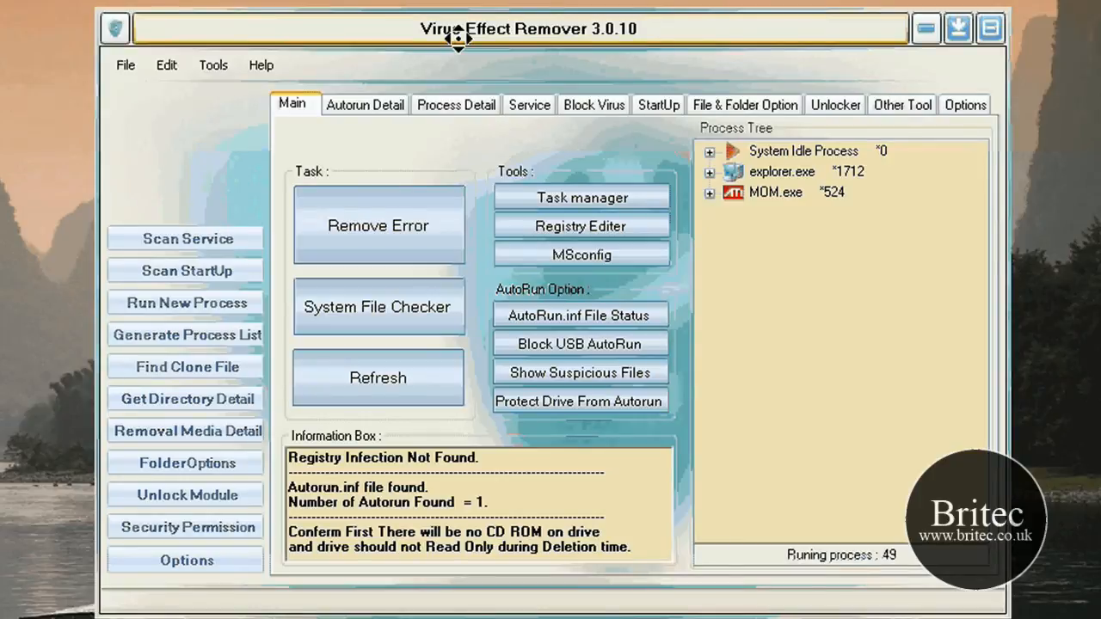
pyautogui.moveTo(508, 77)
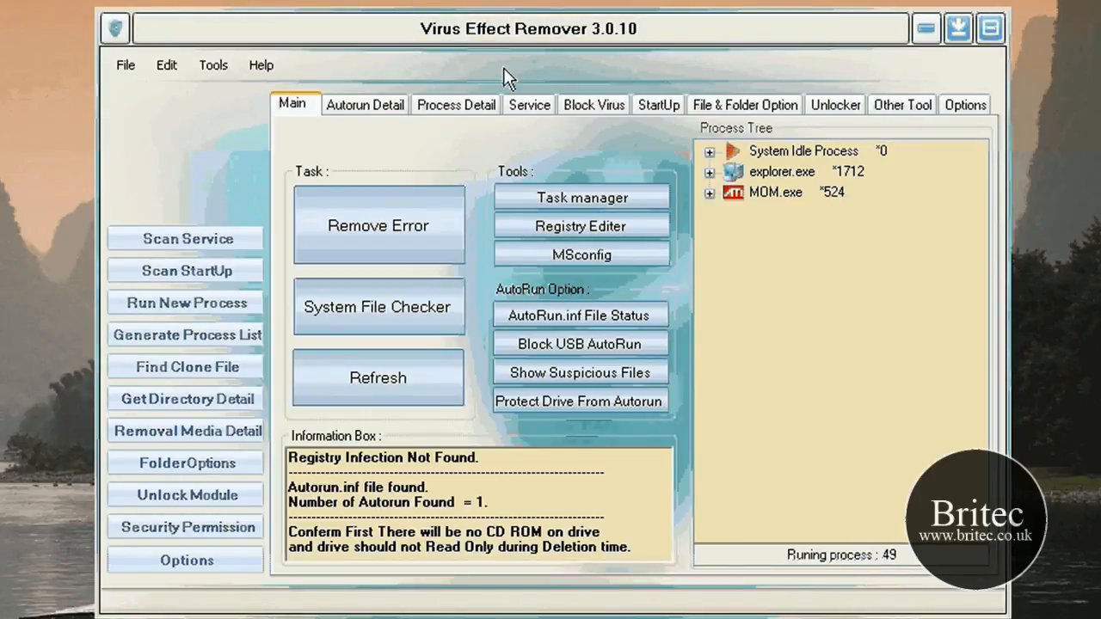
pyautogui.moveTo(166, 65)
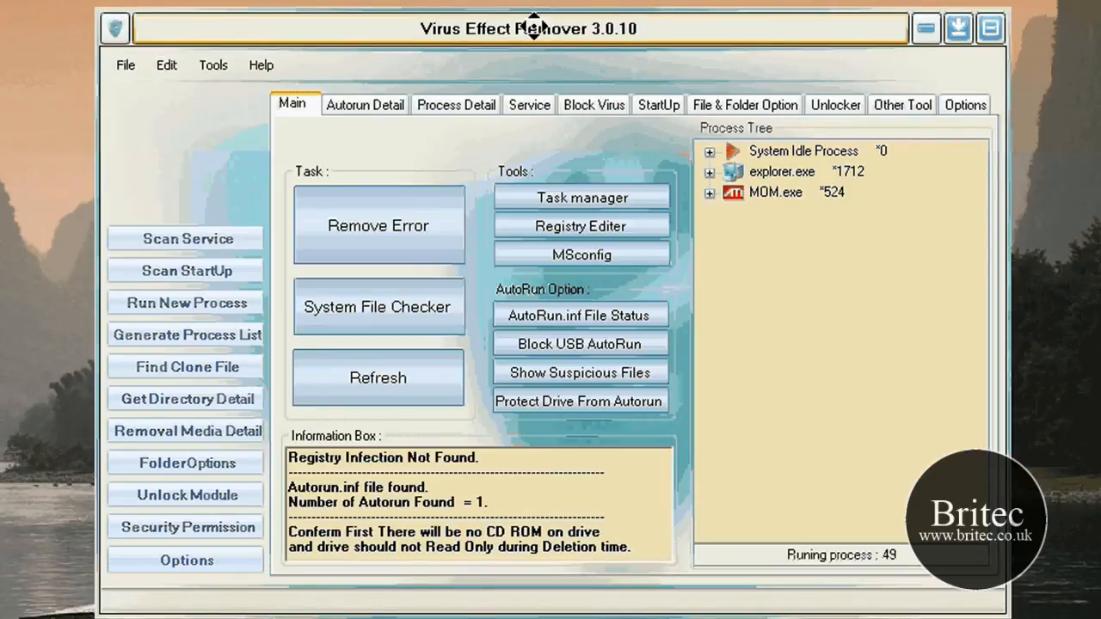
pyautogui.moveTo(875, 238)
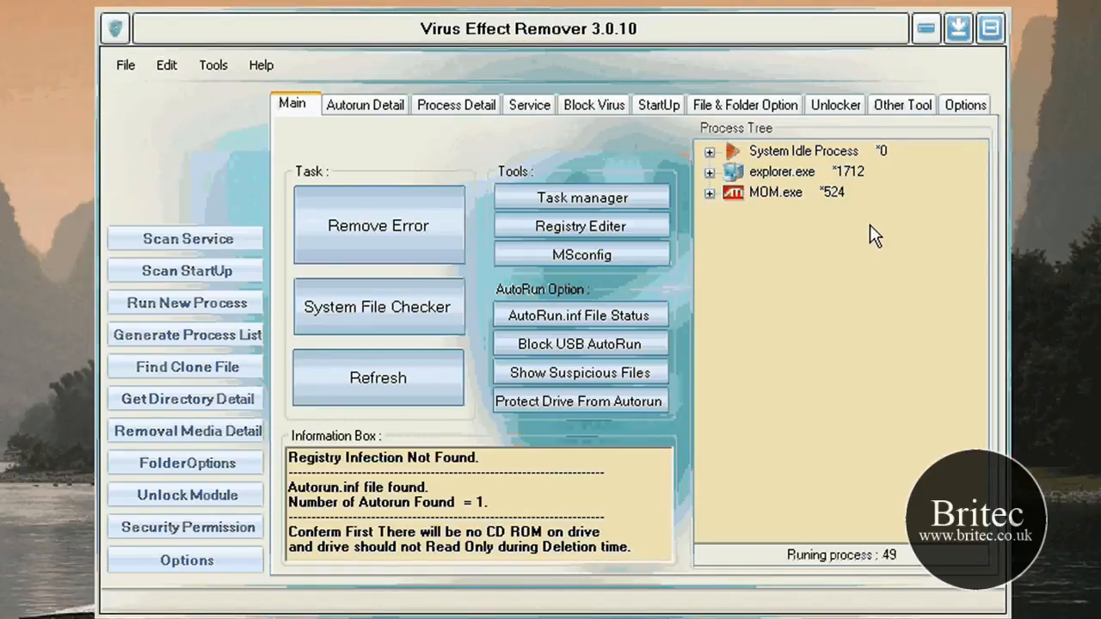
# - Cycle through Process Detail, Service, Related Module and Block Virus, ending on File & Folder Option
pyautogui.click(456, 104)
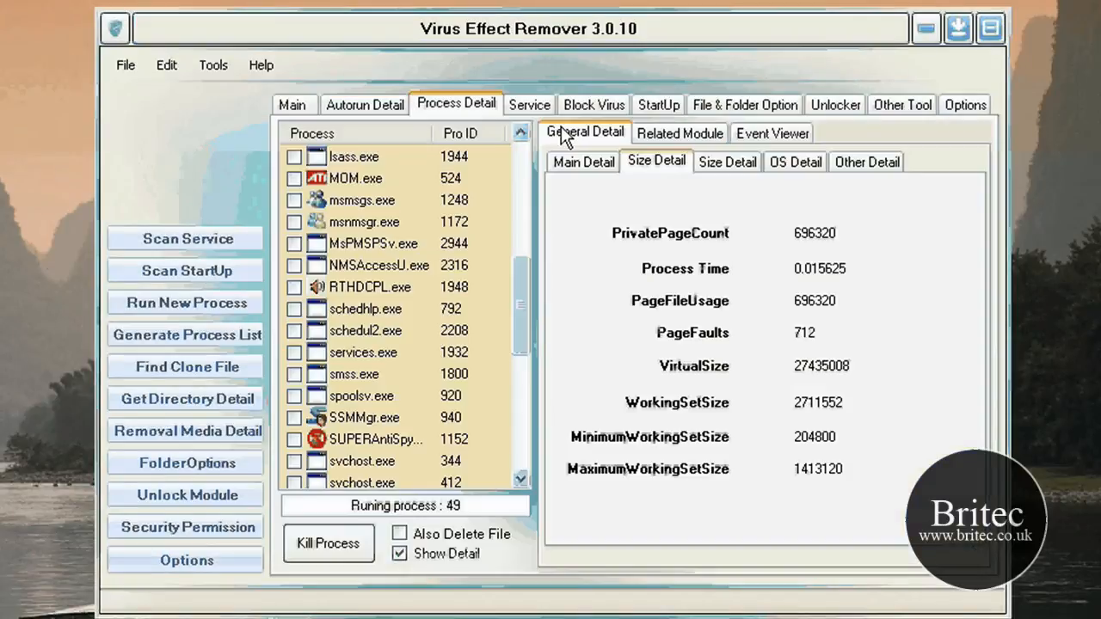
pyautogui.click(529, 105)
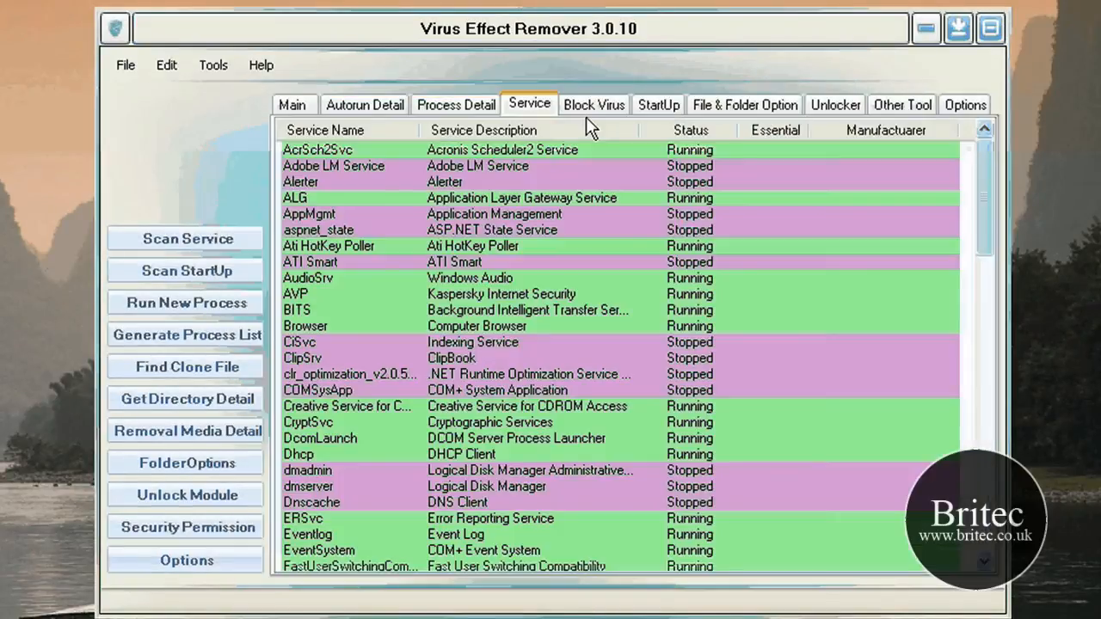
pyautogui.click(455, 104)
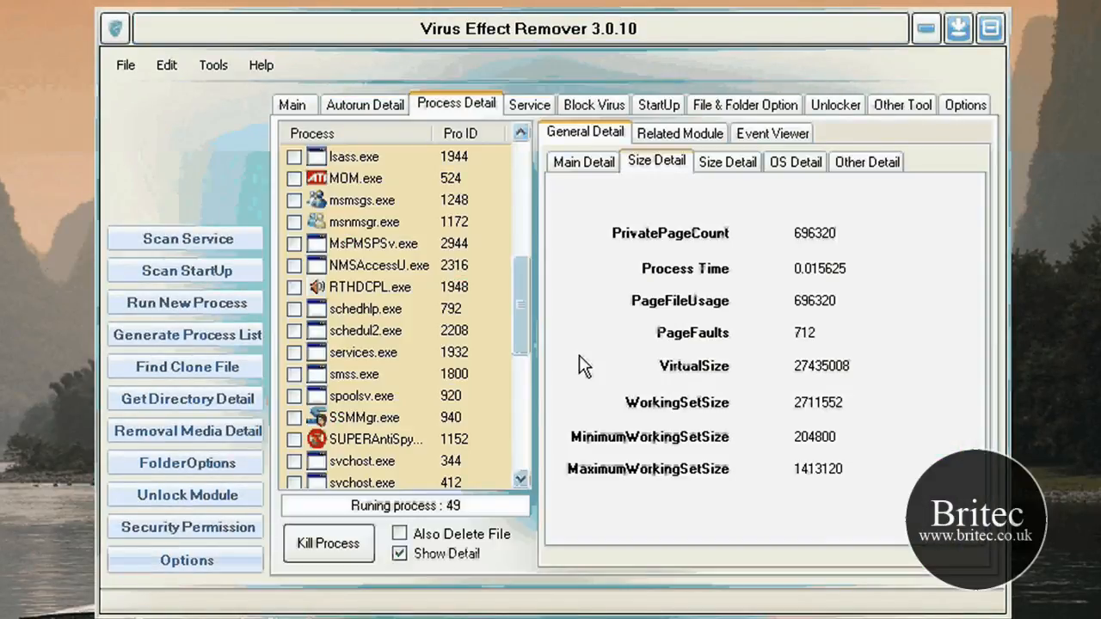
pyautogui.moveTo(585, 185)
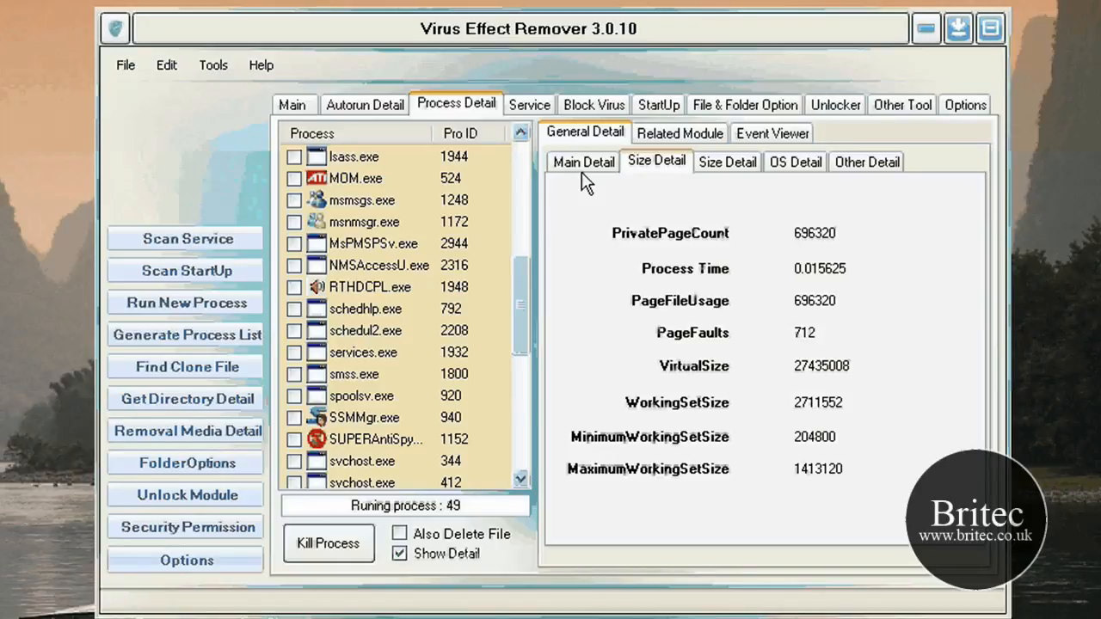
pyautogui.click(679, 133)
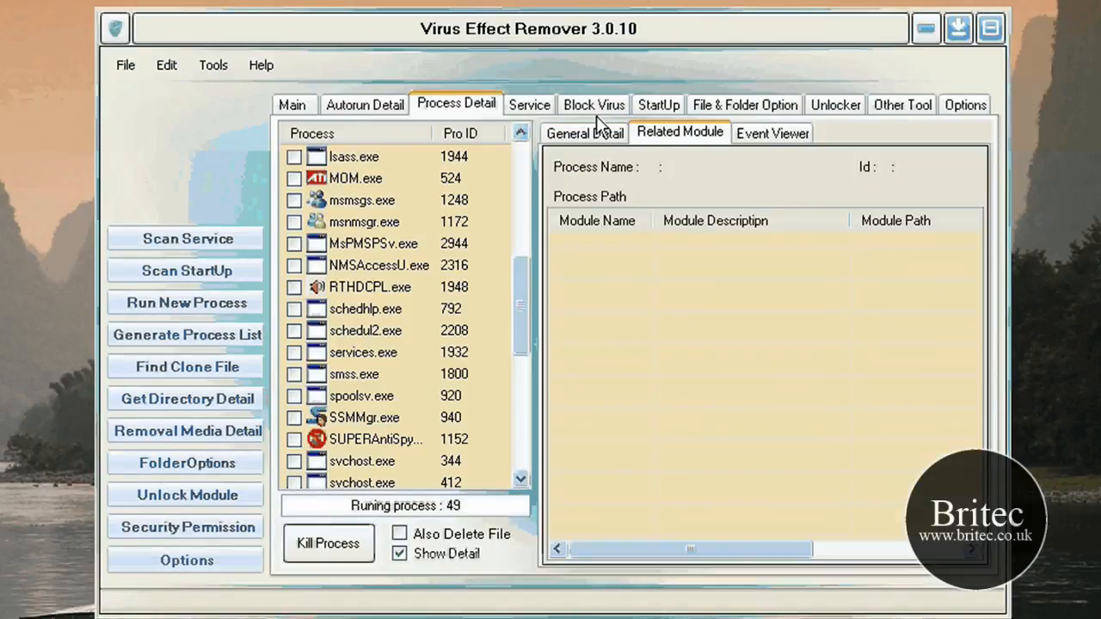
pyautogui.click(529, 104)
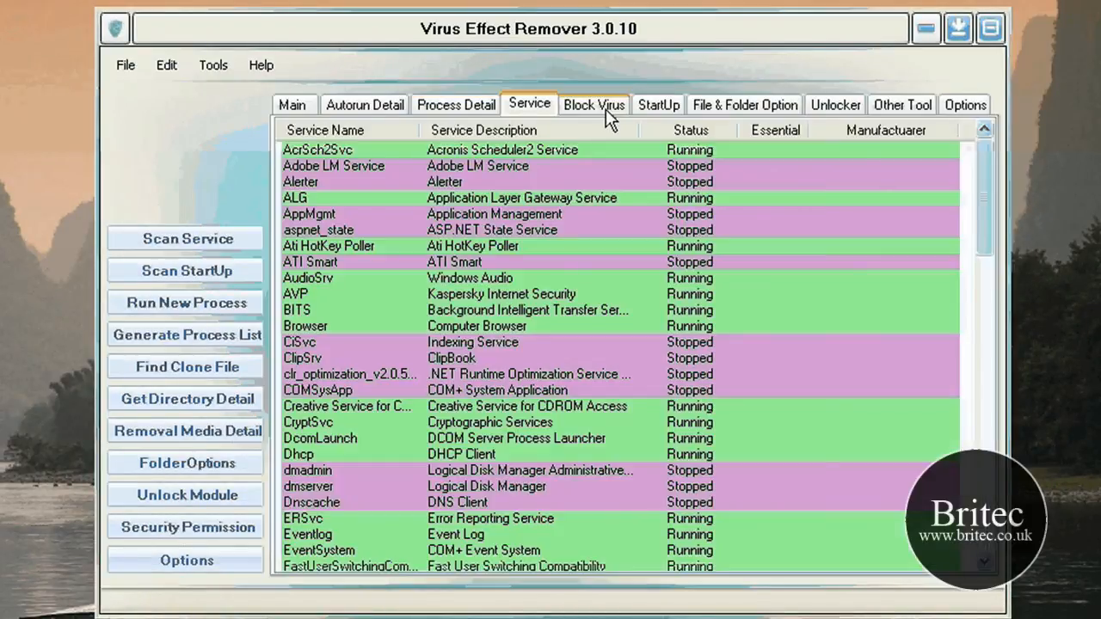
pyautogui.click(594, 104)
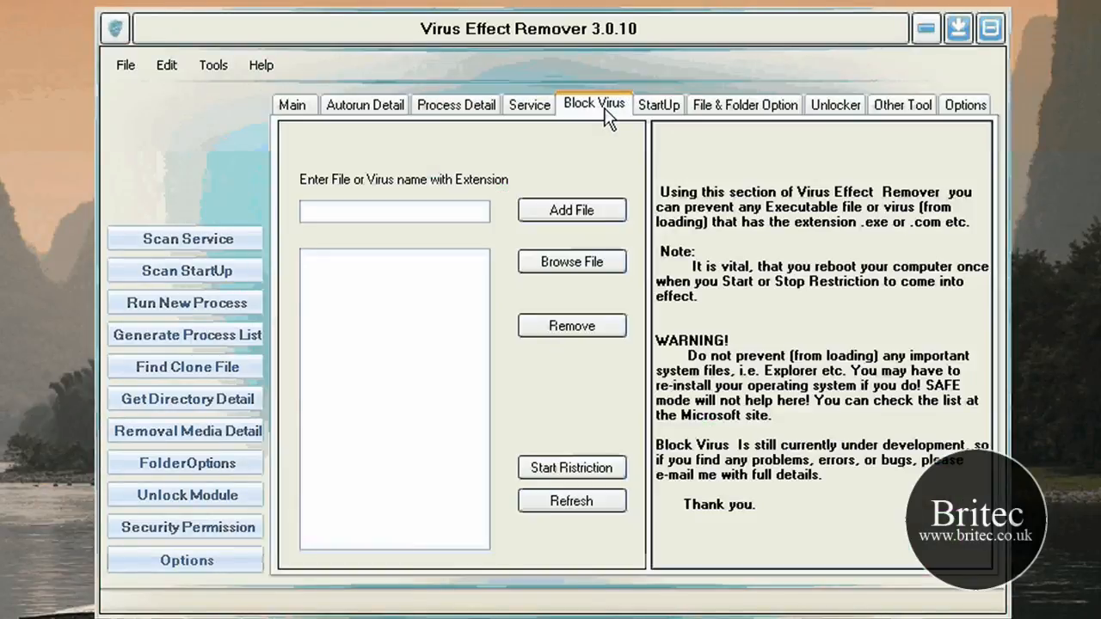
pyautogui.moveTo(679, 125)
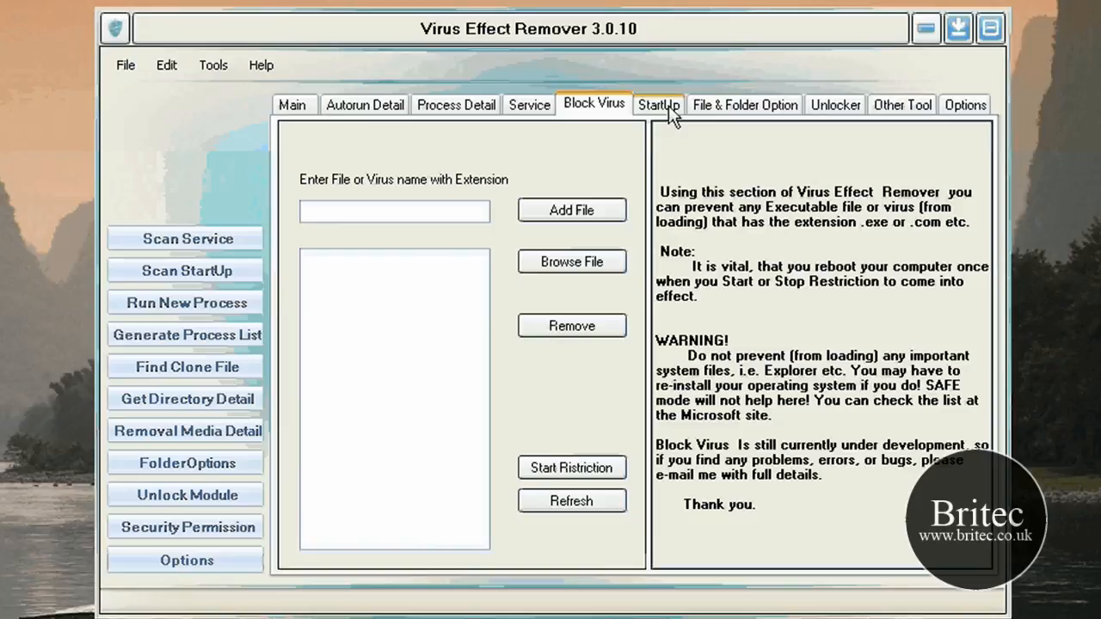
pyautogui.moveTo(735, 116)
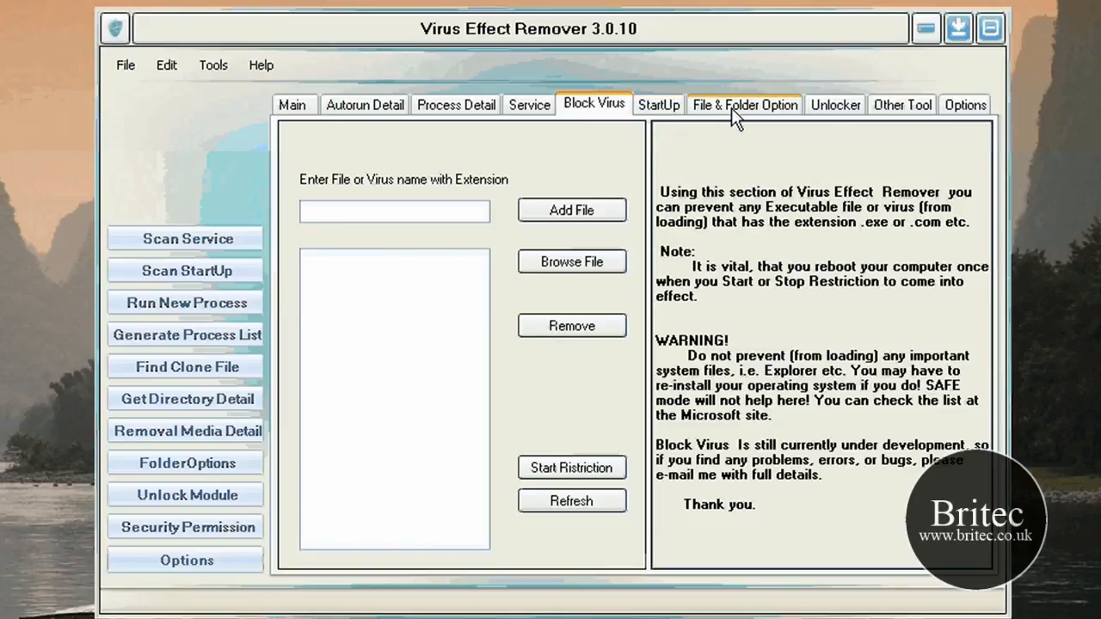
pyautogui.click(745, 104)
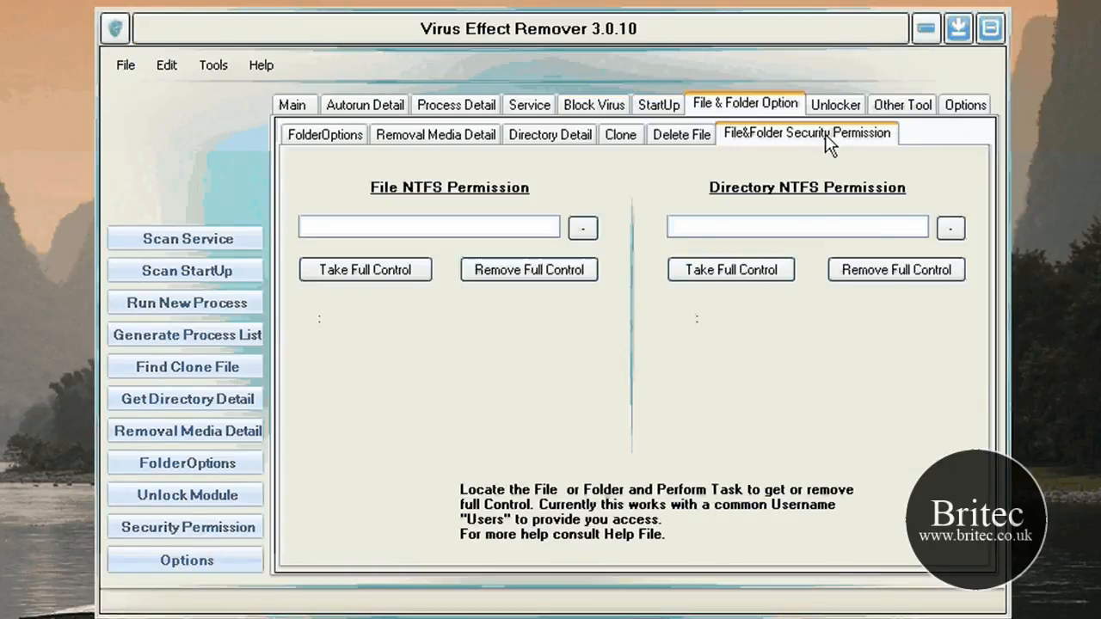